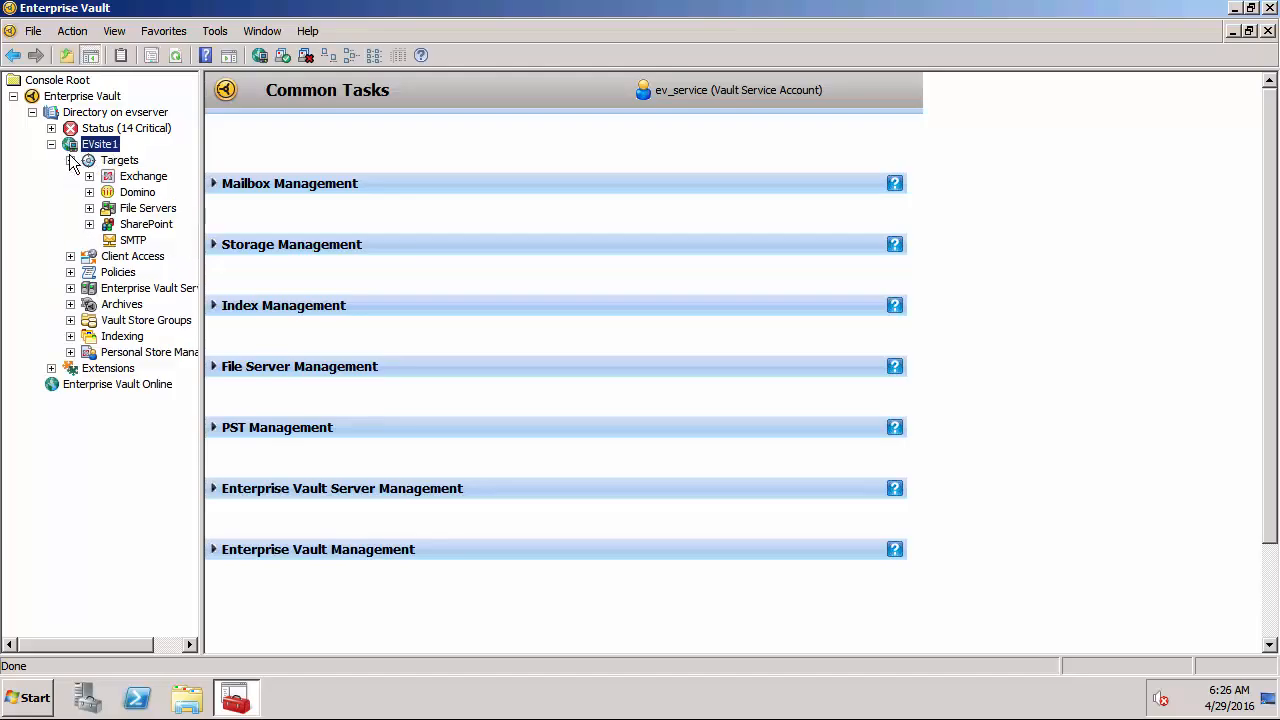
Expand example > Exchange Server > SERVER1 under Exchange targets, widen the tree, list provisioning groups
{"action": "left_click", "coordinate": [89, 176]}
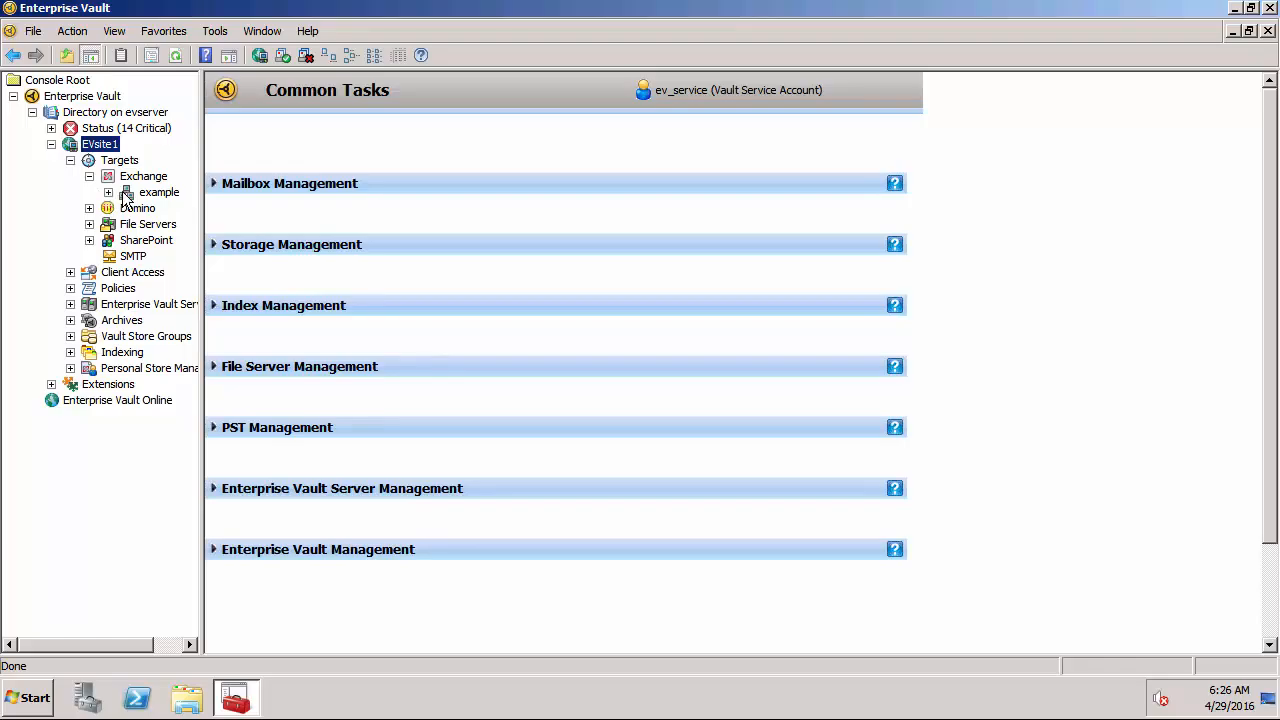
{"action": "left_click", "coordinate": [159, 192]}
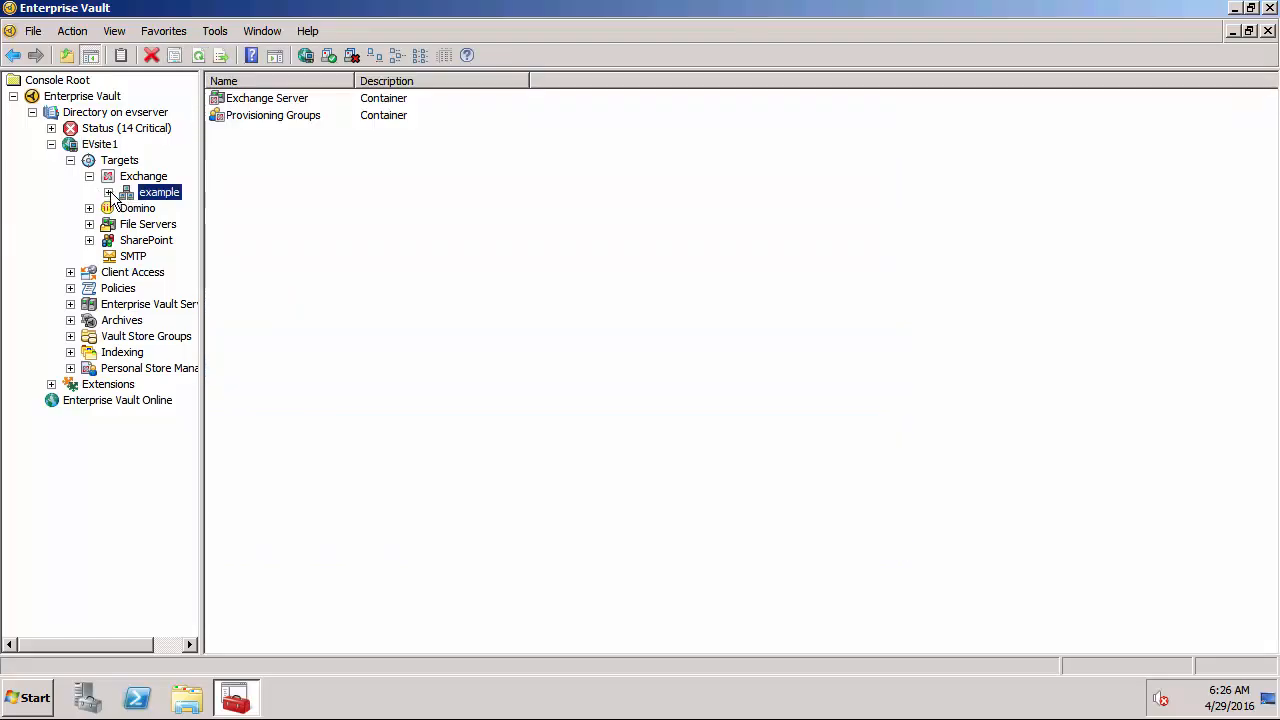
{"action": "left_click", "coordinate": [108, 192]}
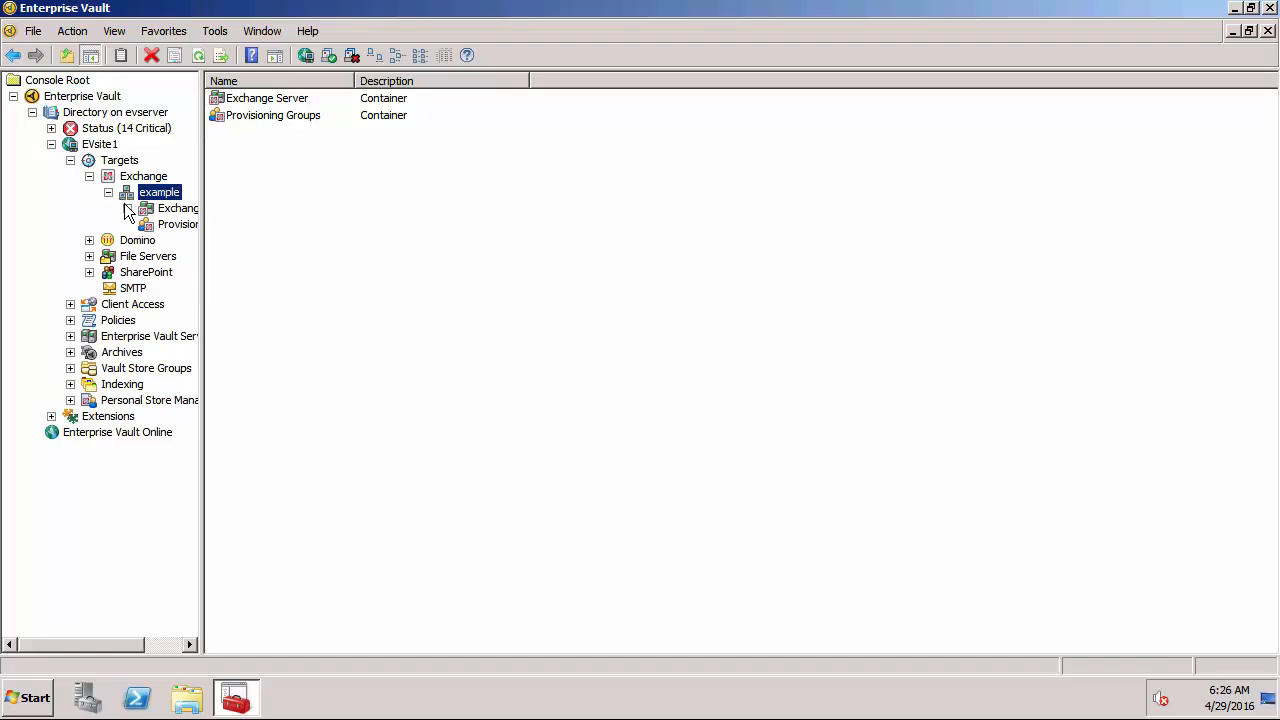
{"action": "left_click", "coordinate": [146, 208]}
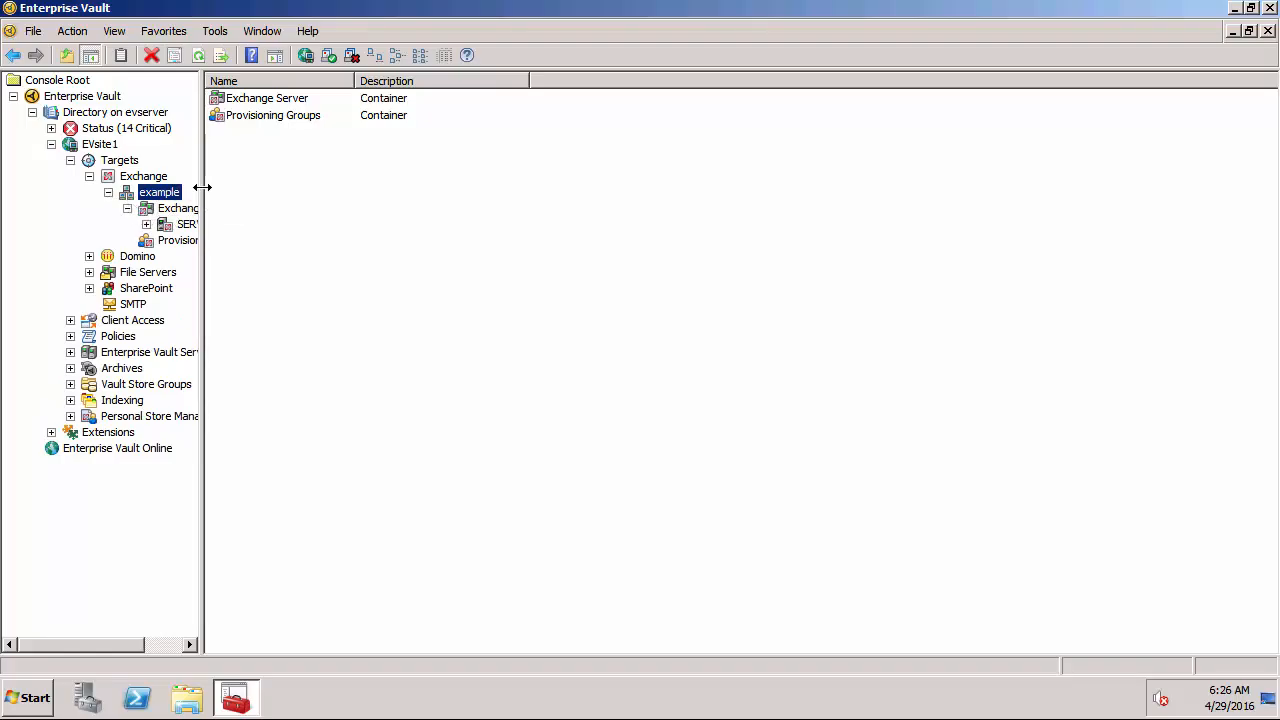
{"action": "left_click_drag", "start_coordinate": [204, 190], "coordinate": [307, 190]}
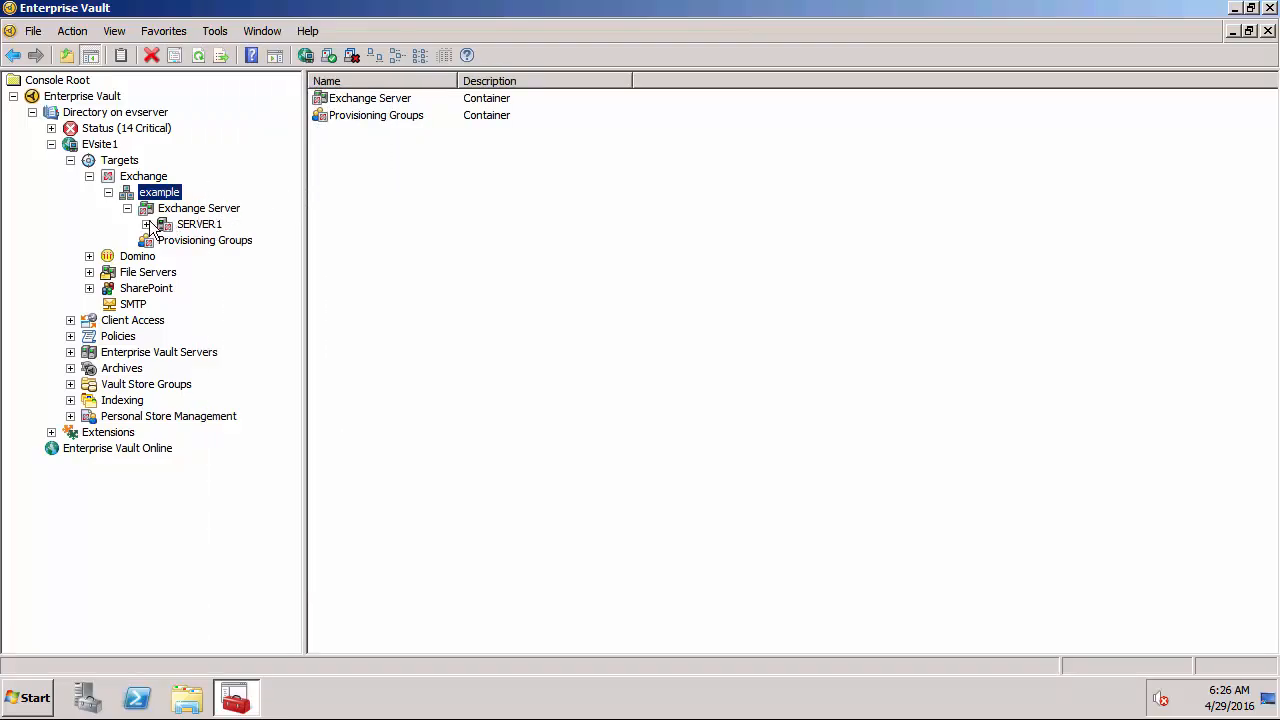
{"action": "left_click", "coordinate": [146, 224]}
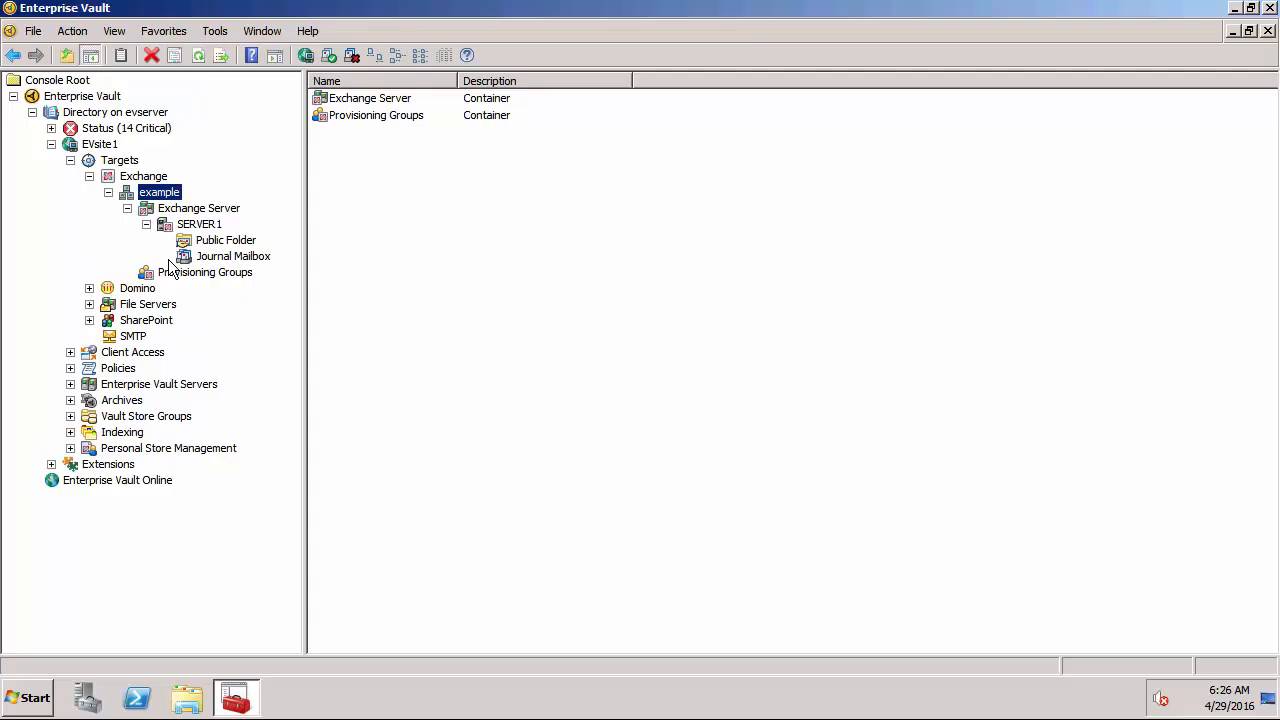
{"action": "left_click", "coordinate": [205, 272]}
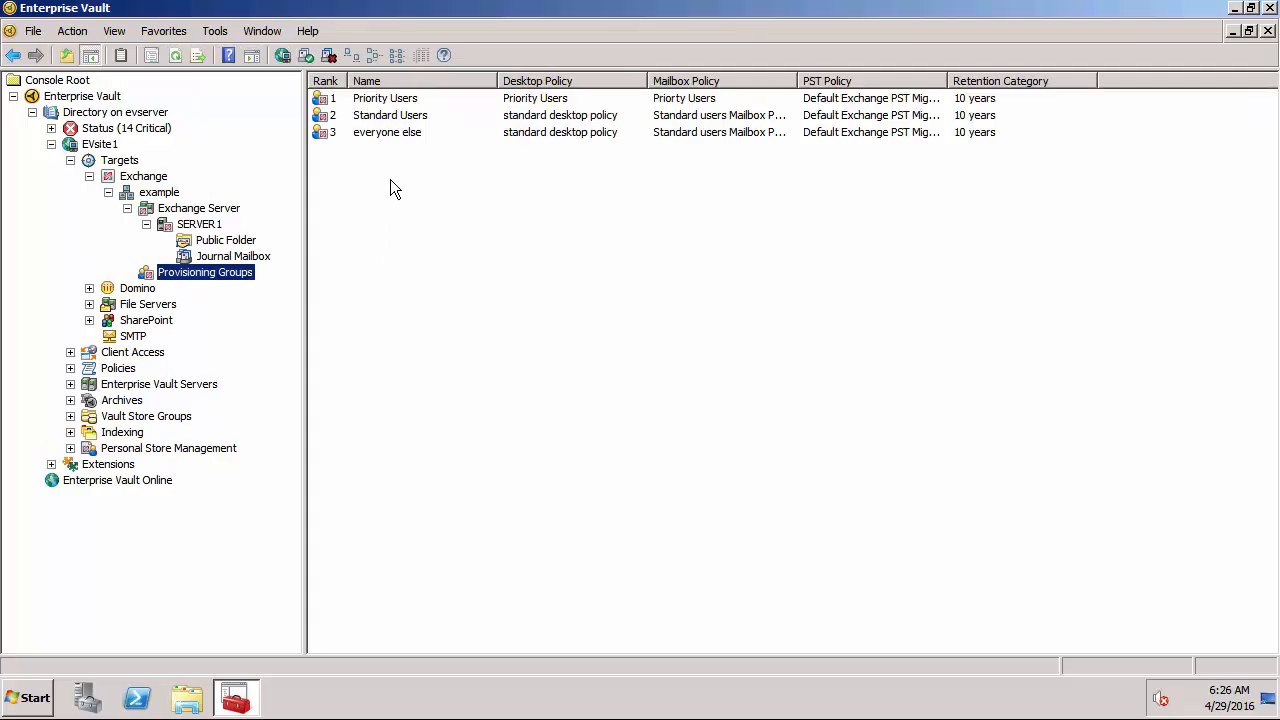
{"action": "left_click", "coordinate": [385, 98]}
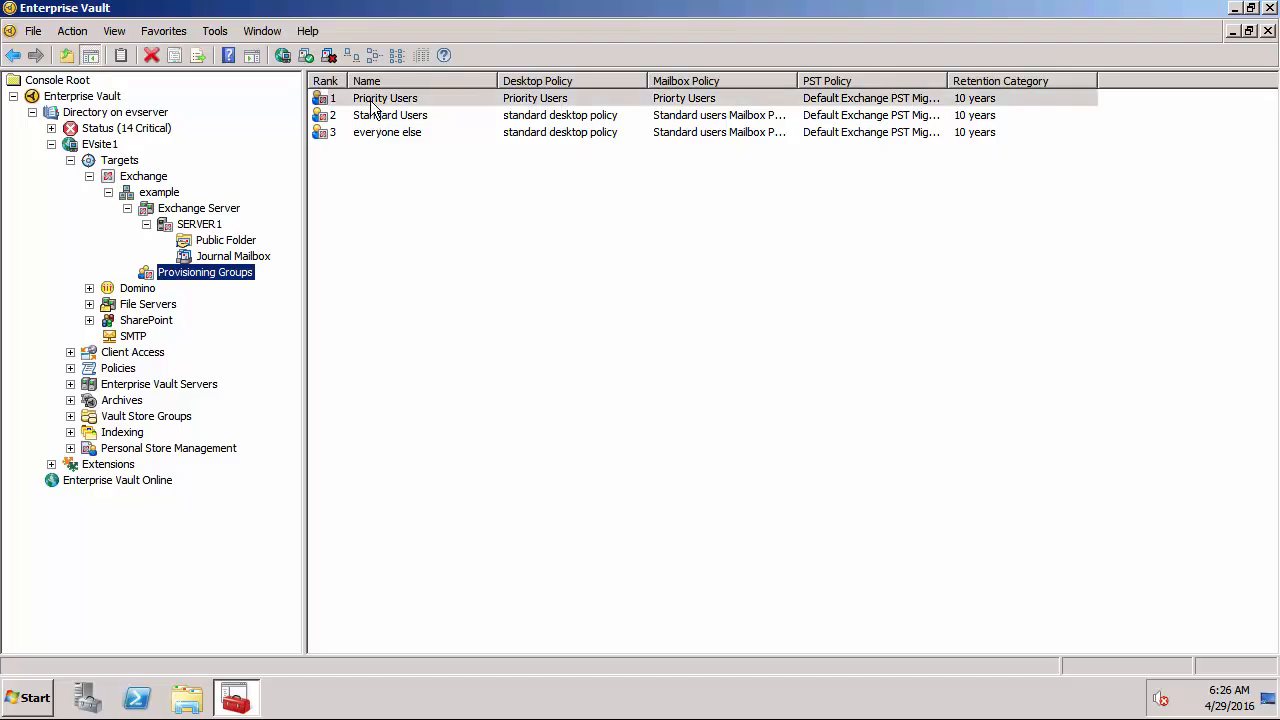
{"action": "double_click", "coordinate": [384, 98]}
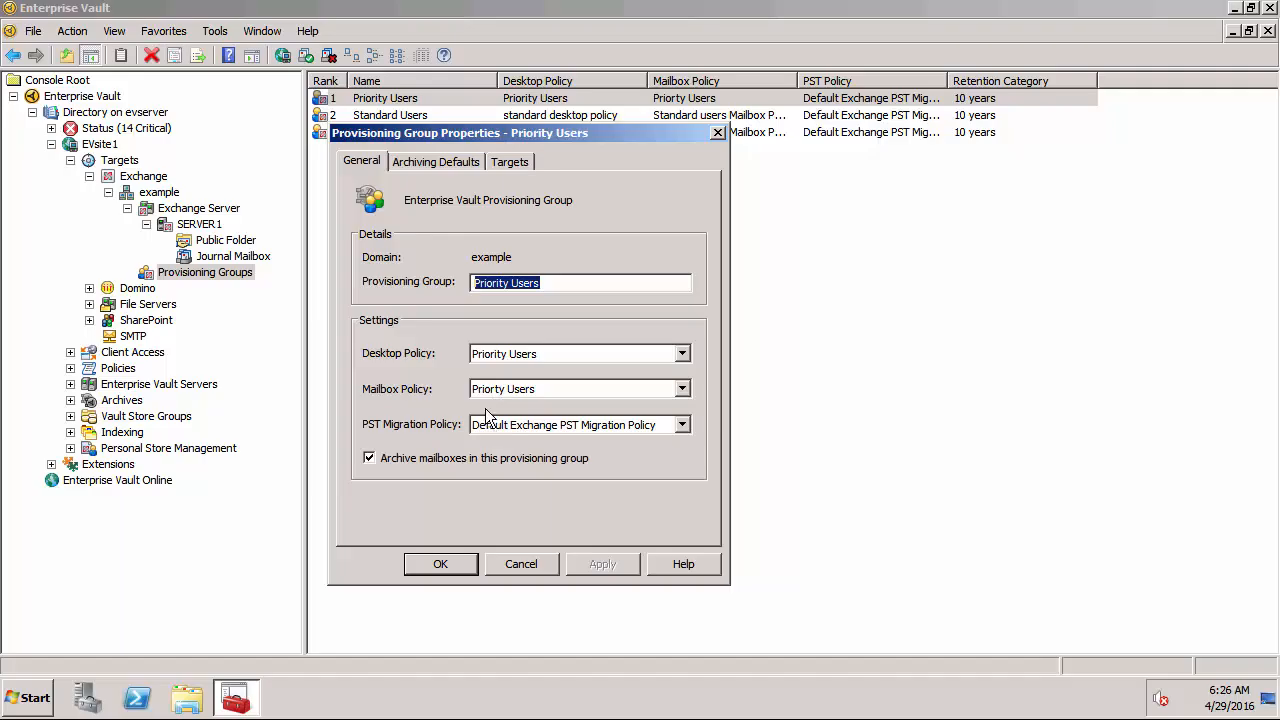
{"action": "left_click", "coordinate": [435, 161]}
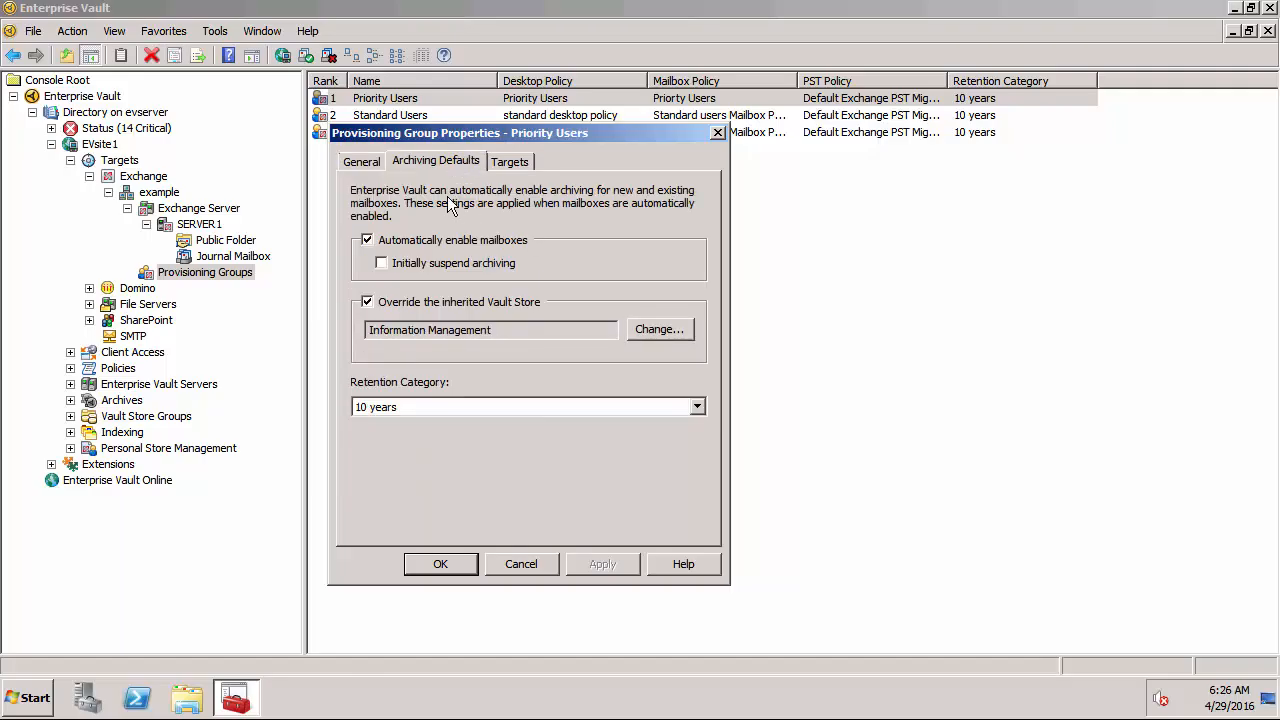
{"action": "mouse_move", "coordinate": [434, 330]}
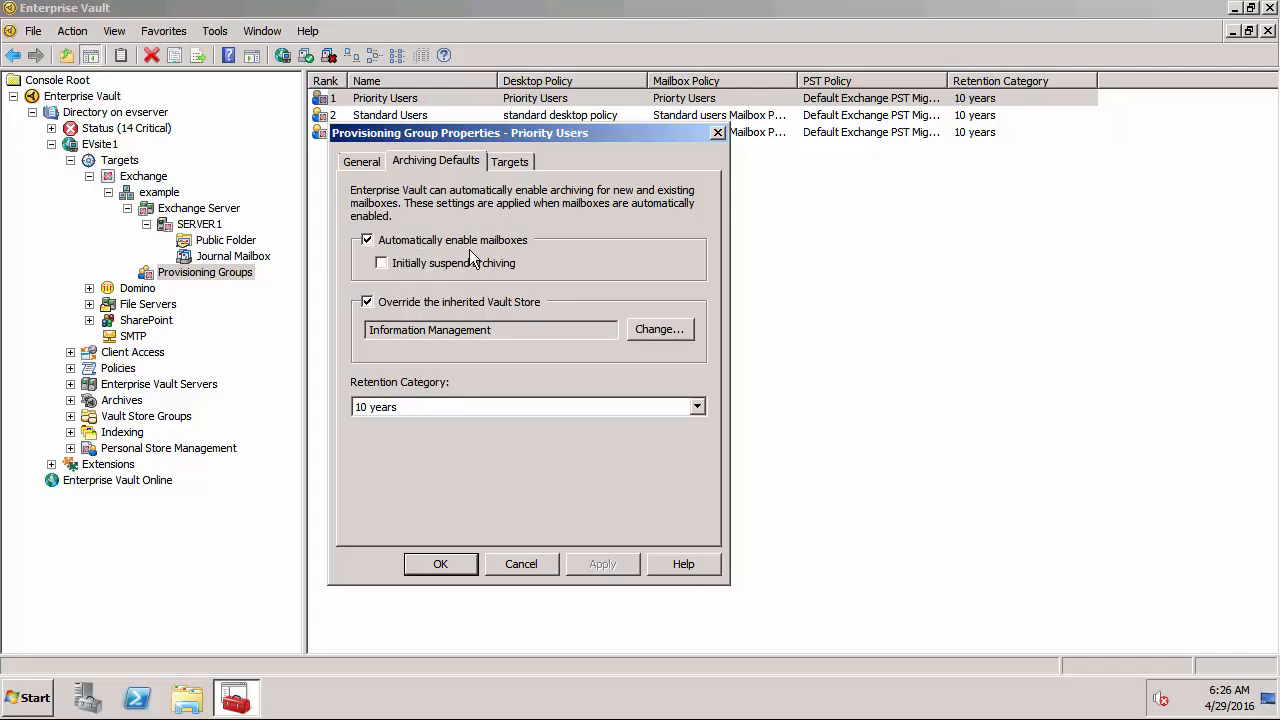
{"action": "left_click", "coordinate": [510, 161]}
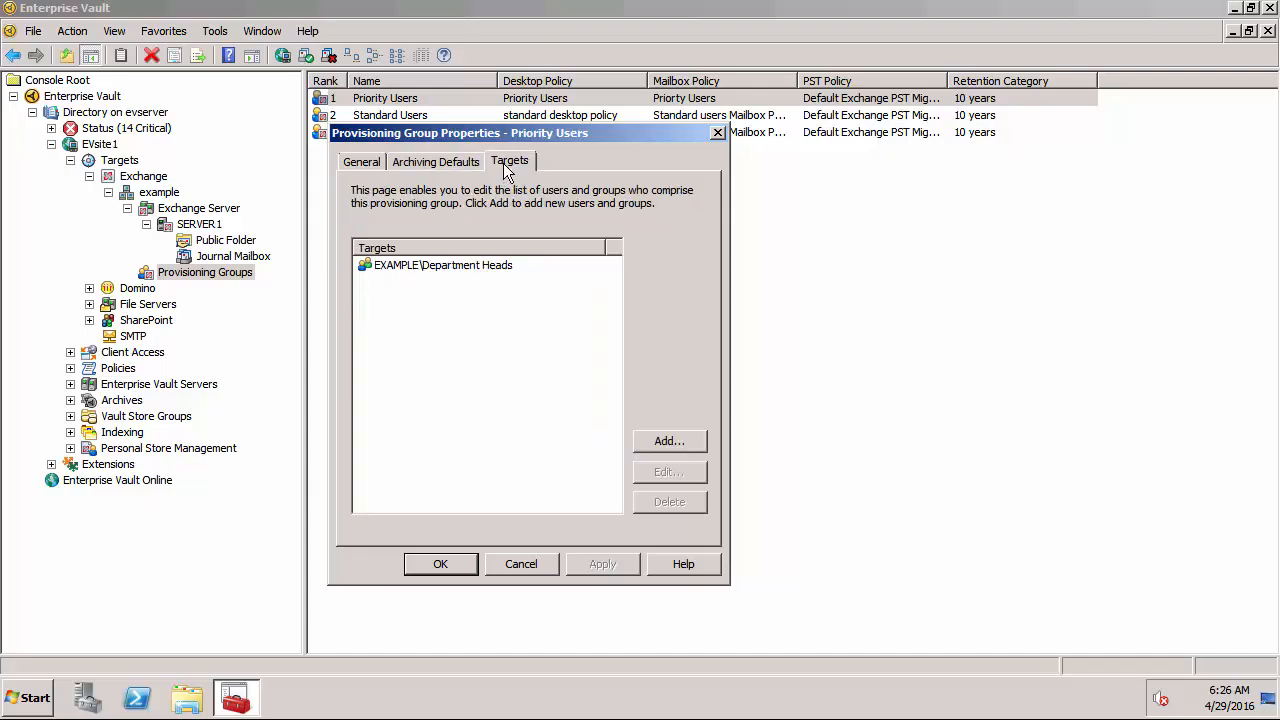
{"action": "mouse_move", "coordinate": [432, 275]}
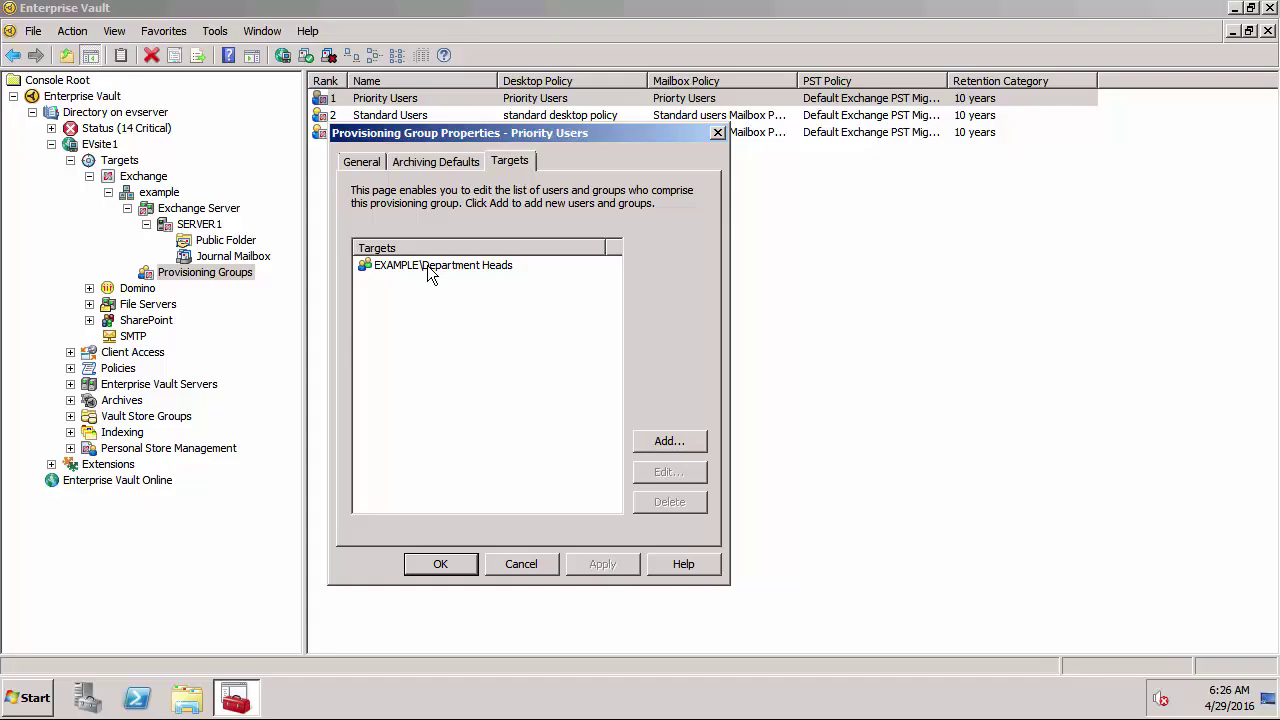
{"action": "mouse_move", "coordinate": [515, 461]}
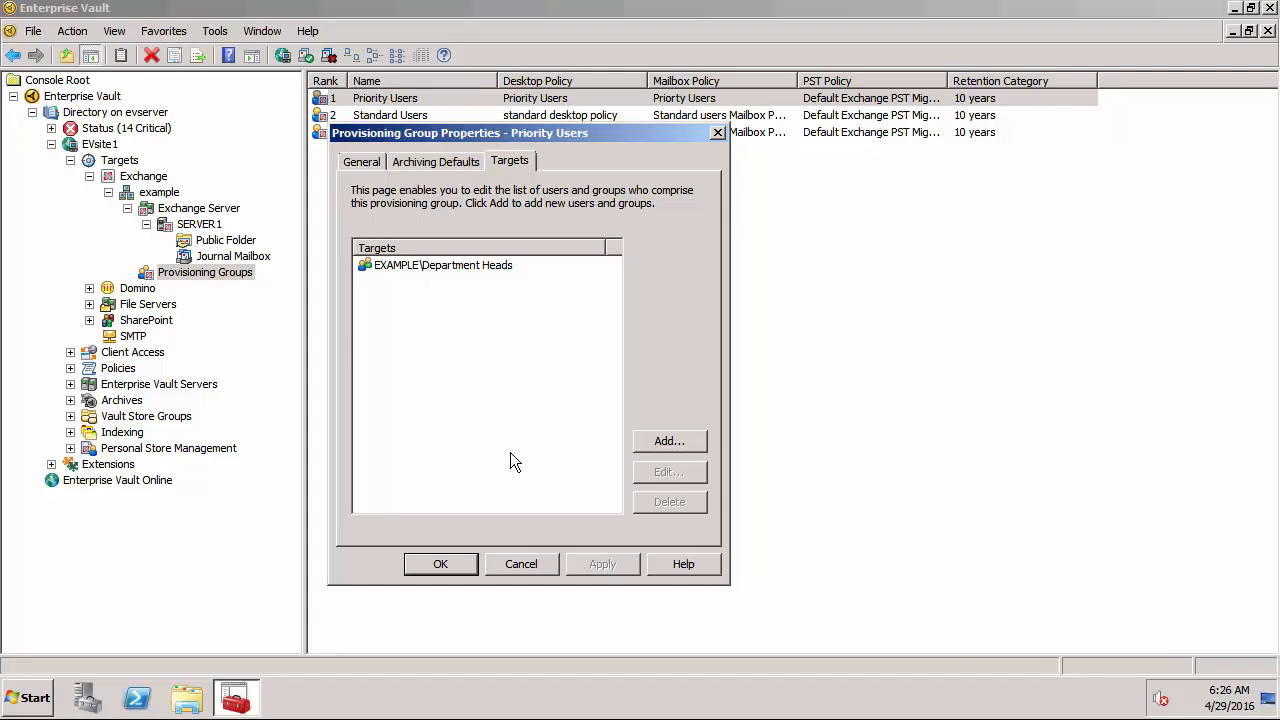
{"action": "left_click", "coordinate": [440, 564]}
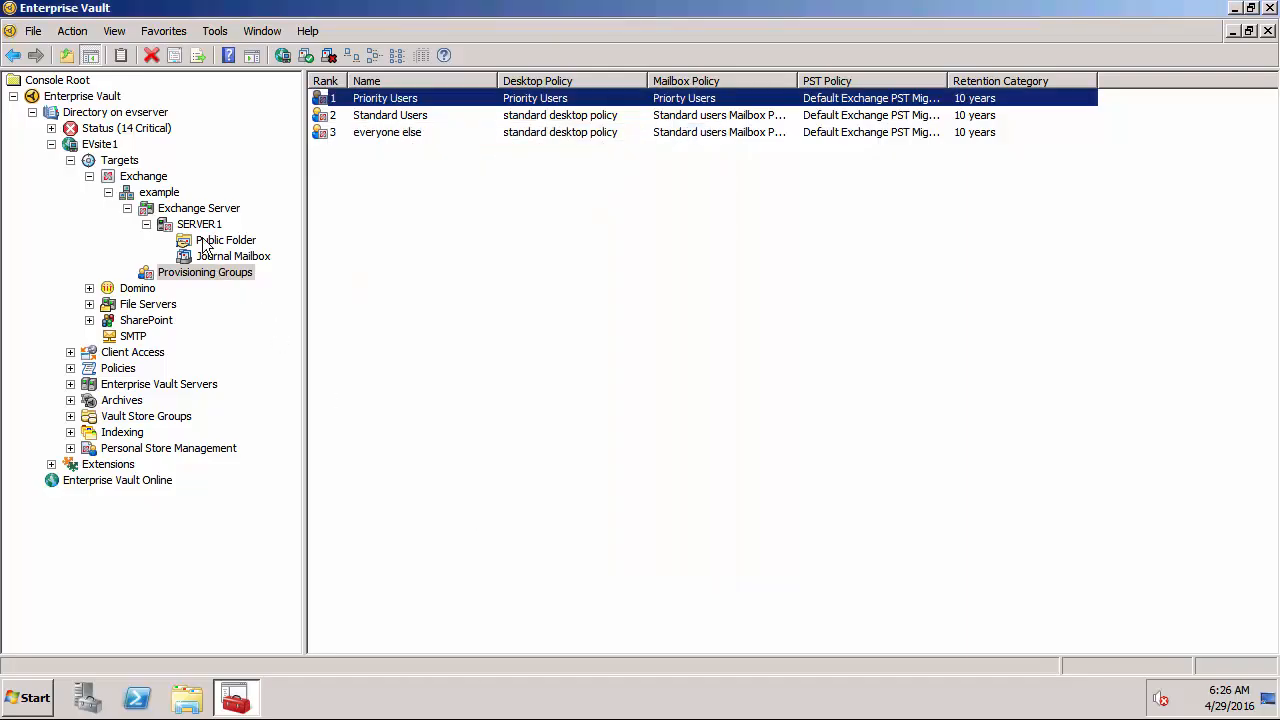
{"action": "right_click", "coordinate": [143, 176]}
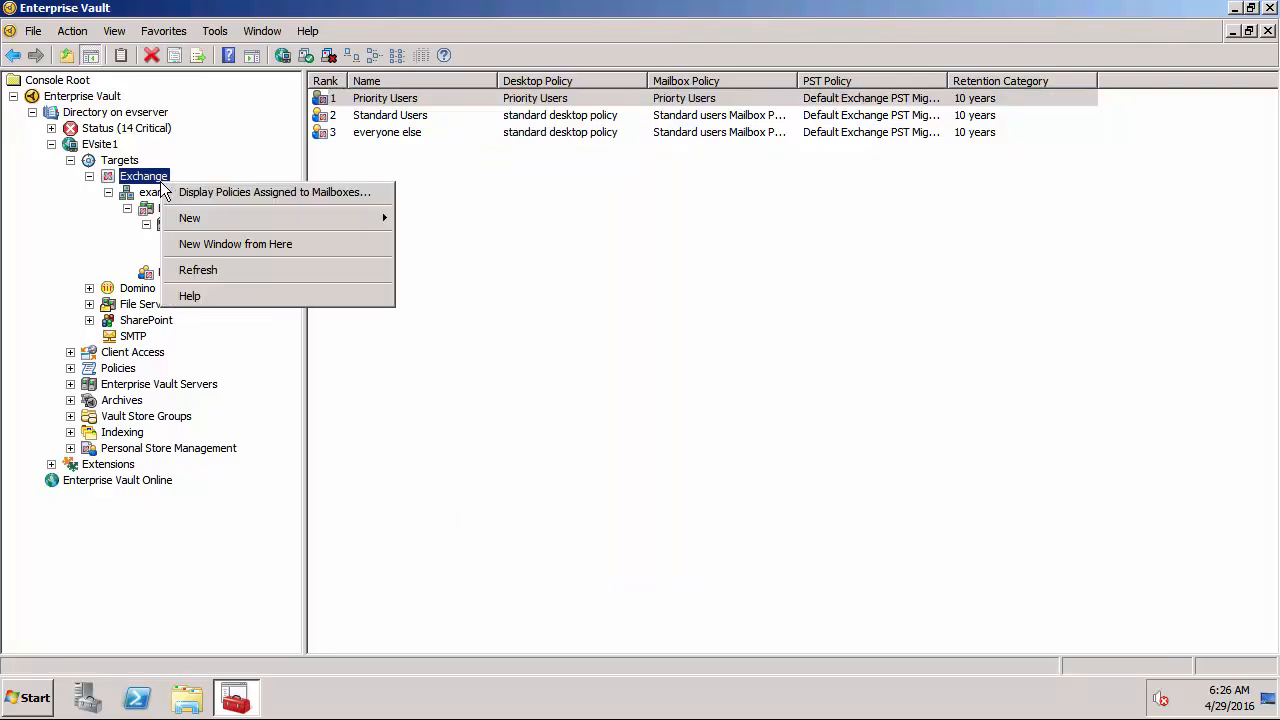
{"action": "left_click", "coordinate": [273, 192]}
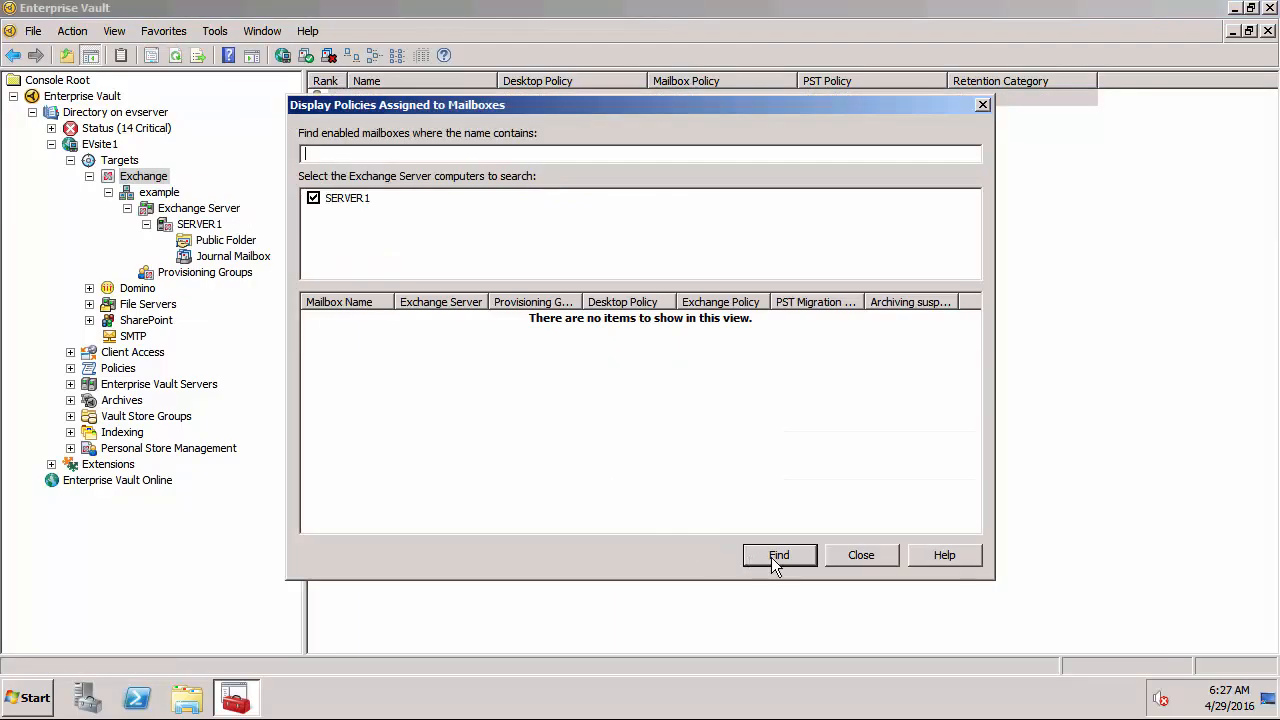
{"action": "left_click", "coordinate": [779, 555]}
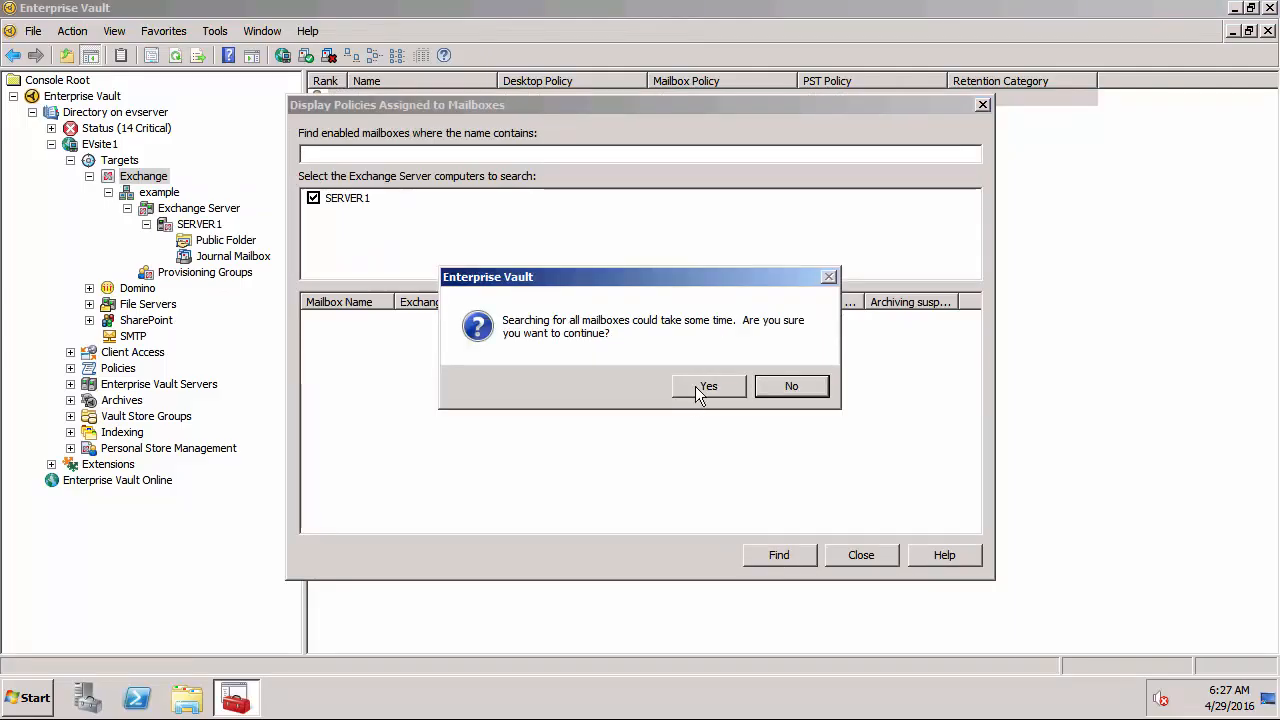
{"action": "left_click", "coordinate": [708, 386]}
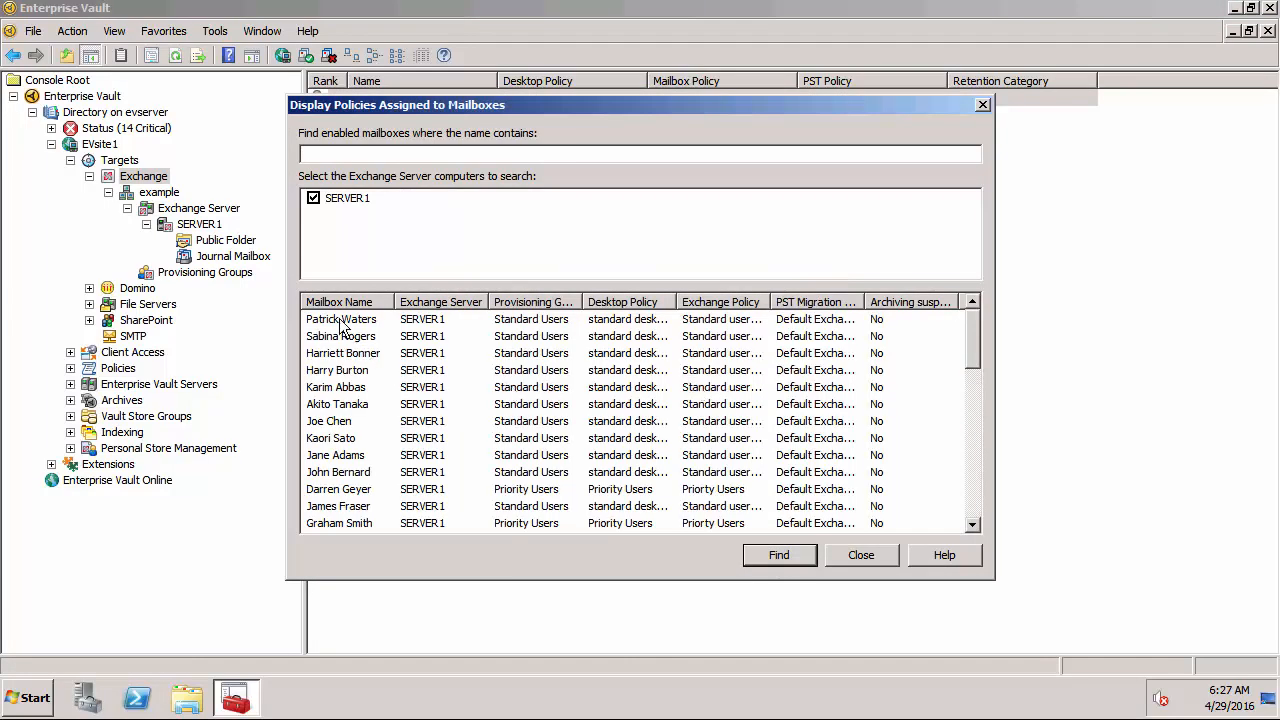
{"action": "left_click", "coordinate": [340, 301]}
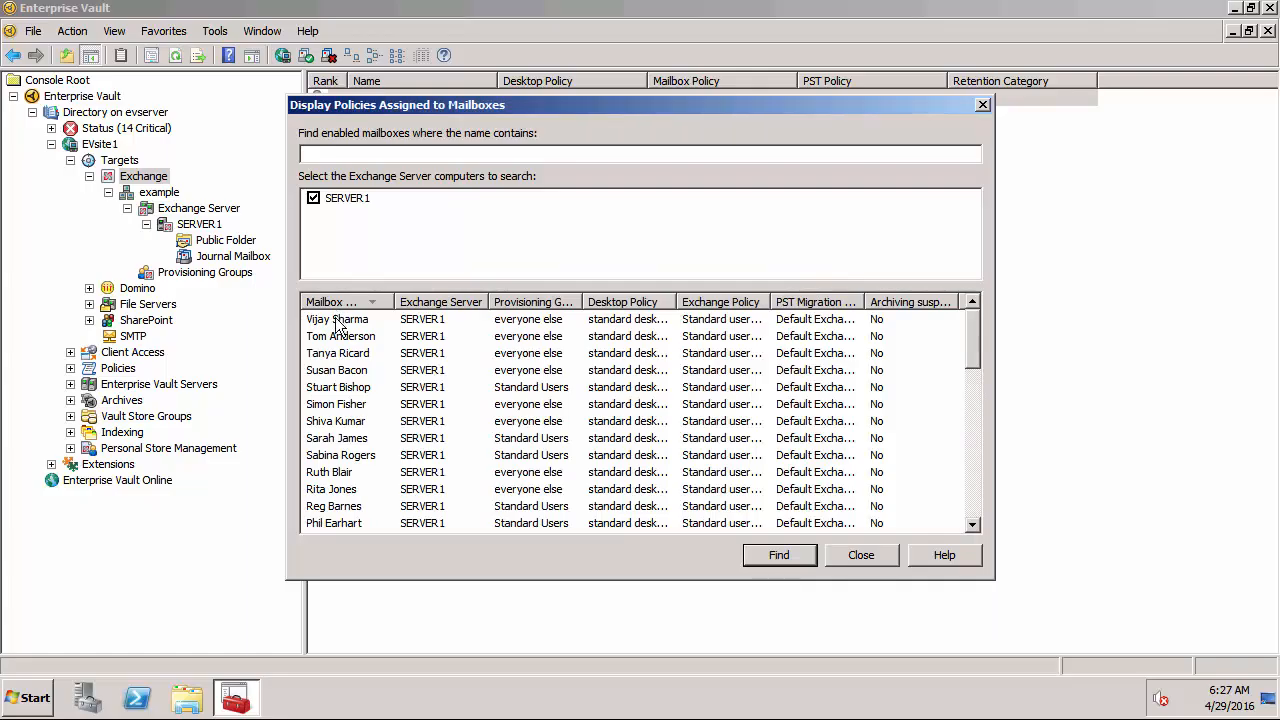
{"action": "left_click", "coordinate": [332, 301]}
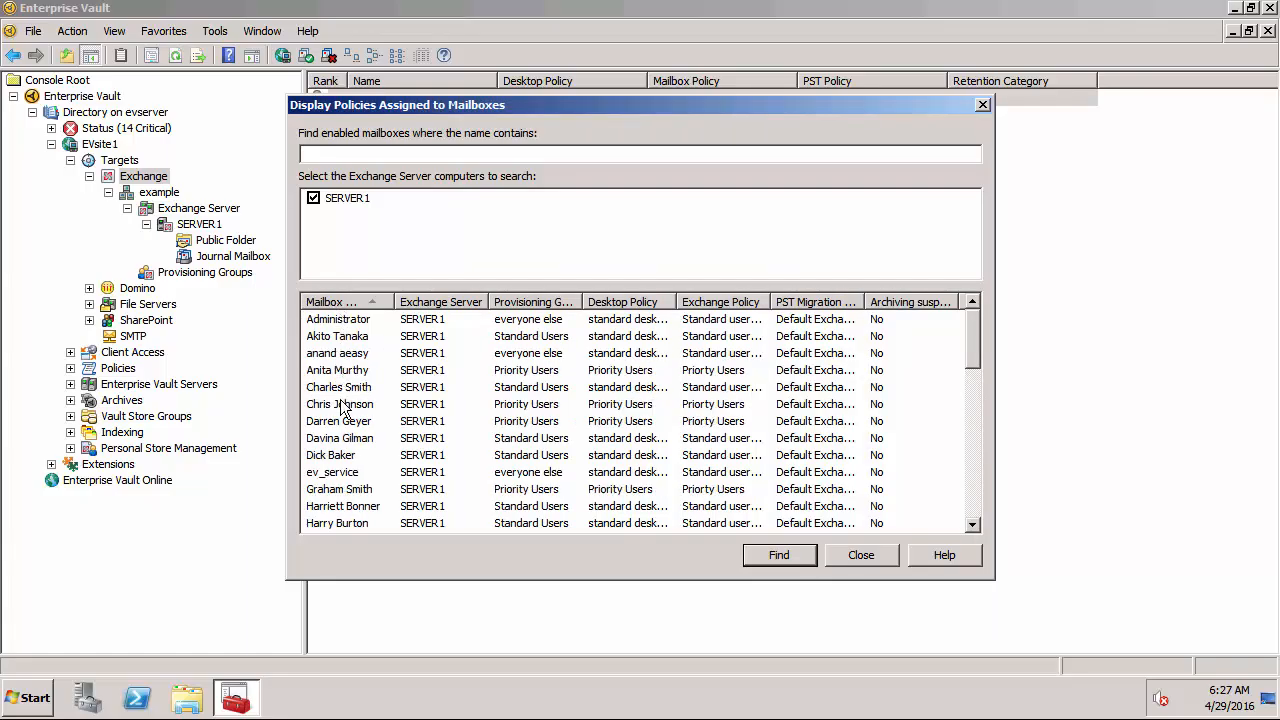
{"action": "left_click", "coordinate": [338, 421]}
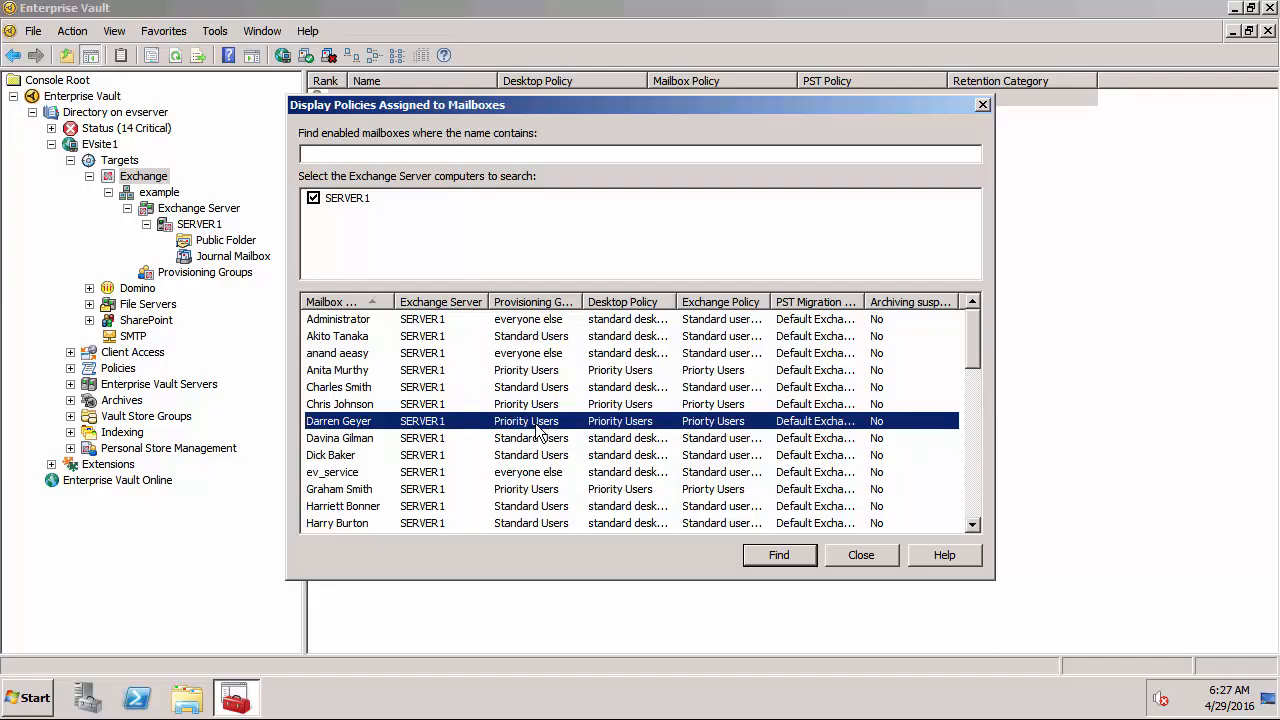
{"action": "mouse_move", "coordinate": [605, 431]}
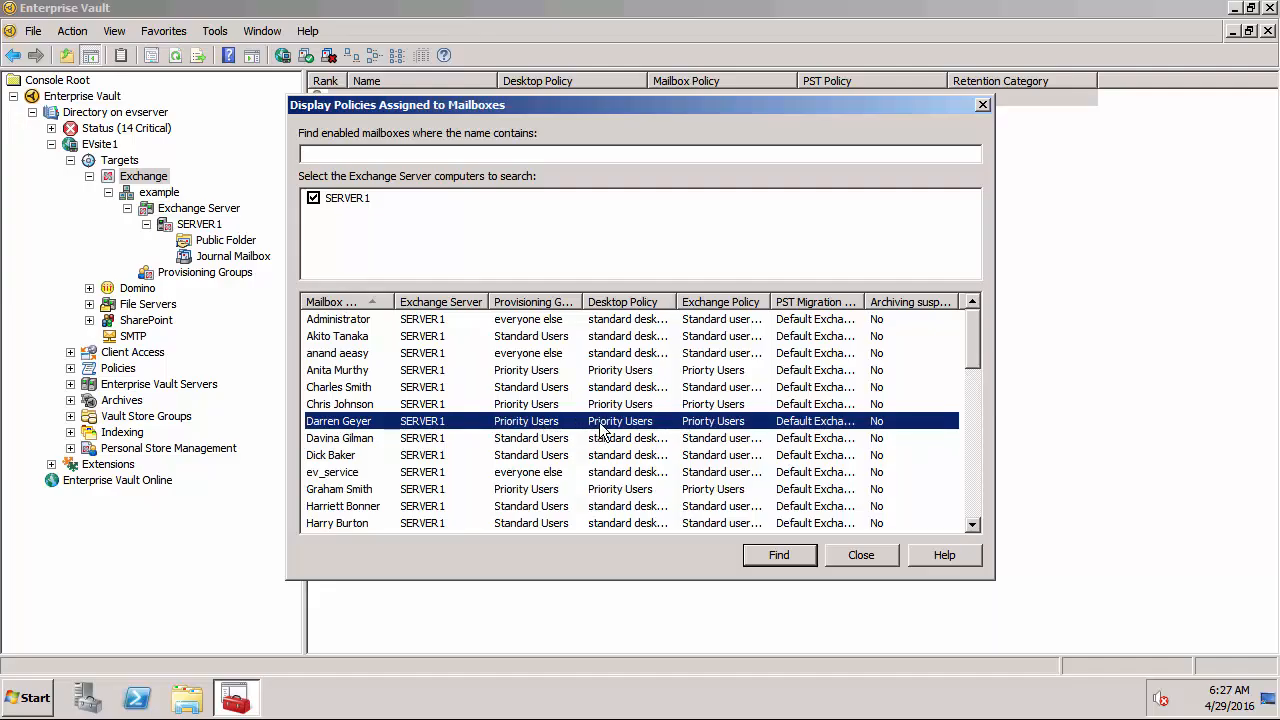
{"action": "mouse_move", "coordinate": [707, 422]}
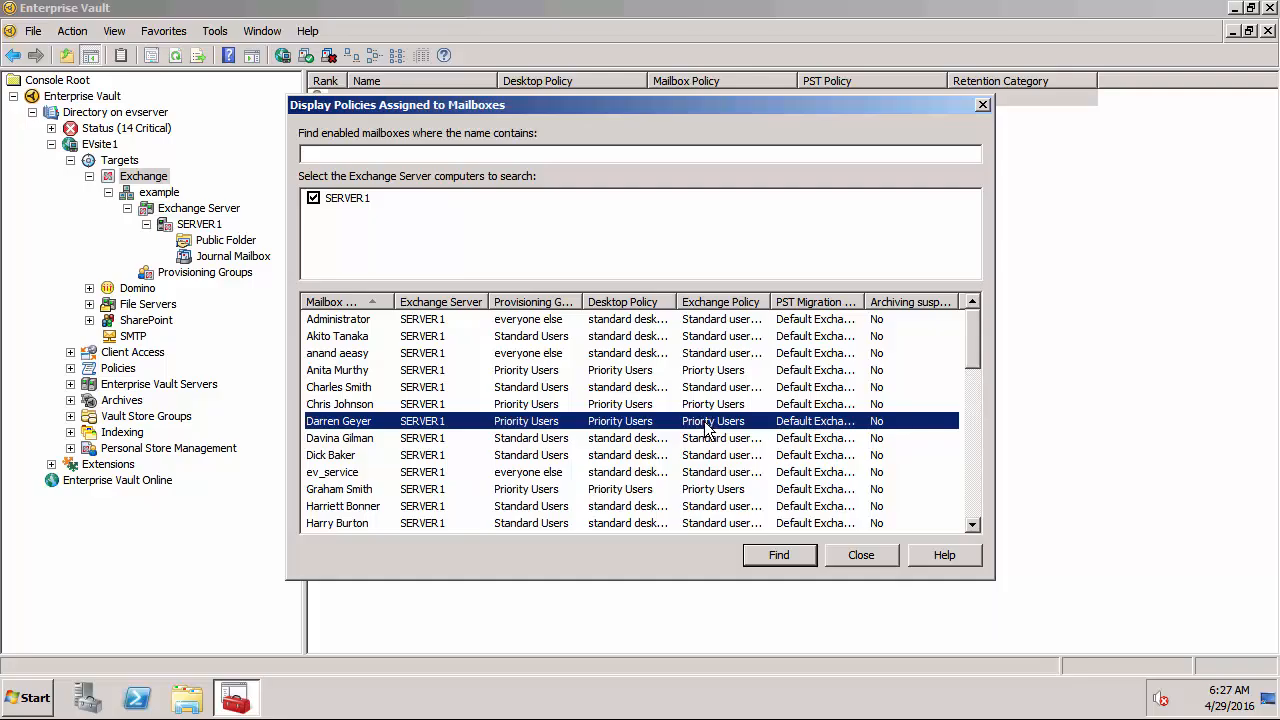
{"action": "mouse_move", "coordinate": [860, 554]}
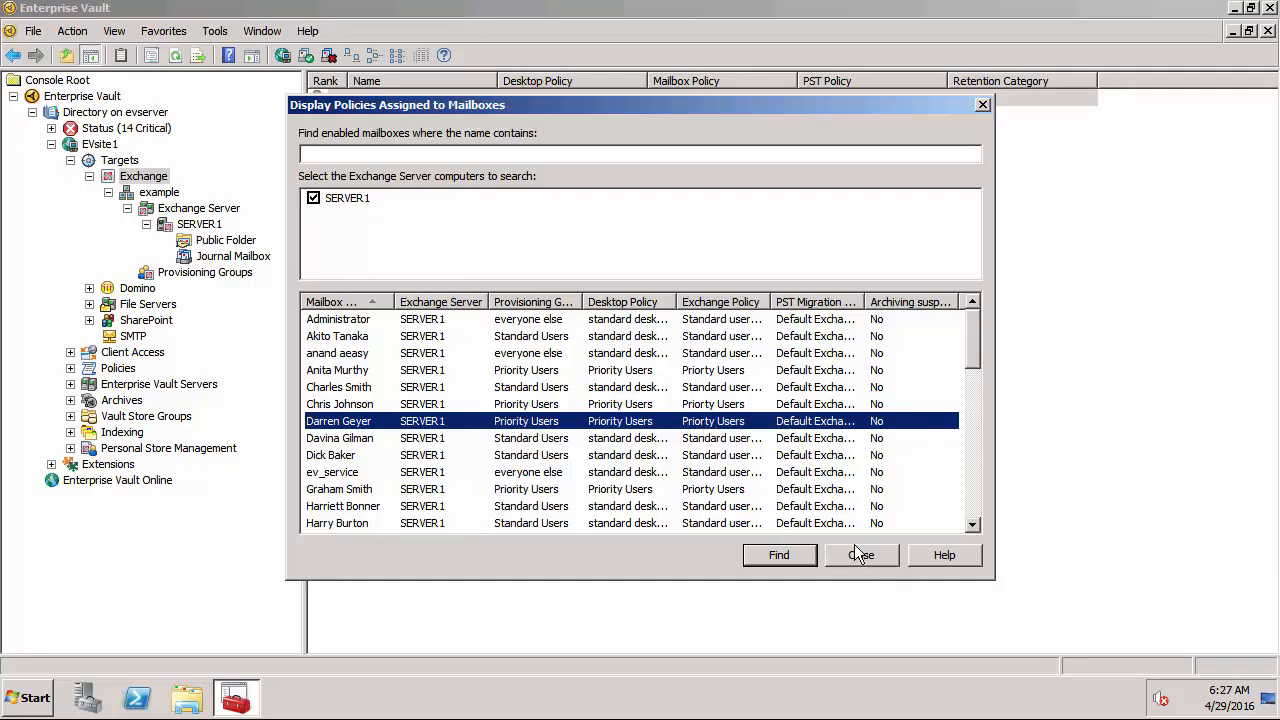
{"action": "left_click", "coordinate": [861, 555]}
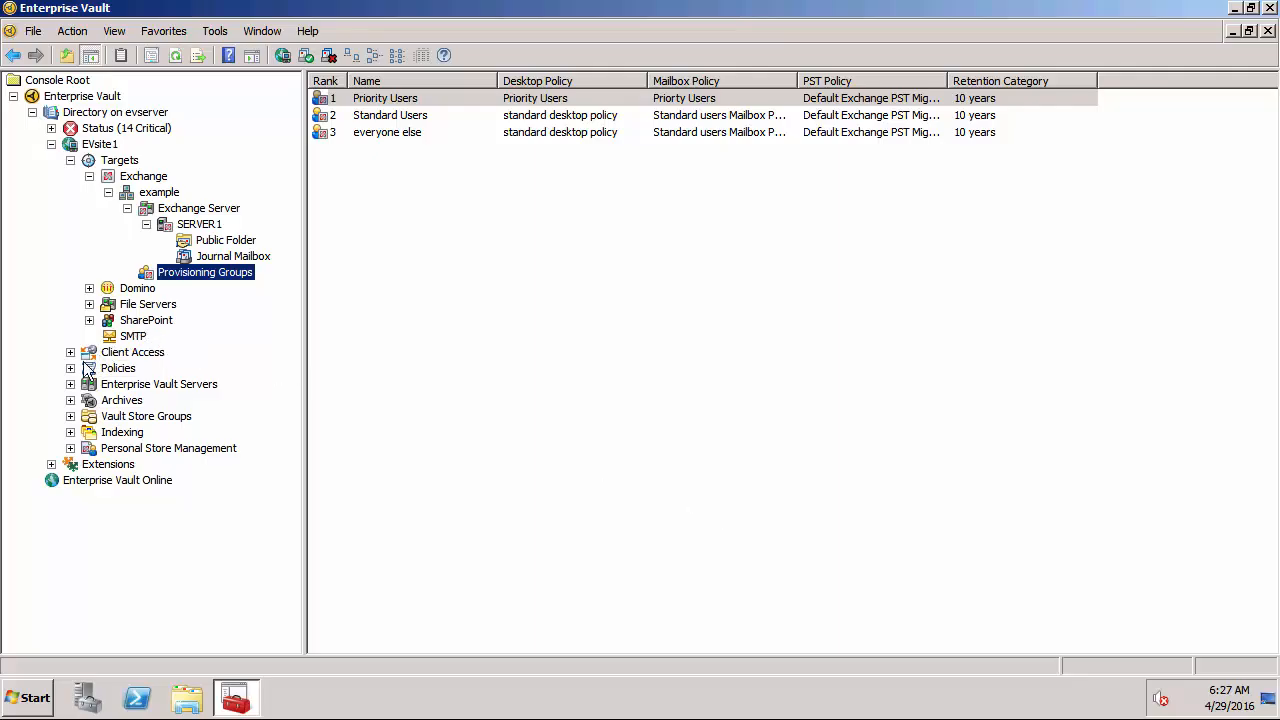
Open the Priority Users Exchange mailbox policy's properties
{"action": "left_click", "coordinate": [70, 367]}
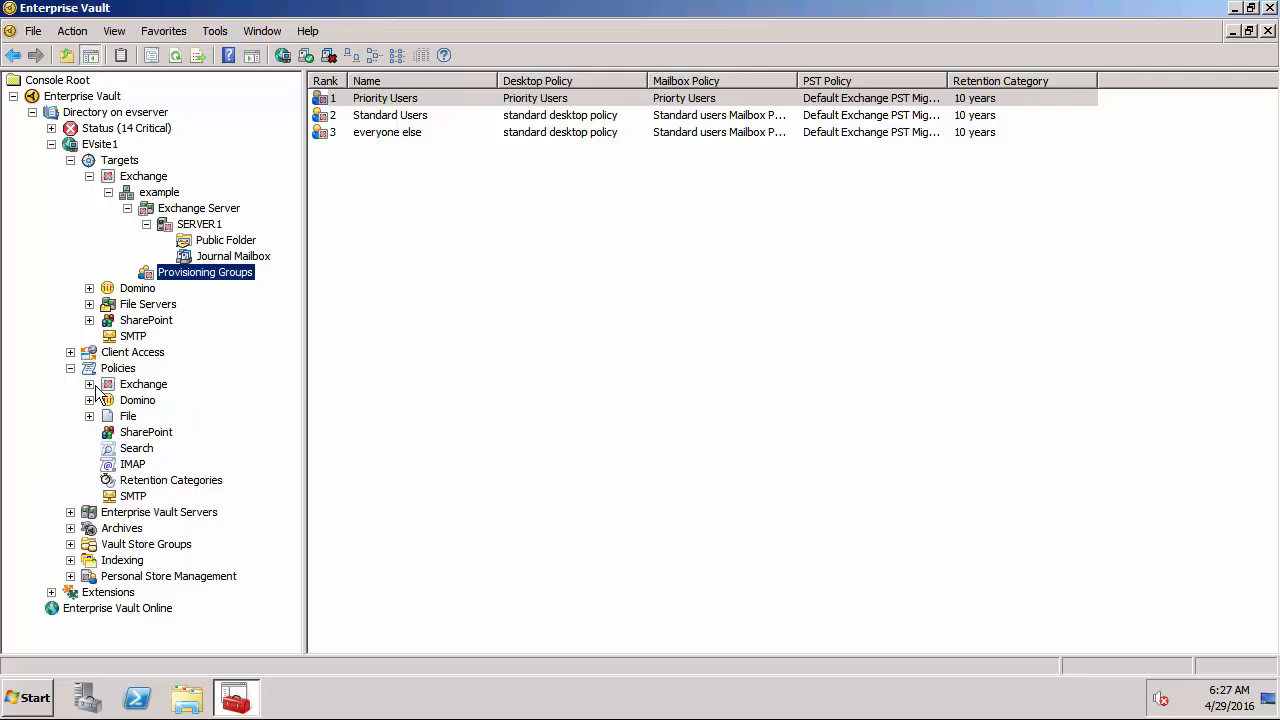
{"action": "left_click", "coordinate": [157, 399]}
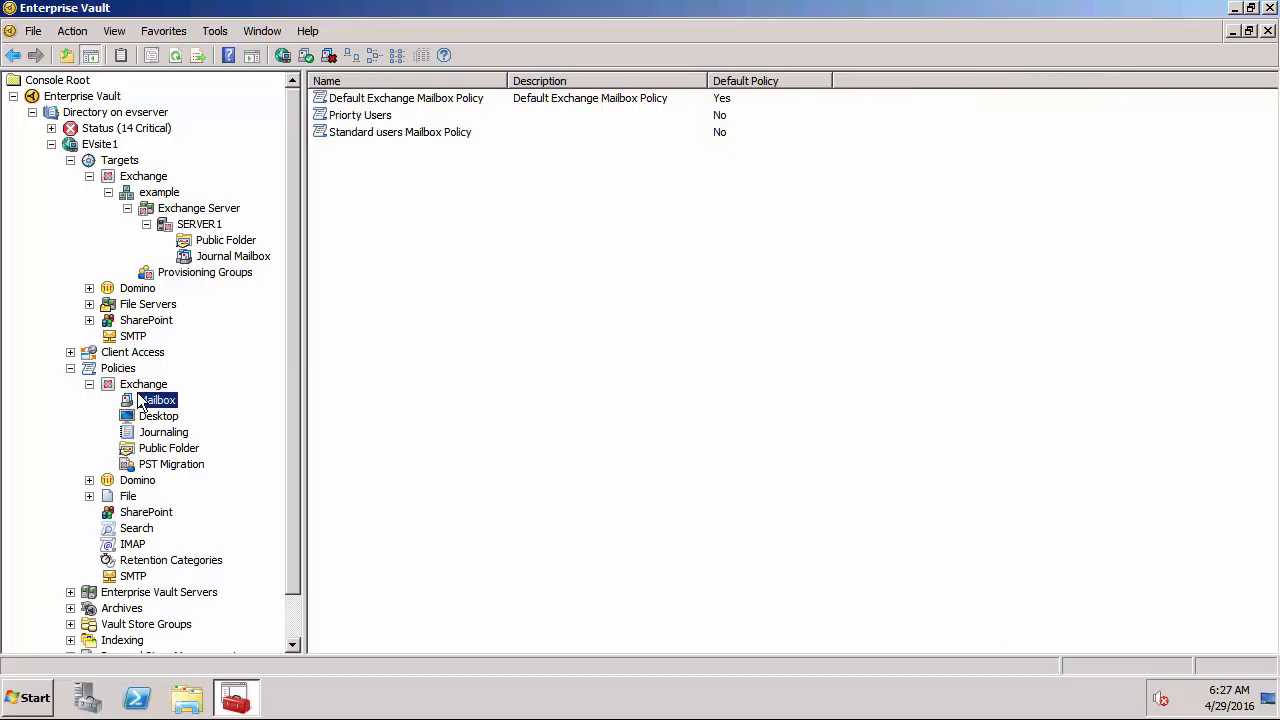
{"action": "left_click", "coordinate": [360, 114]}
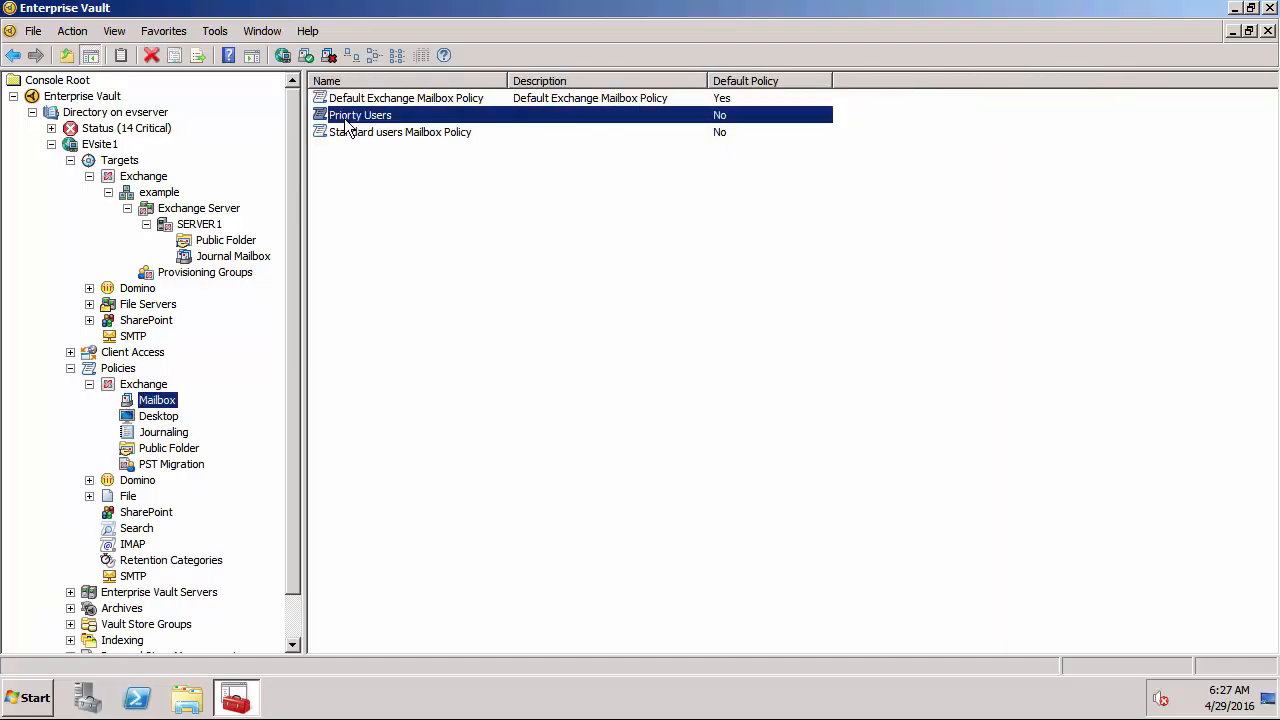
{"action": "double_click", "coordinate": [358, 115]}
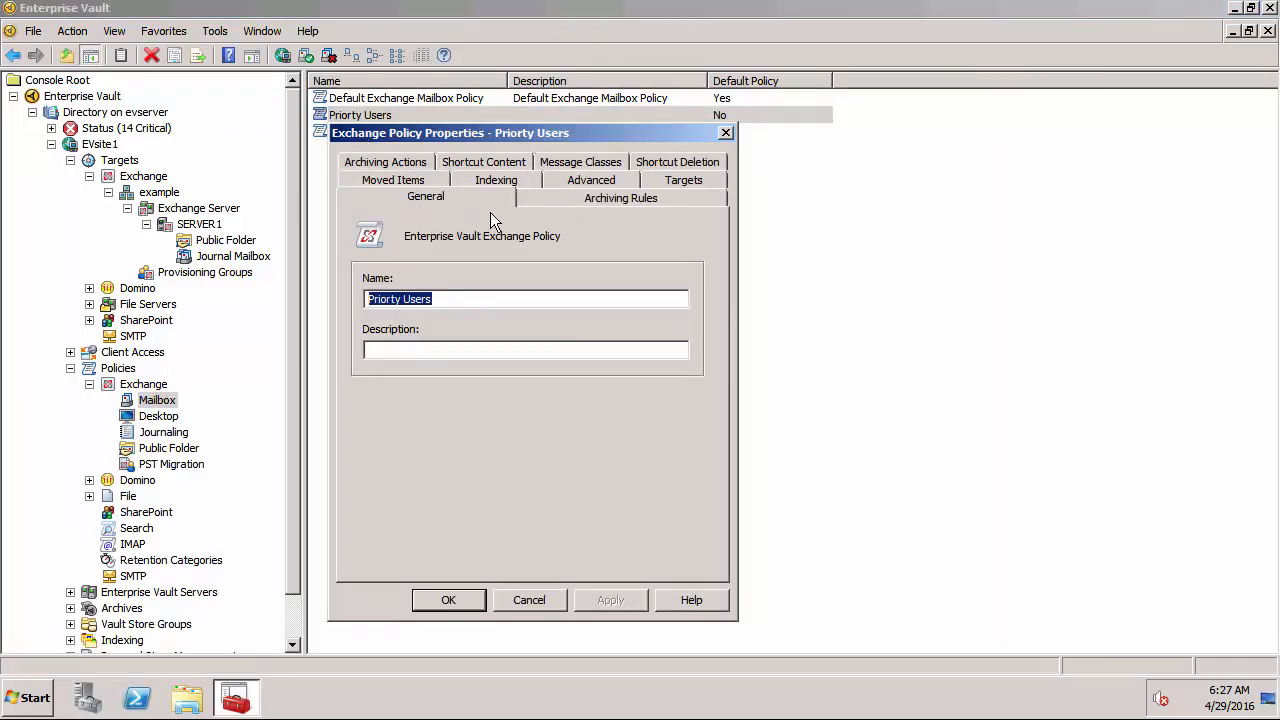
Keep archiving strategy 'Based on age' and enable 'Never archive items younger than'
{"action": "left_click", "coordinate": [620, 197]}
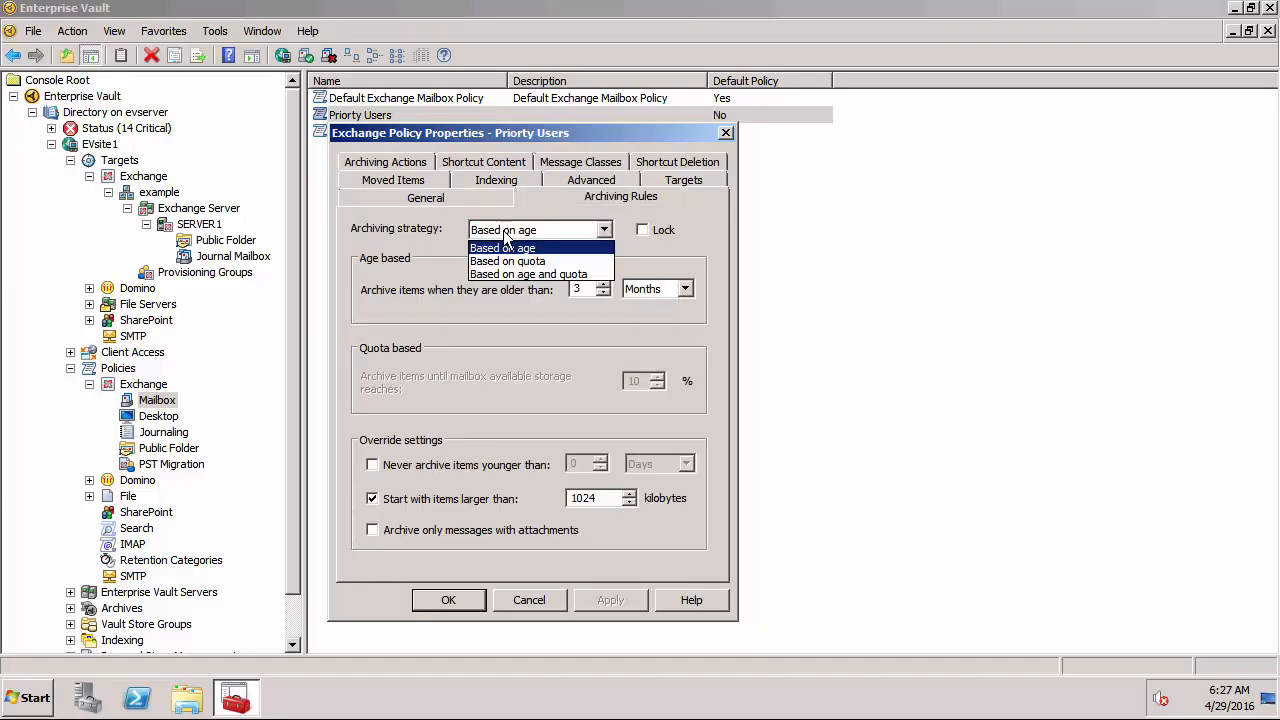
{"action": "mouse_move", "coordinate": [509, 261]}
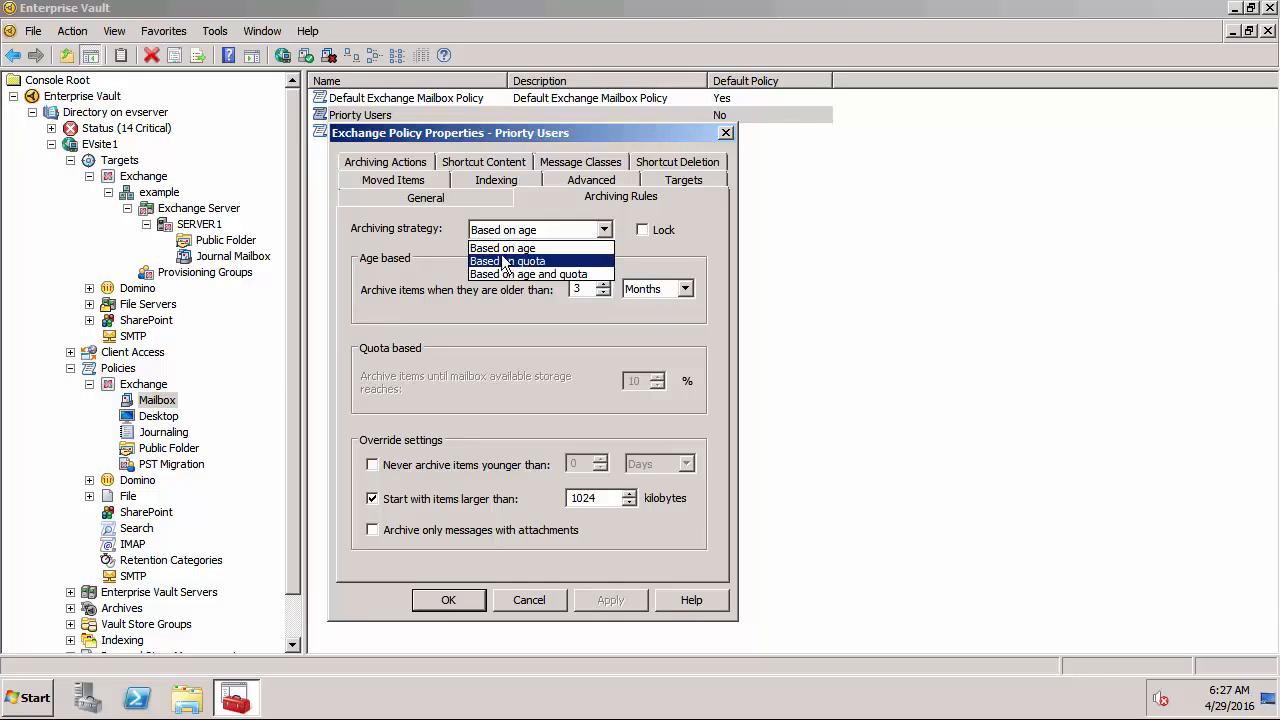
{"action": "left_click", "coordinate": [502, 248]}
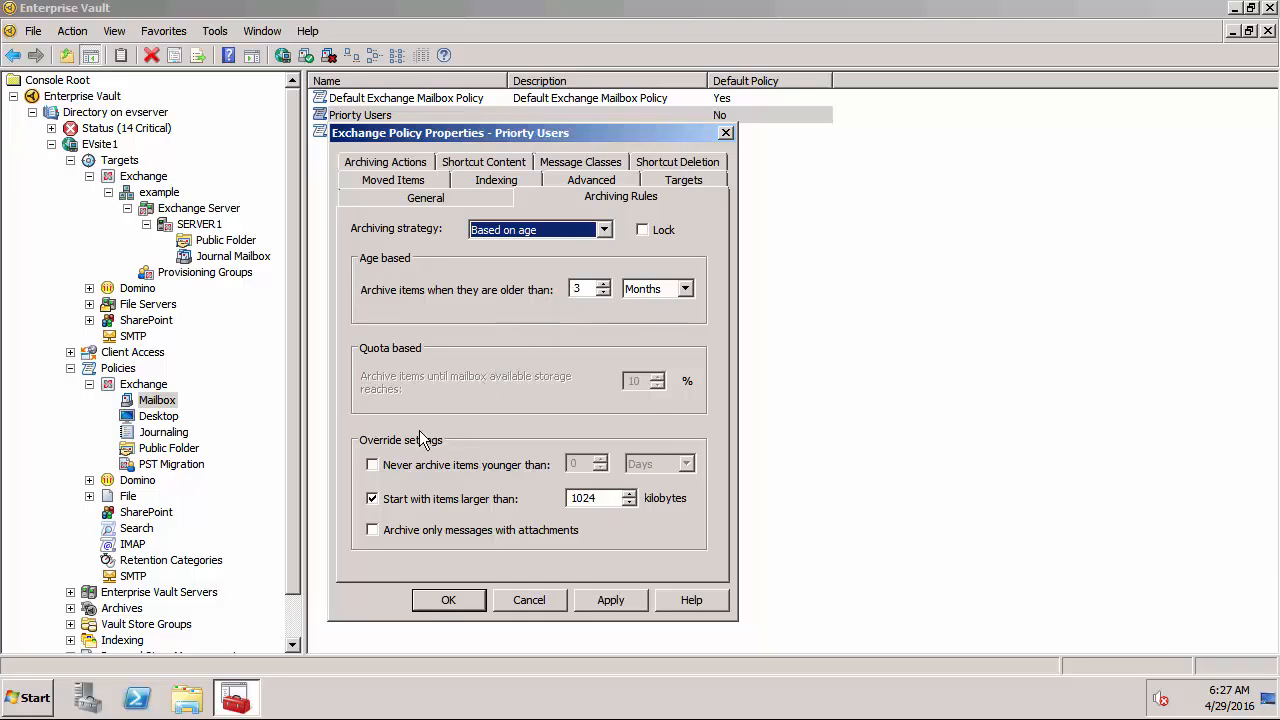
{"action": "mouse_move", "coordinate": [514, 507]}
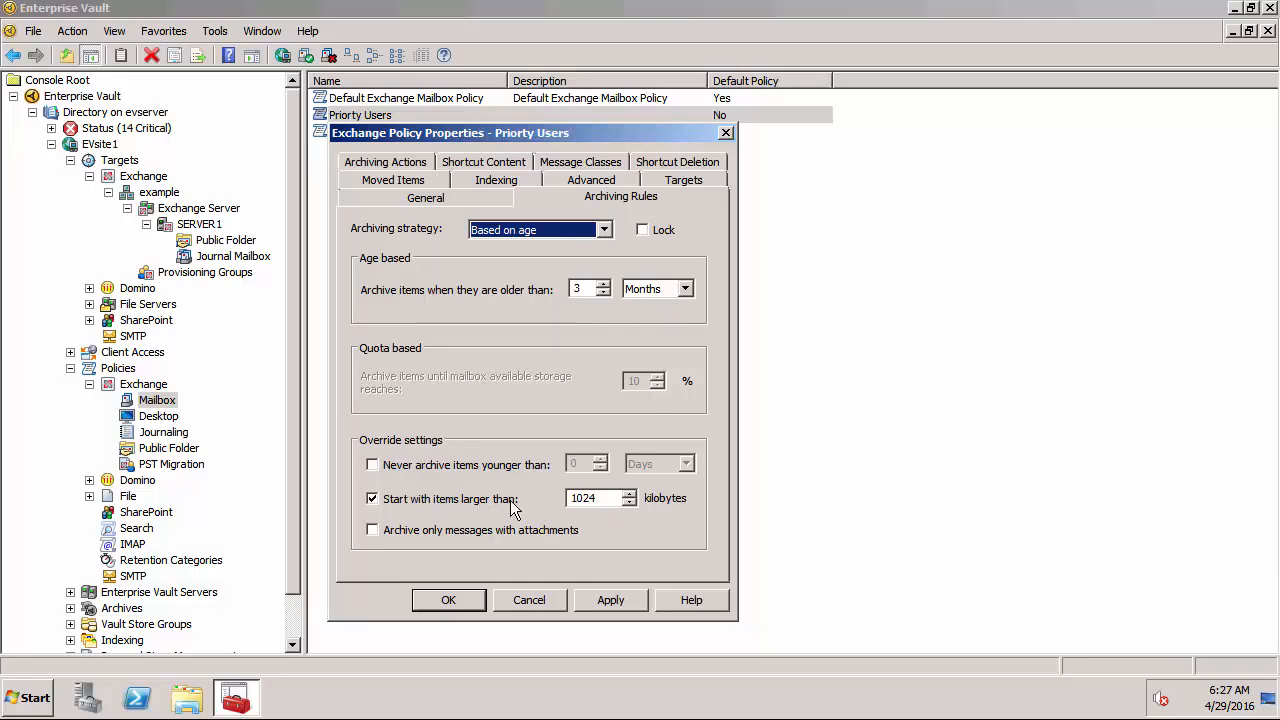
{"action": "mouse_move", "coordinate": [492, 510]}
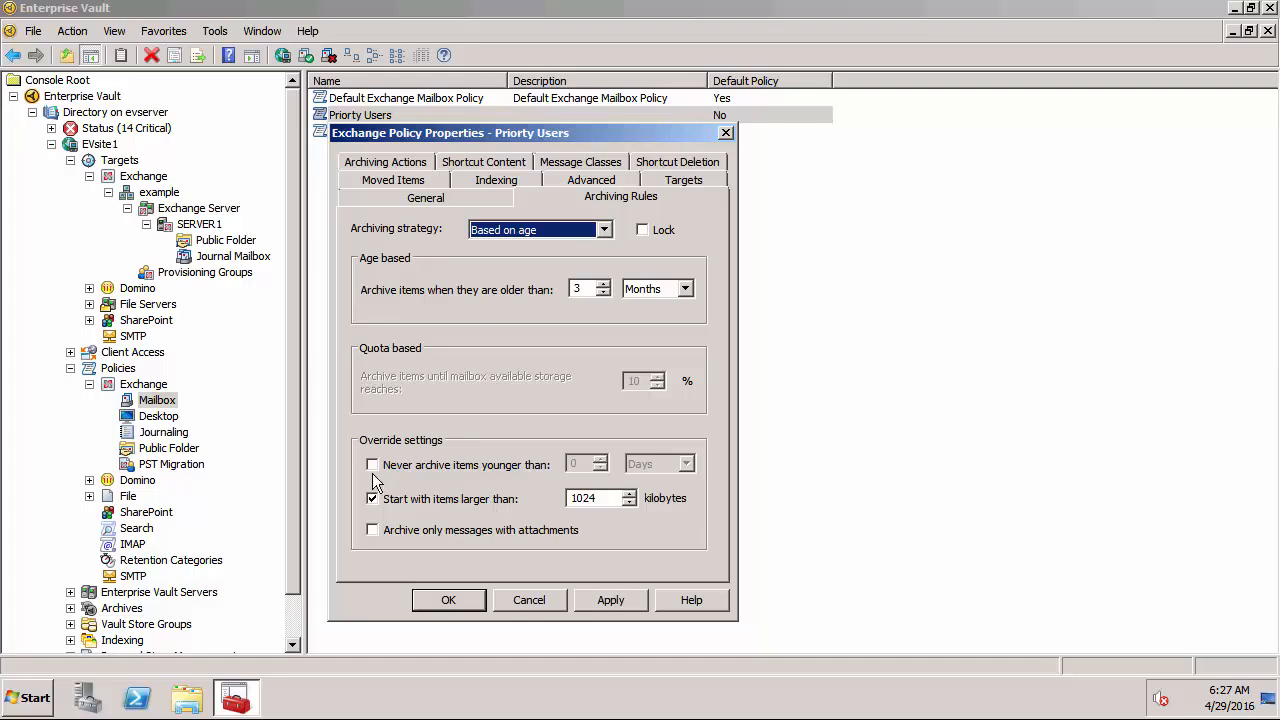
{"action": "left_click", "coordinate": [371, 464]}
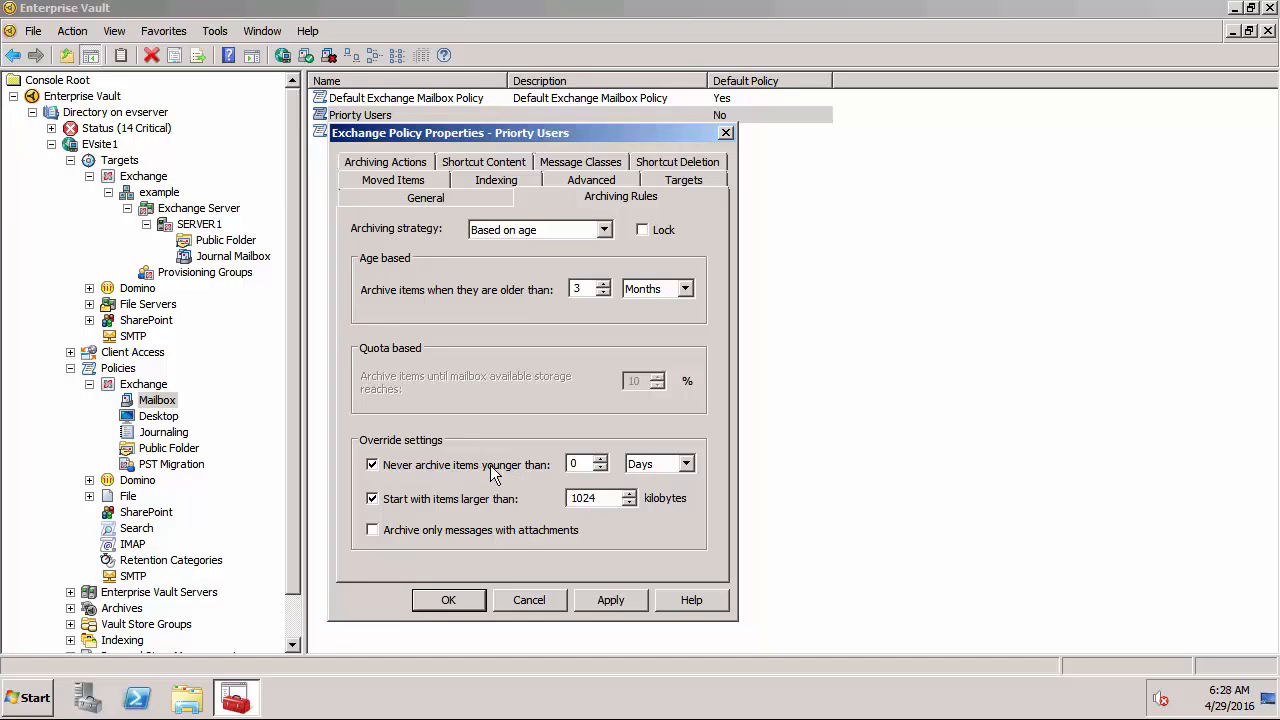
{"action": "mouse_move", "coordinate": [475, 272]}
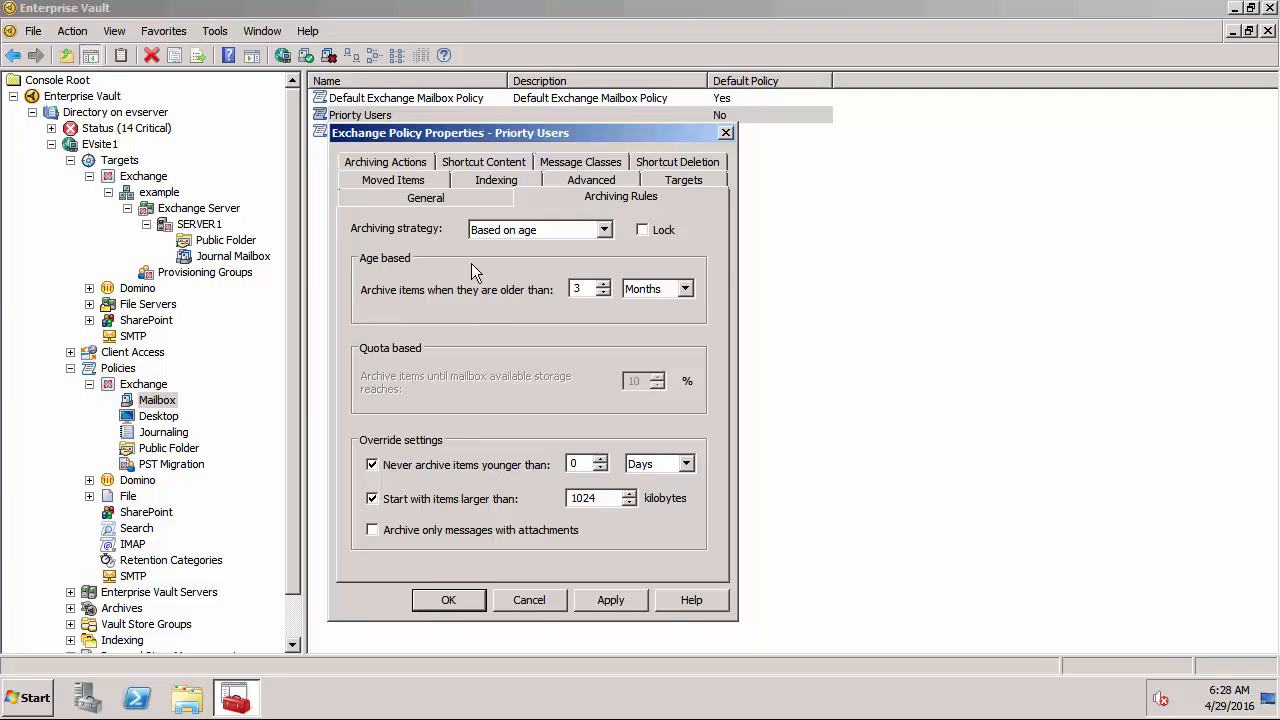
Check the Archiving Actions and Shortcut Content tabs, then OK the Priority Users policy
{"action": "left_click", "coordinate": [385, 197]}
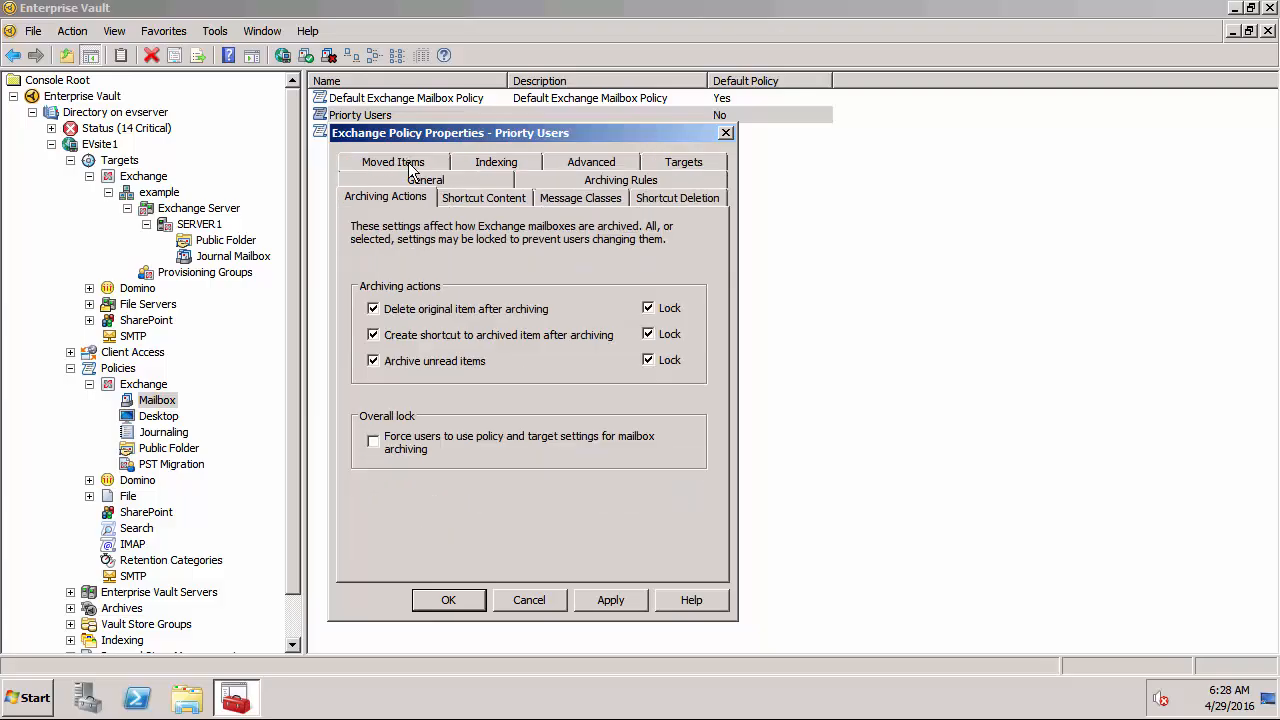
{"action": "mouse_move", "coordinate": [390, 311]}
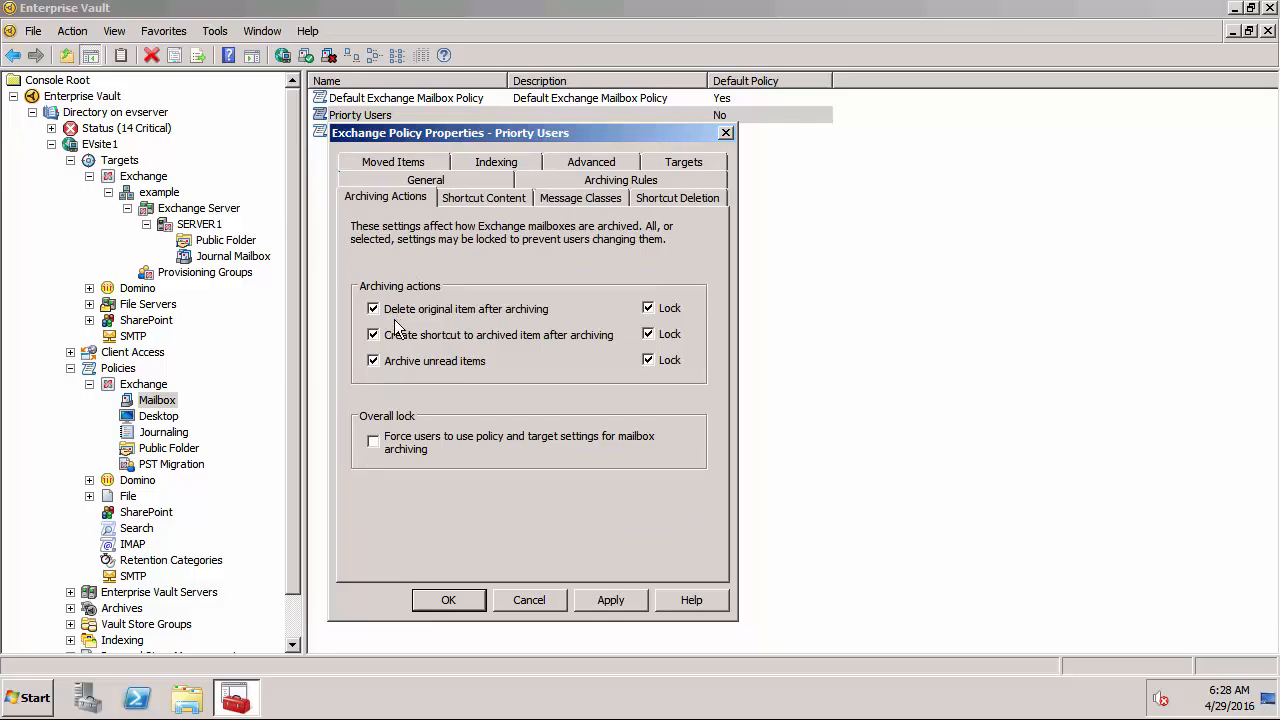
{"action": "mouse_move", "coordinate": [398, 361]}
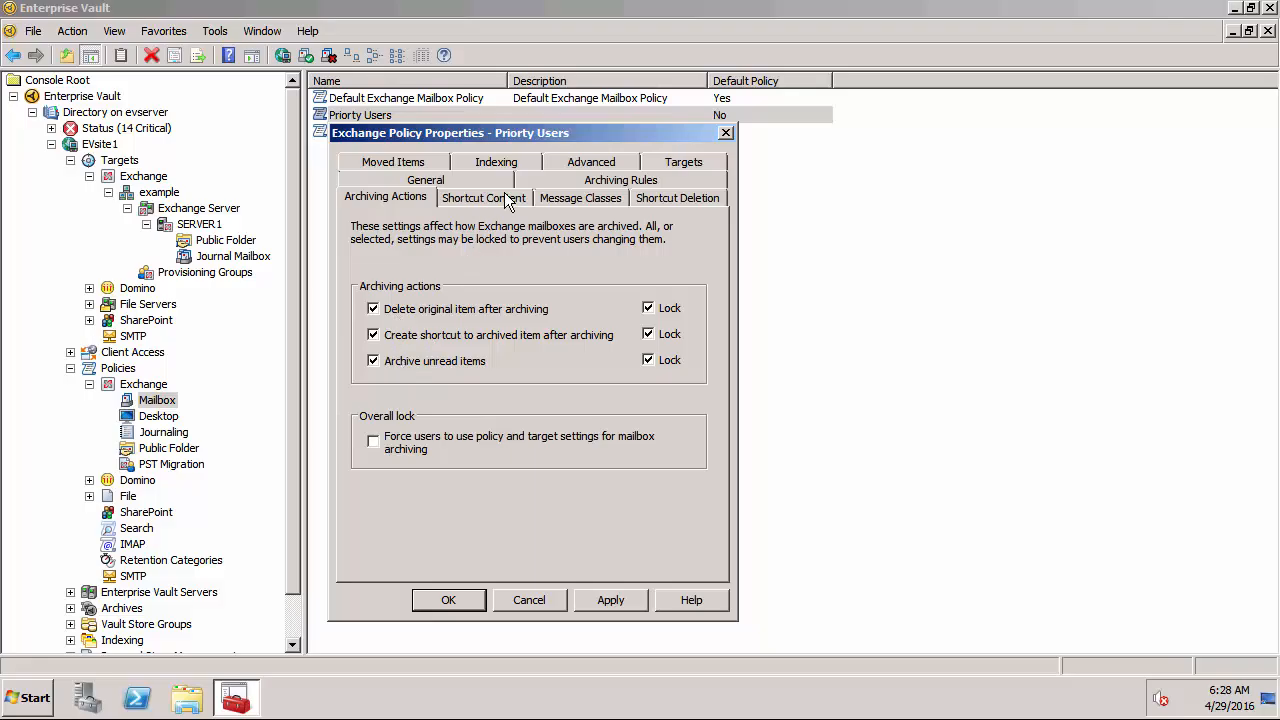
{"action": "left_click", "coordinate": [484, 196]}
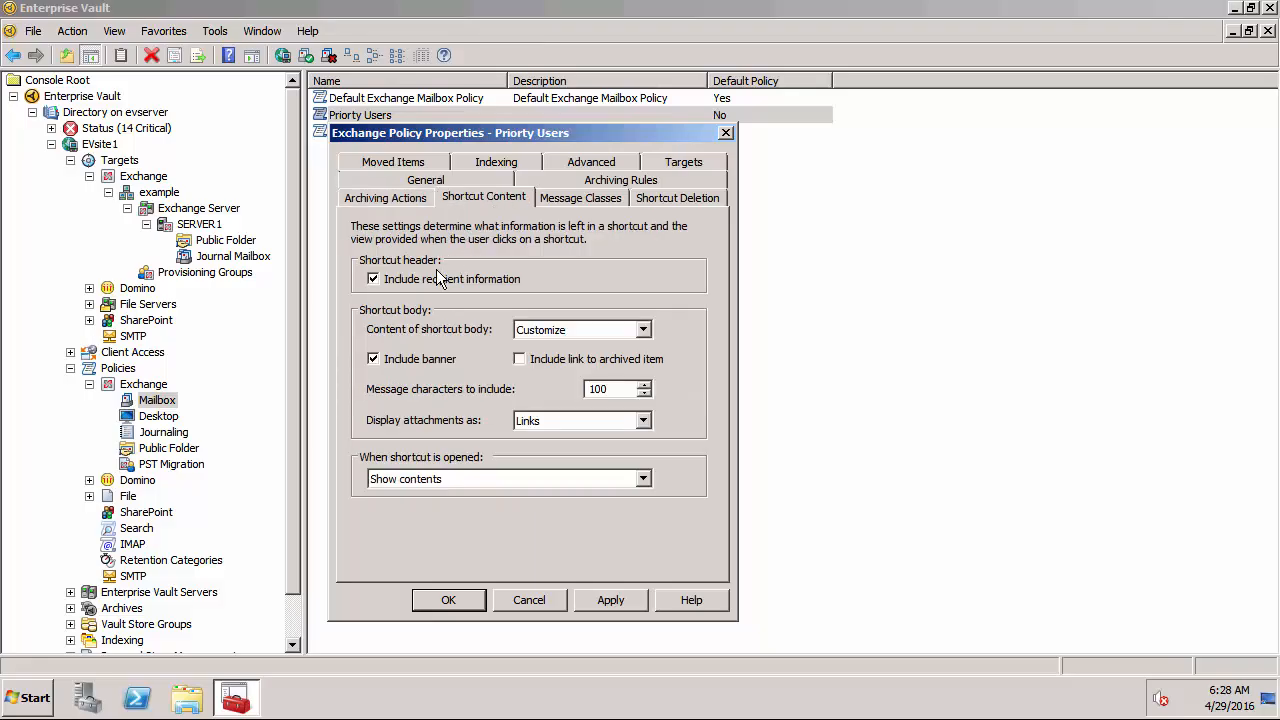
{"action": "mouse_move", "coordinate": [437, 338]}
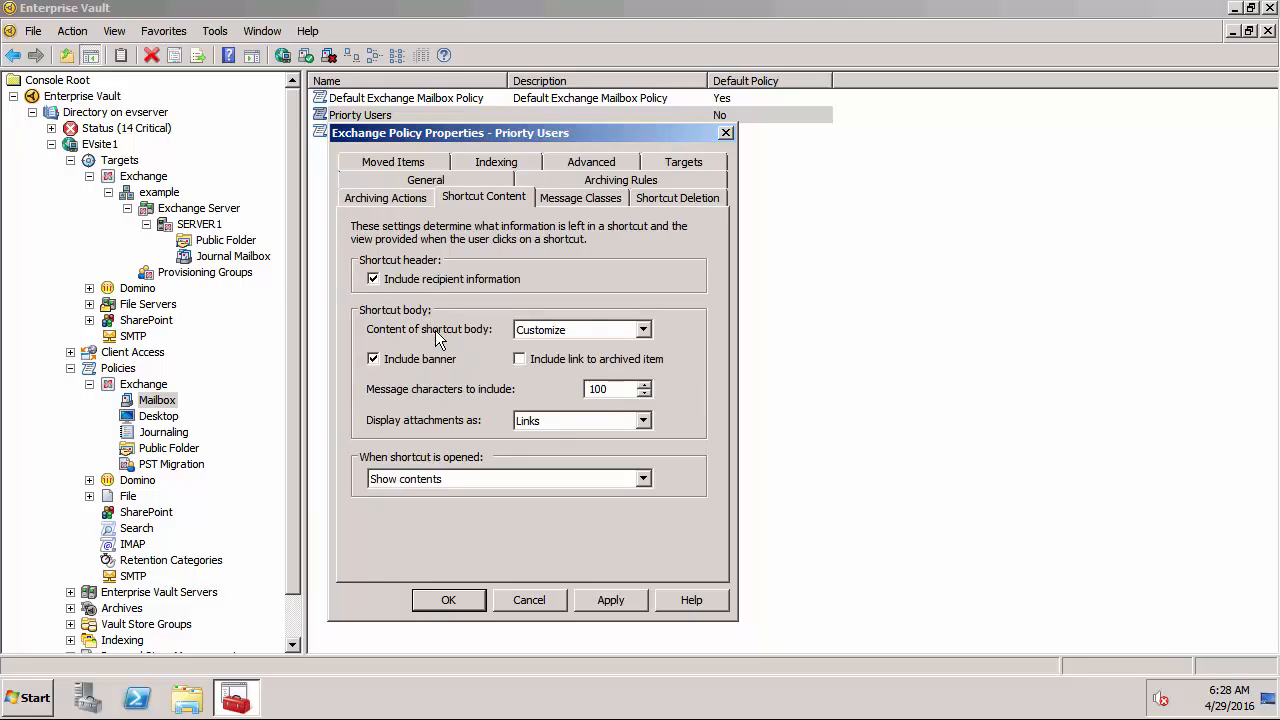
{"action": "mouse_move", "coordinate": [567, 408]}
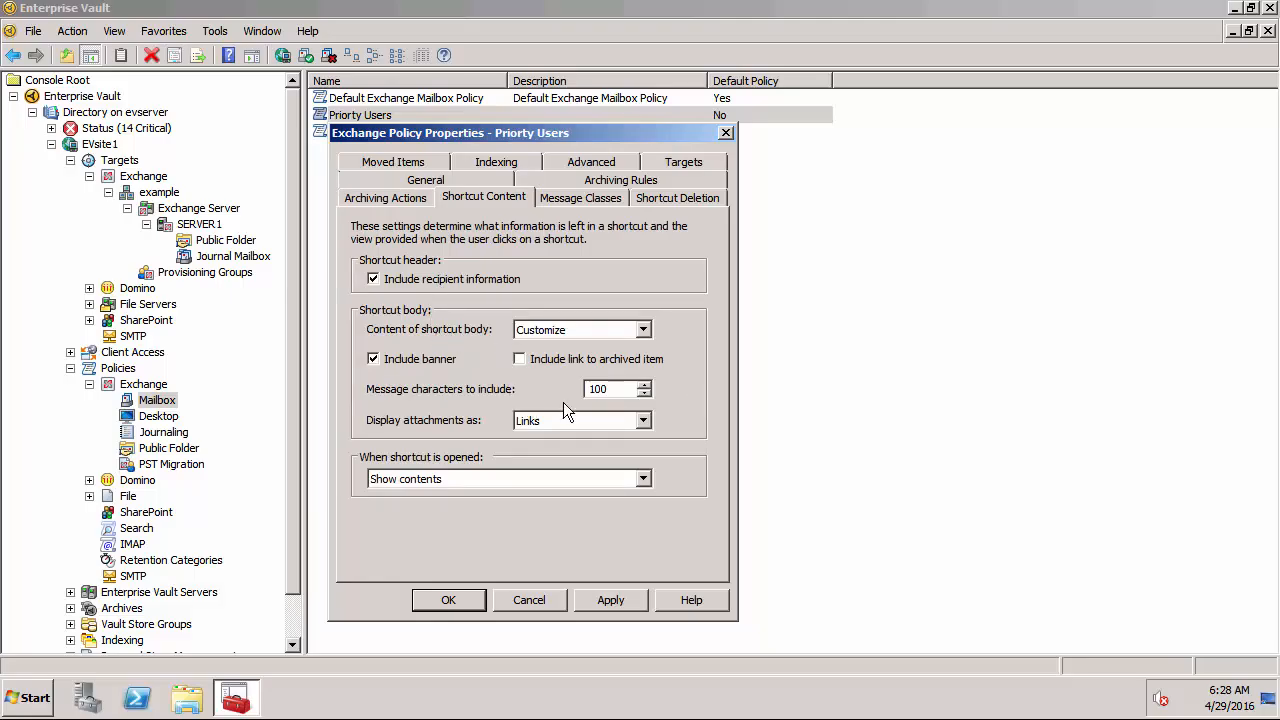
{"action": "mouse_move", "coordinate": [555, 420]}
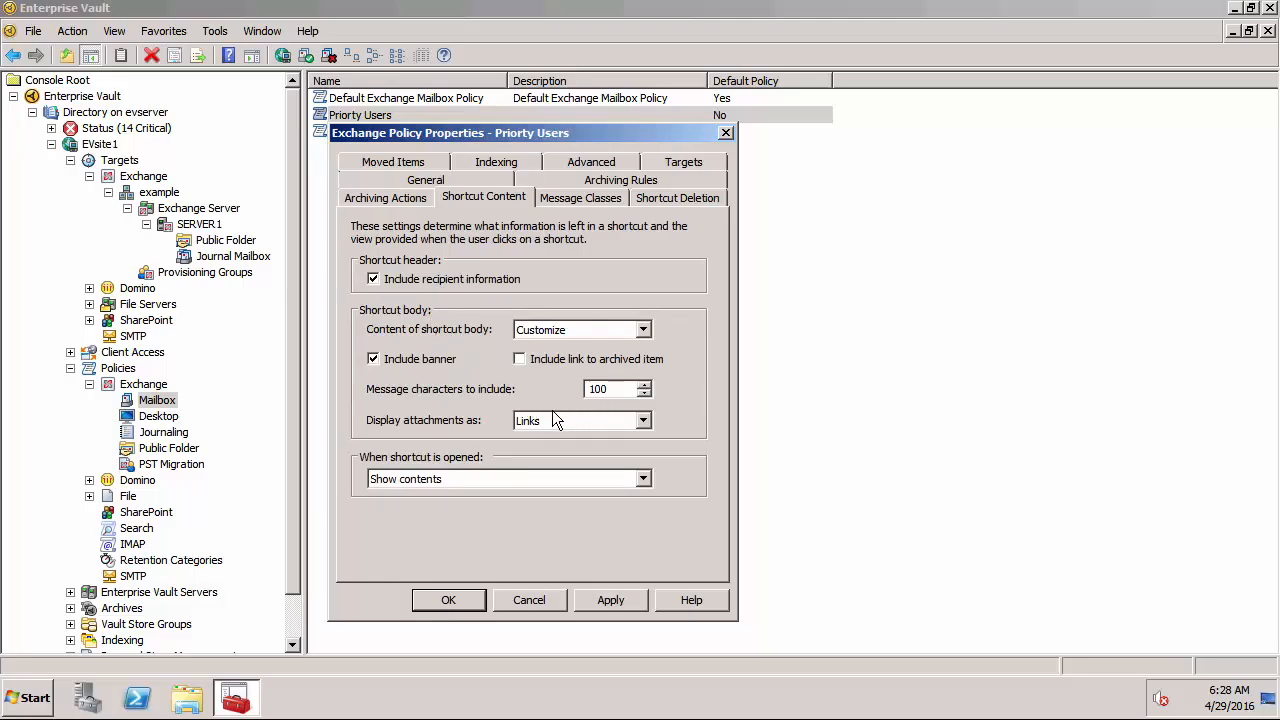
{"action": "mouse_move", "coordinate": [548, 420]}
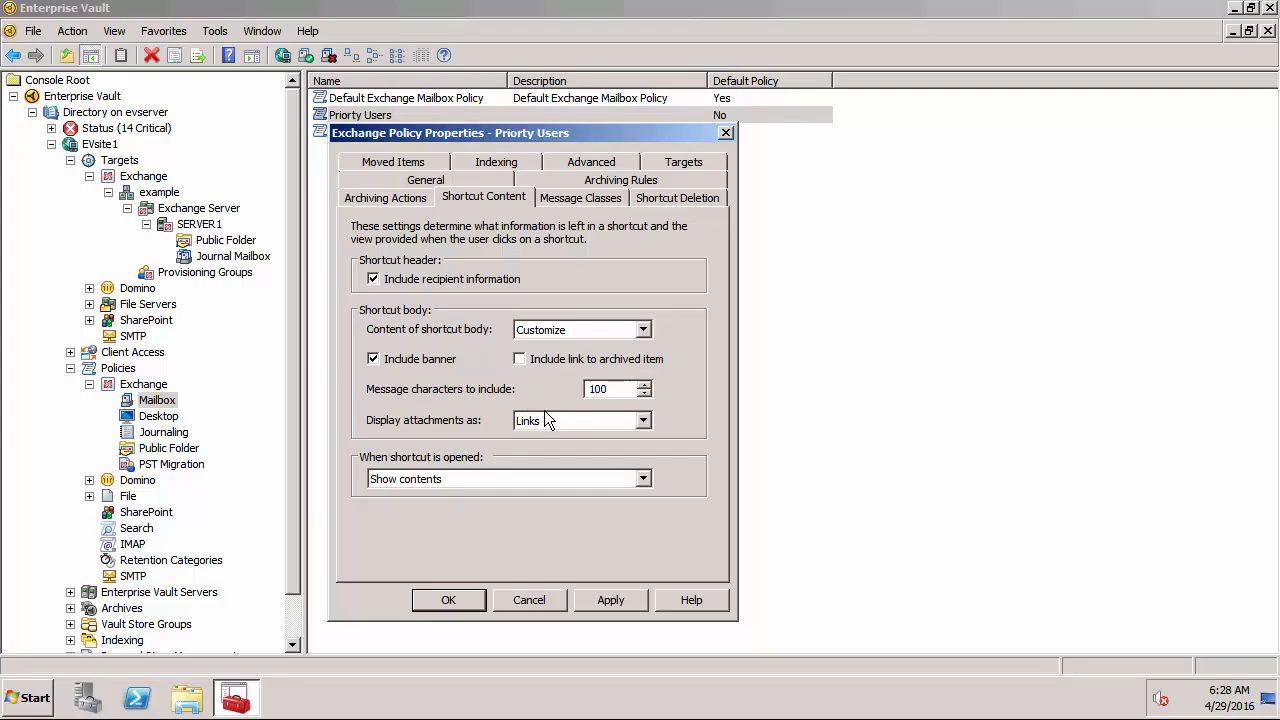
{"action": "mouse_move", "coordinate": [401, 508]}
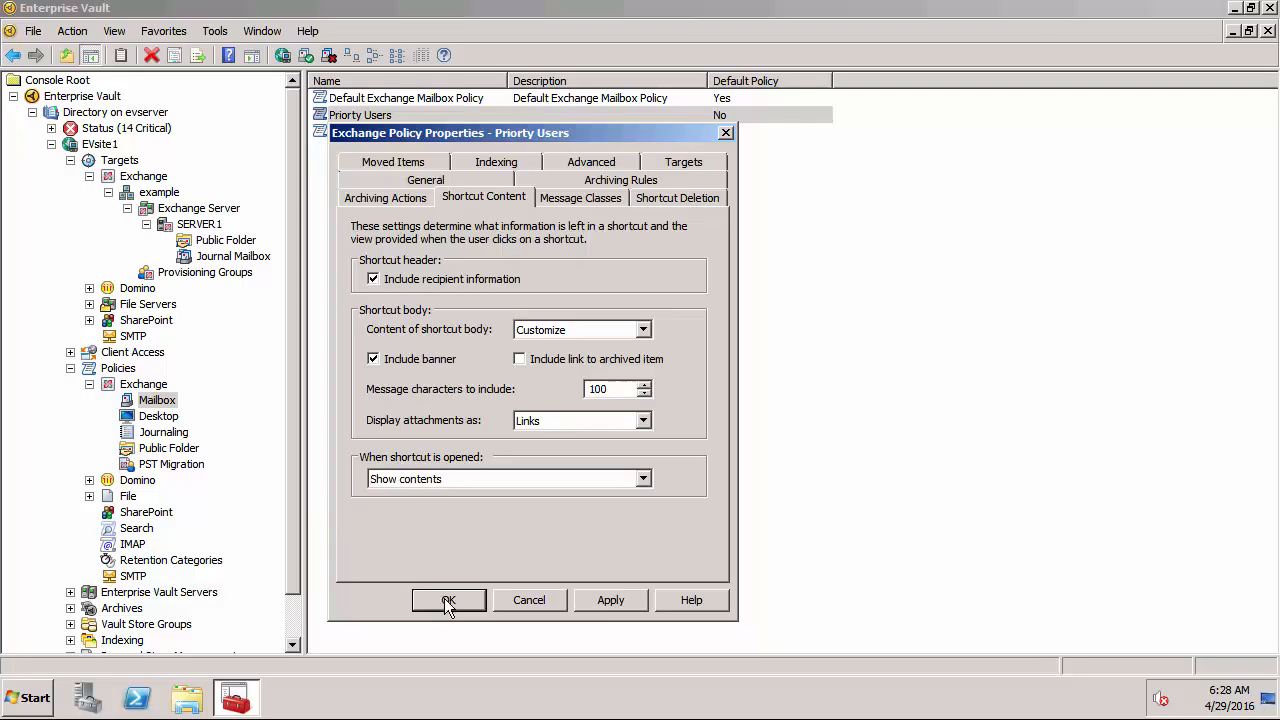
{"action": "left_click", "coordinate": [448, 600]}
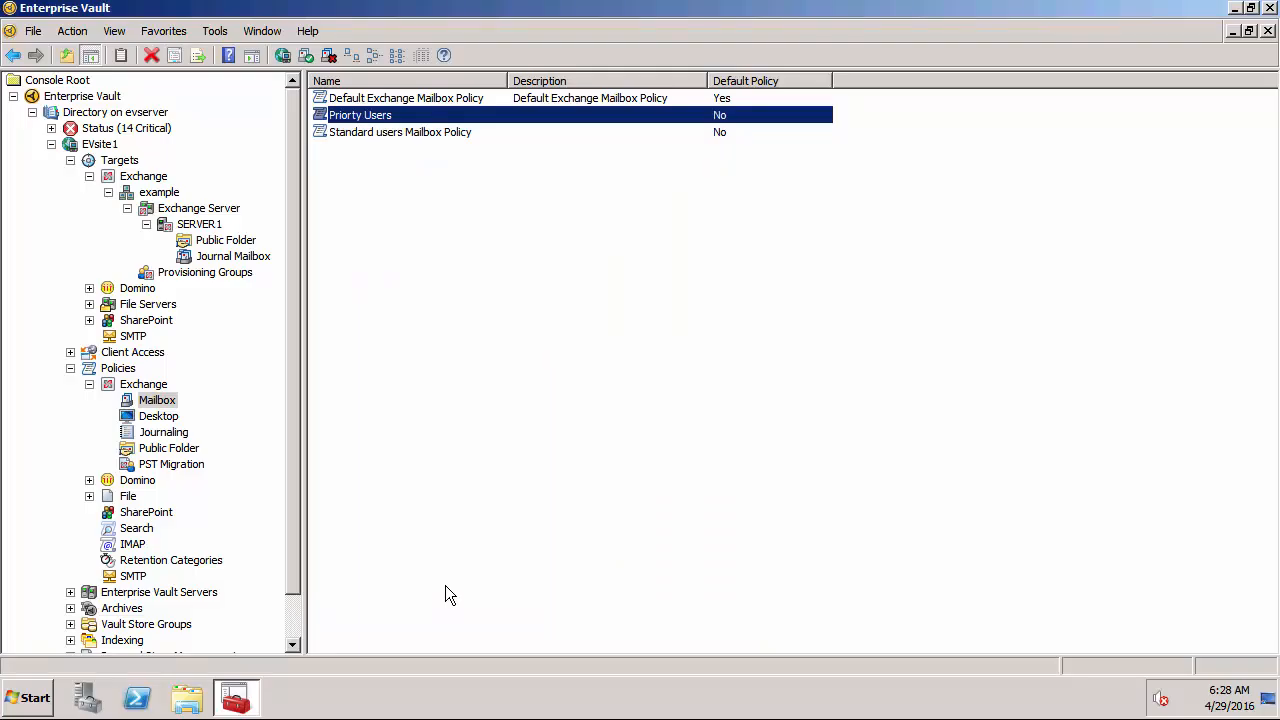
{"action": "mouse_move", "coordinate": [231, 528]}
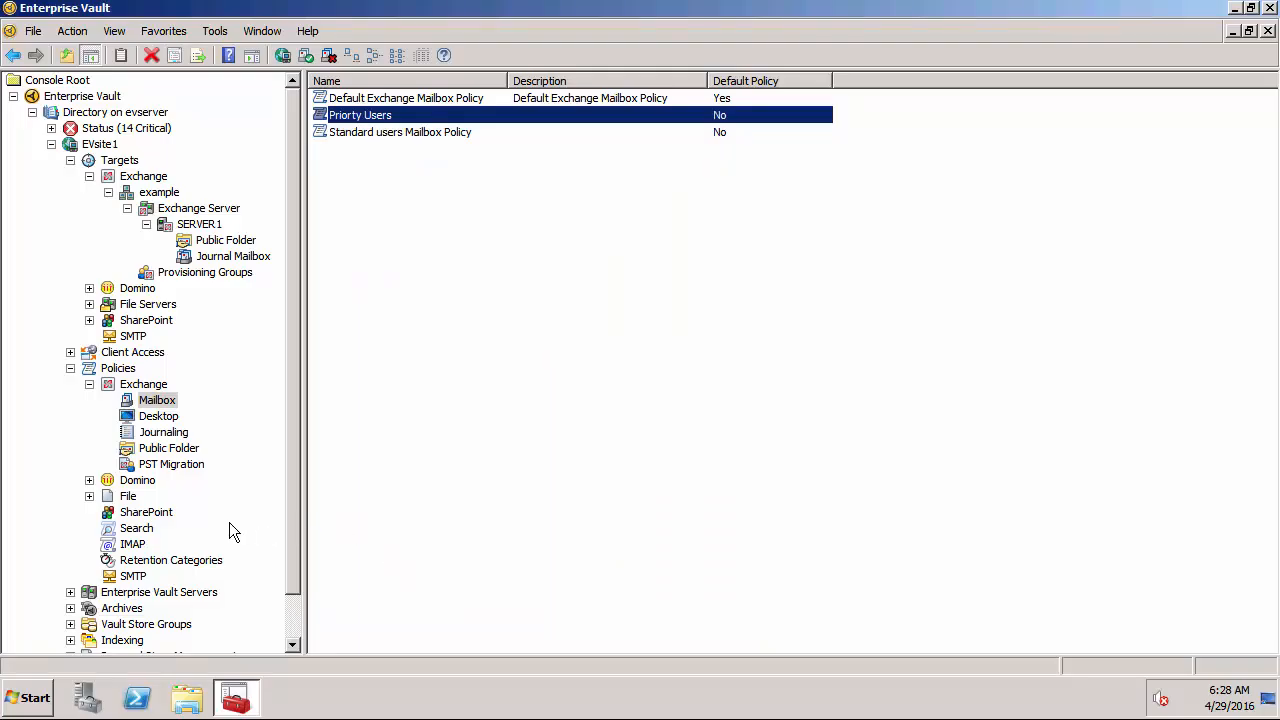
{"action": "mouse_move", "coordinate": [92, 592]}
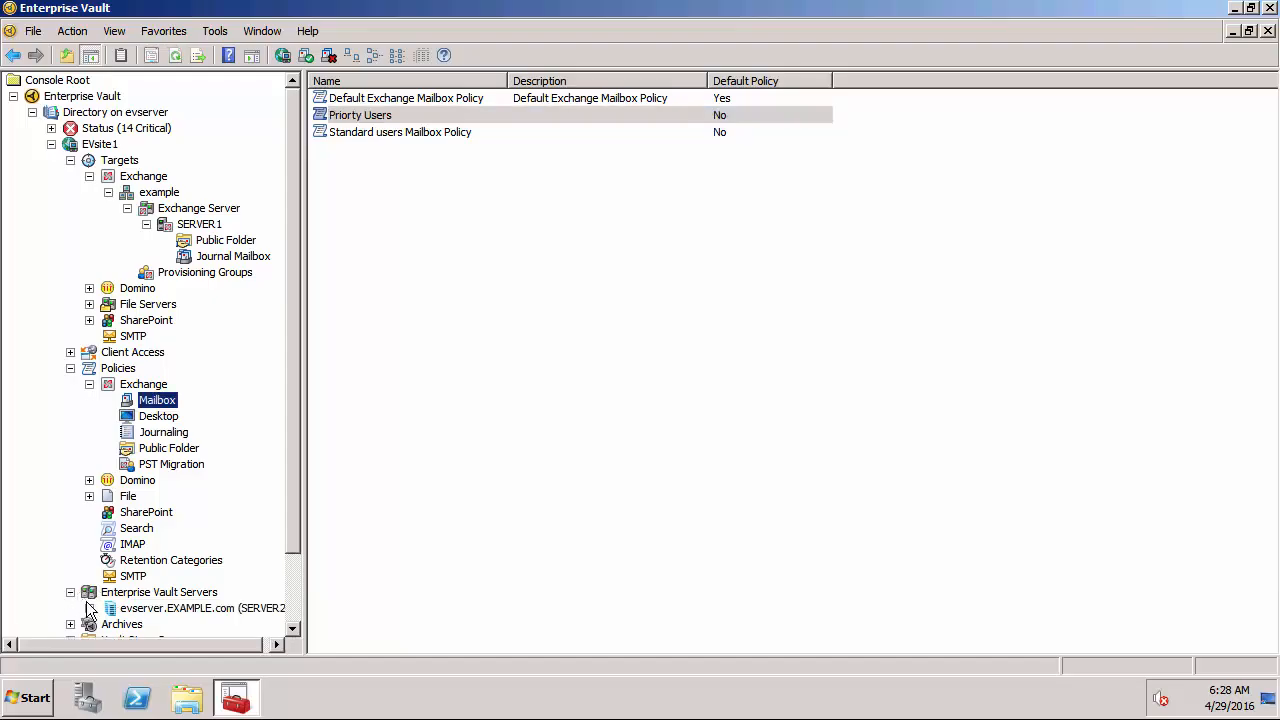
List evserver's tasks and select the Exchange Mailbox Archiving Task for SERVER1
{"action": "left_click", "coordinate": [90, 608]}
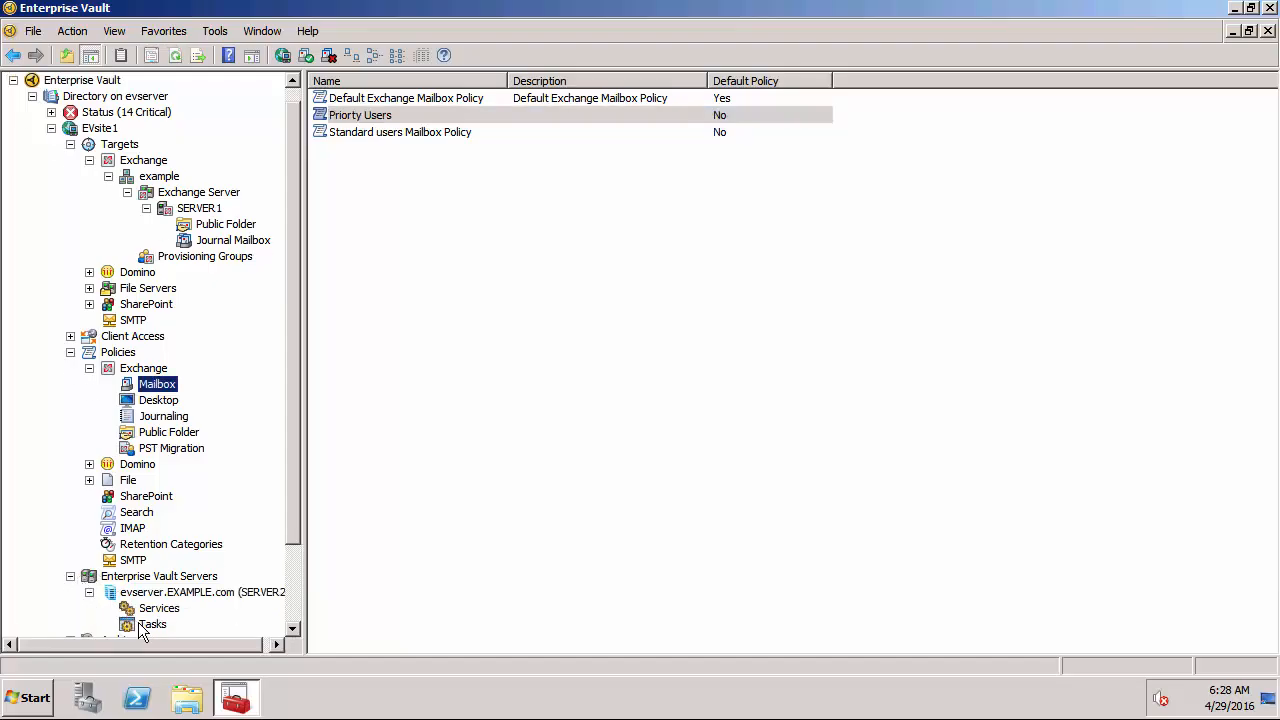
{"action": "left_click", "coordinate": [152, 624]}
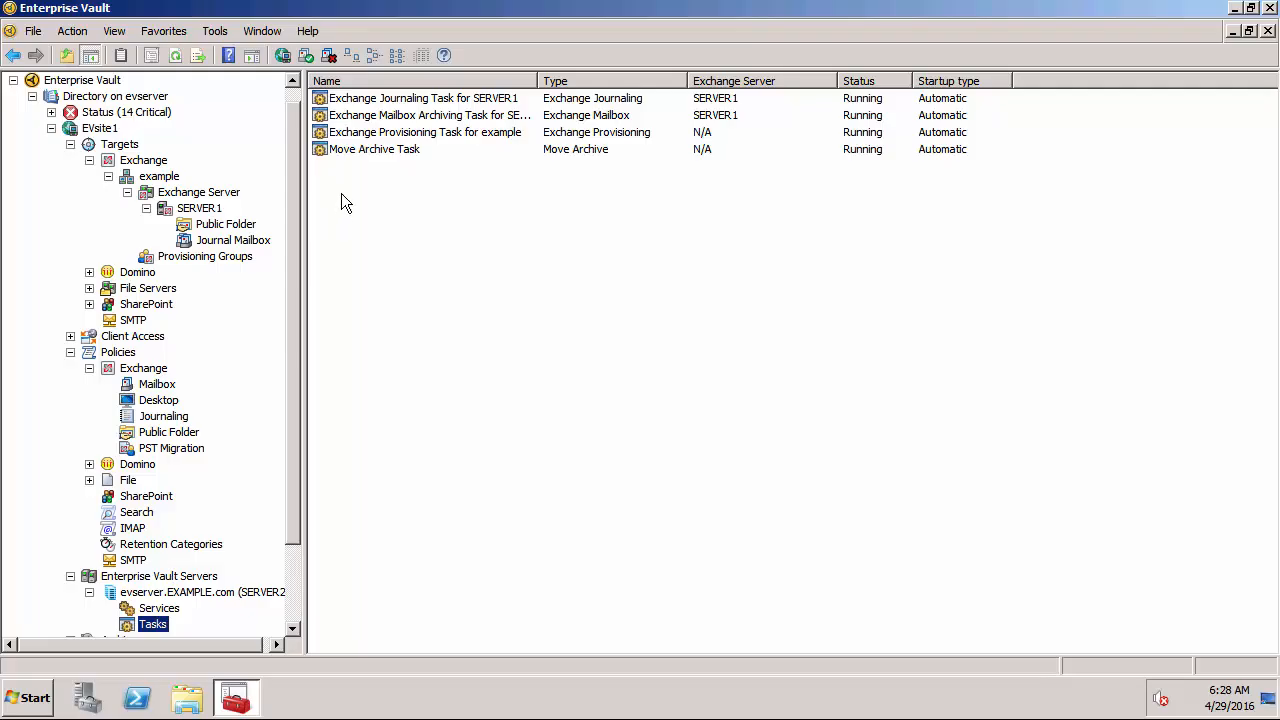
{"action": "left_click", "coordinate": [428, 115]}
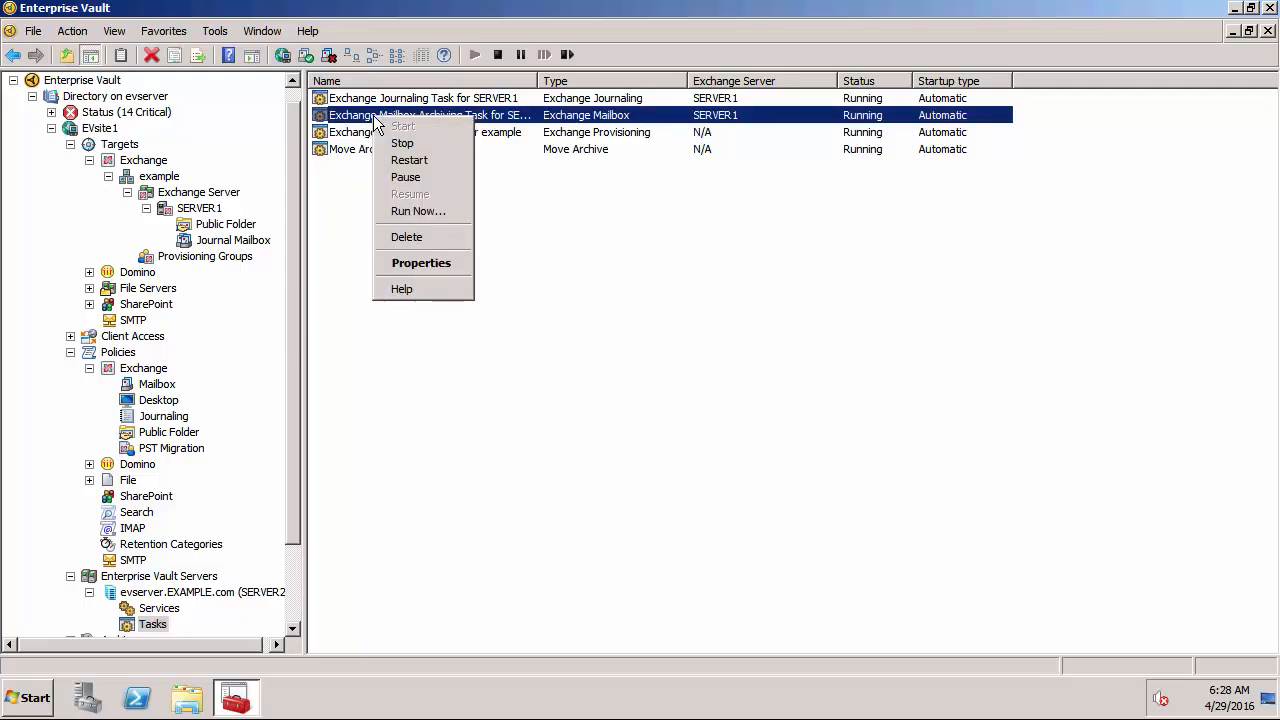
{"action": "left_click", "coordinate": [421, 263]}
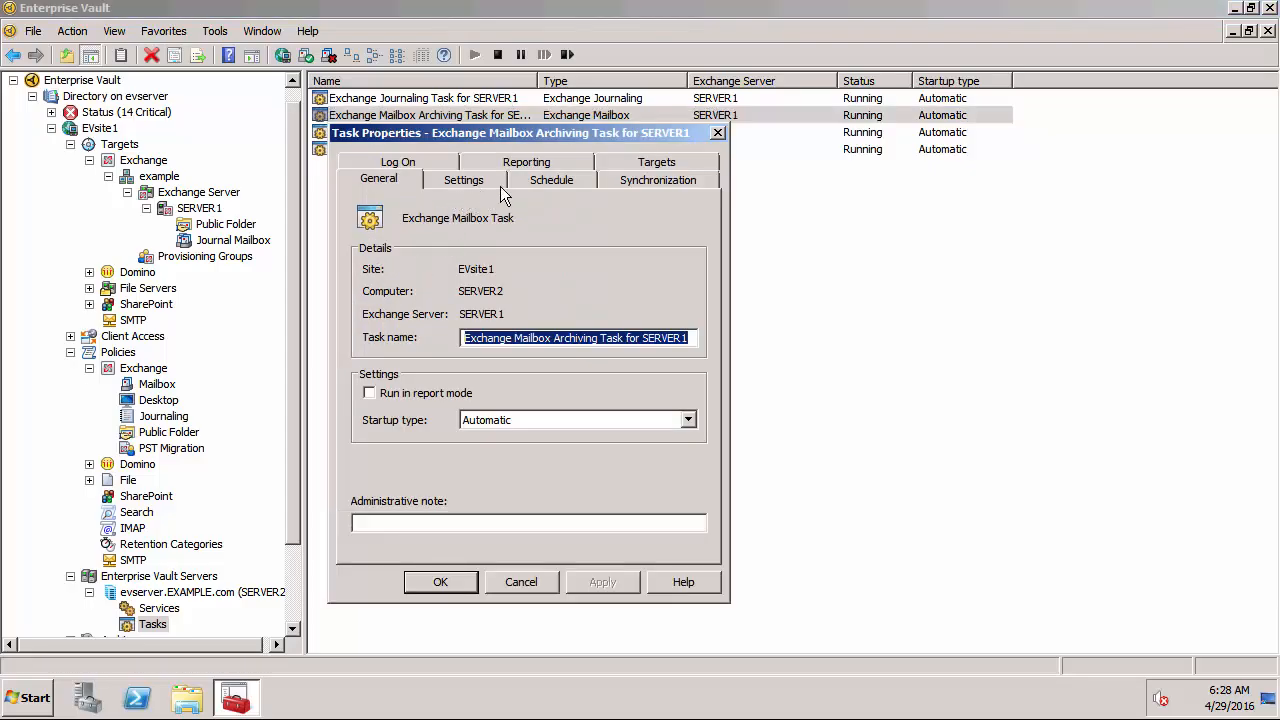
{"action": "left_click", "coordinate": [551, 179]}
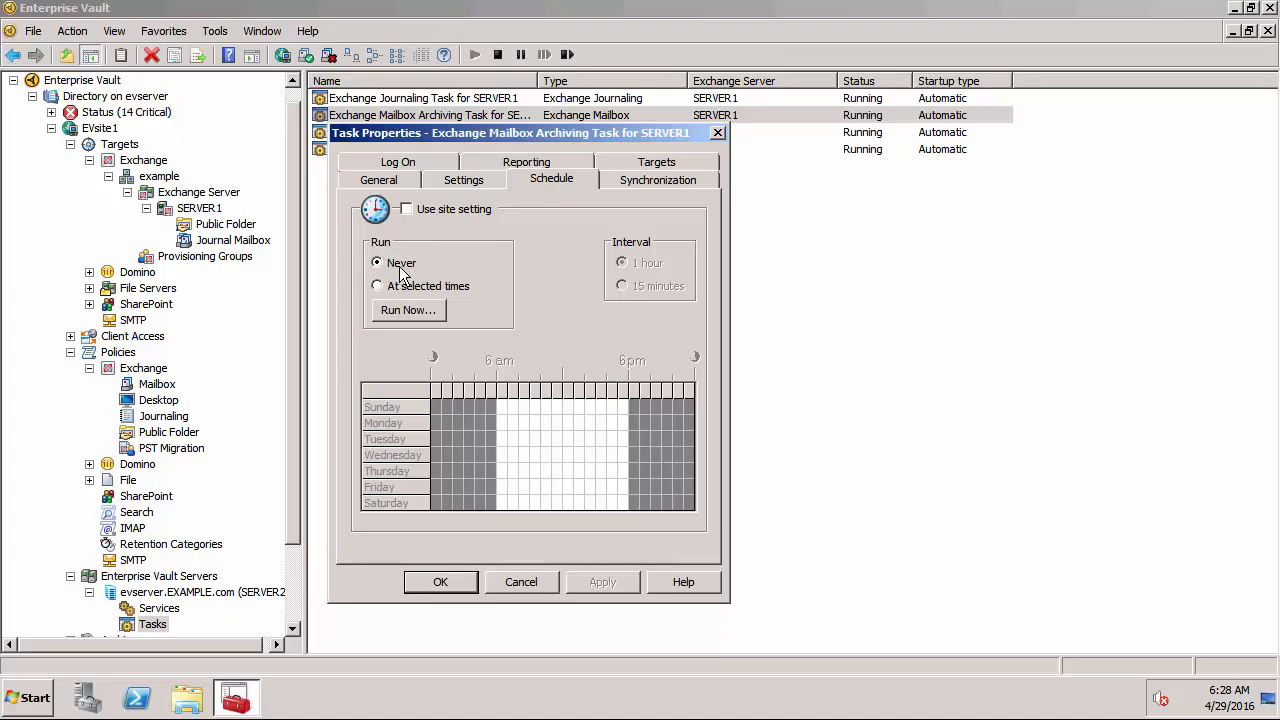
{"action": "mouse_move", "coordinate": [410, 268]}
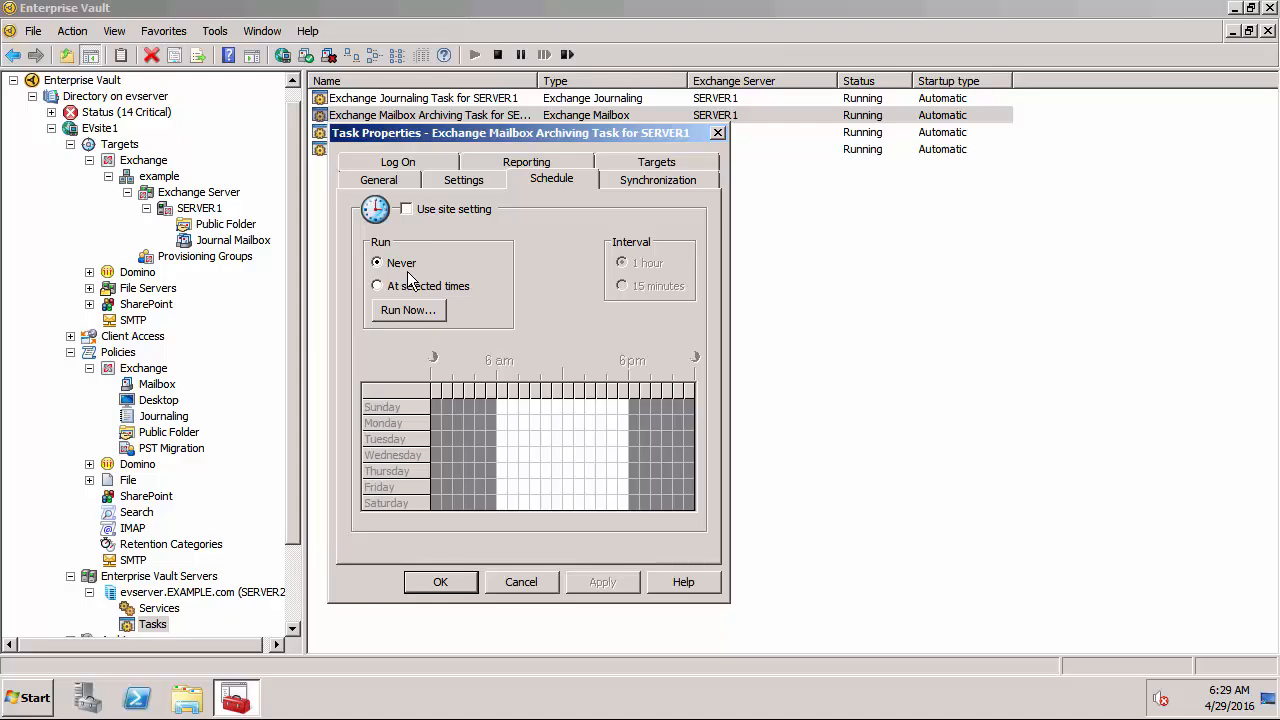
{"action": "mouse_move", "coordinate": [545, 392]}
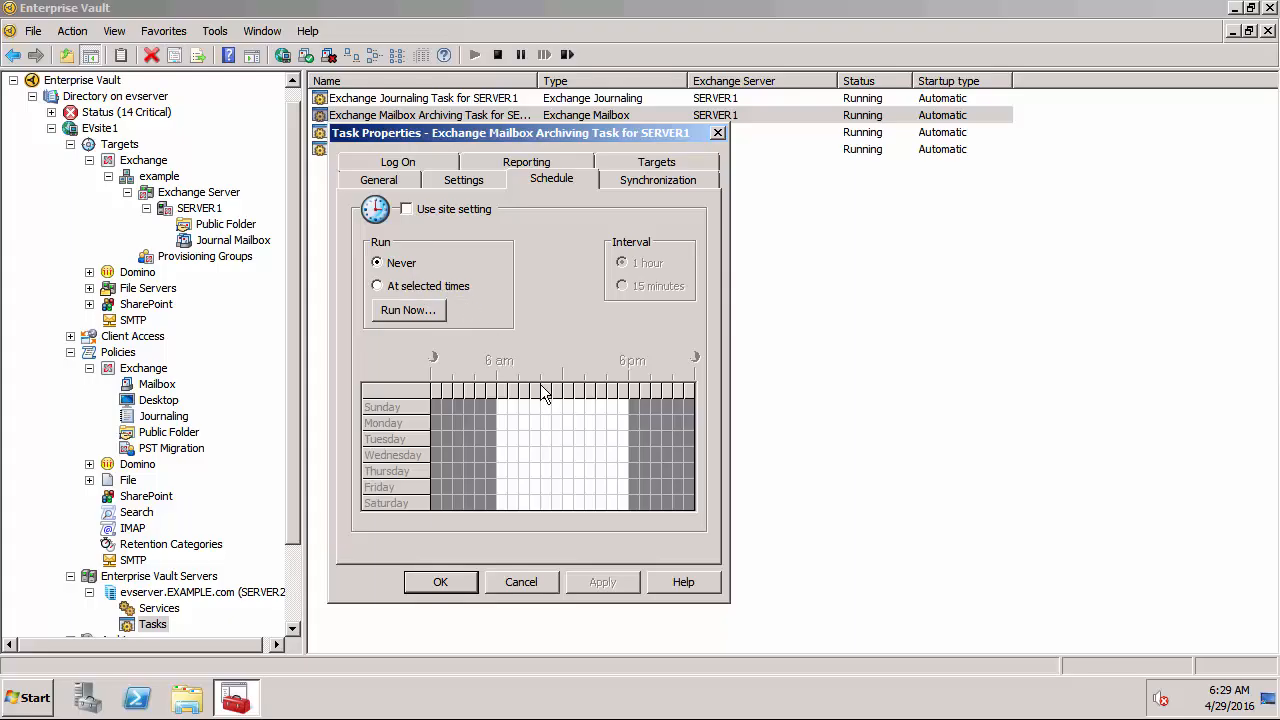
{"action": "mouse_move", "coordinate": [565, 392]}
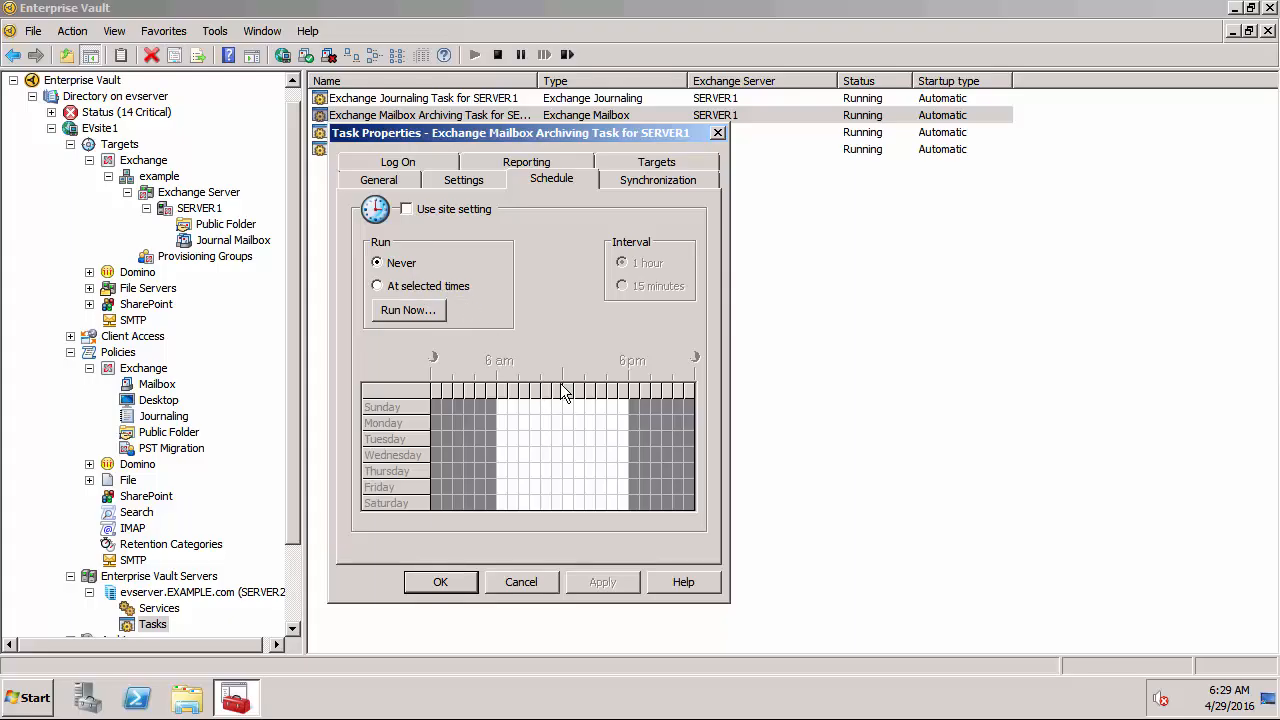
{"action": "mouse_move", "coordinate": [541, 493]}
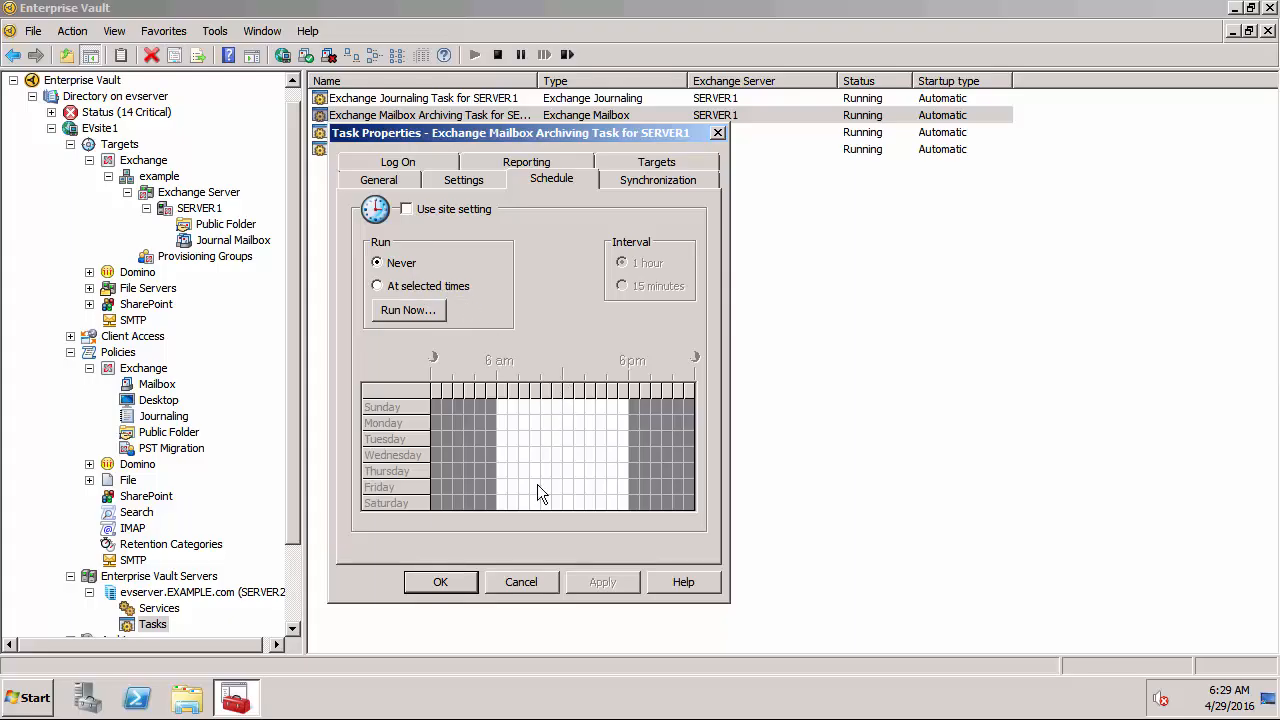
{"action": "left_click", "coordinate": [441, 582]}
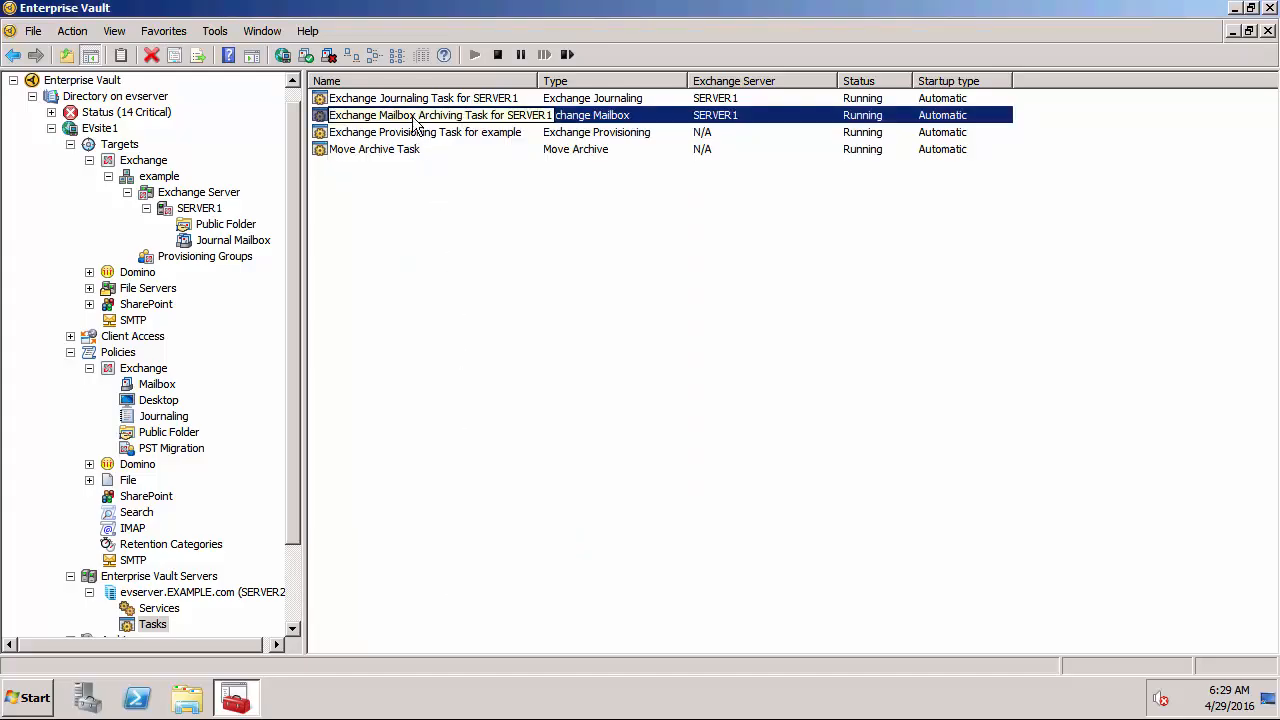
Run the archiving task now in Archiving mode, limited to selected mailboxes
{"action": "right_click", "coordinate": [415, 114]}
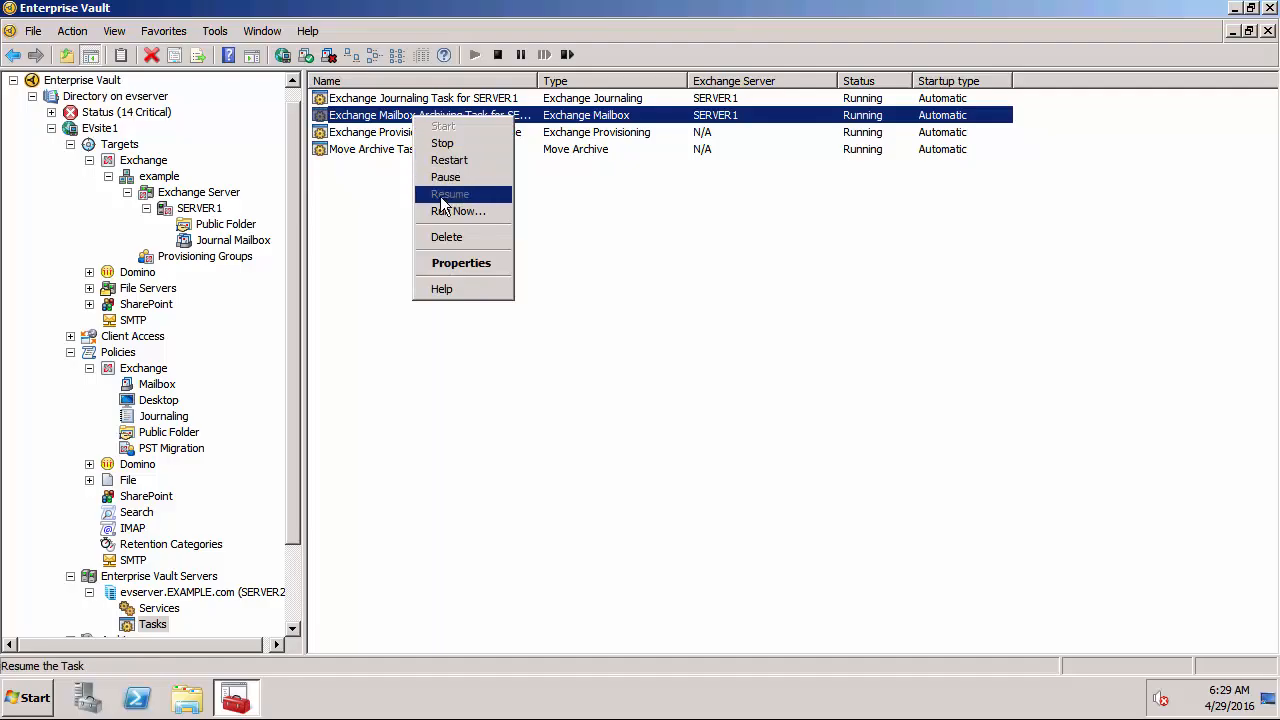
{"action": "left_click", "coordinate": [457, 211]}
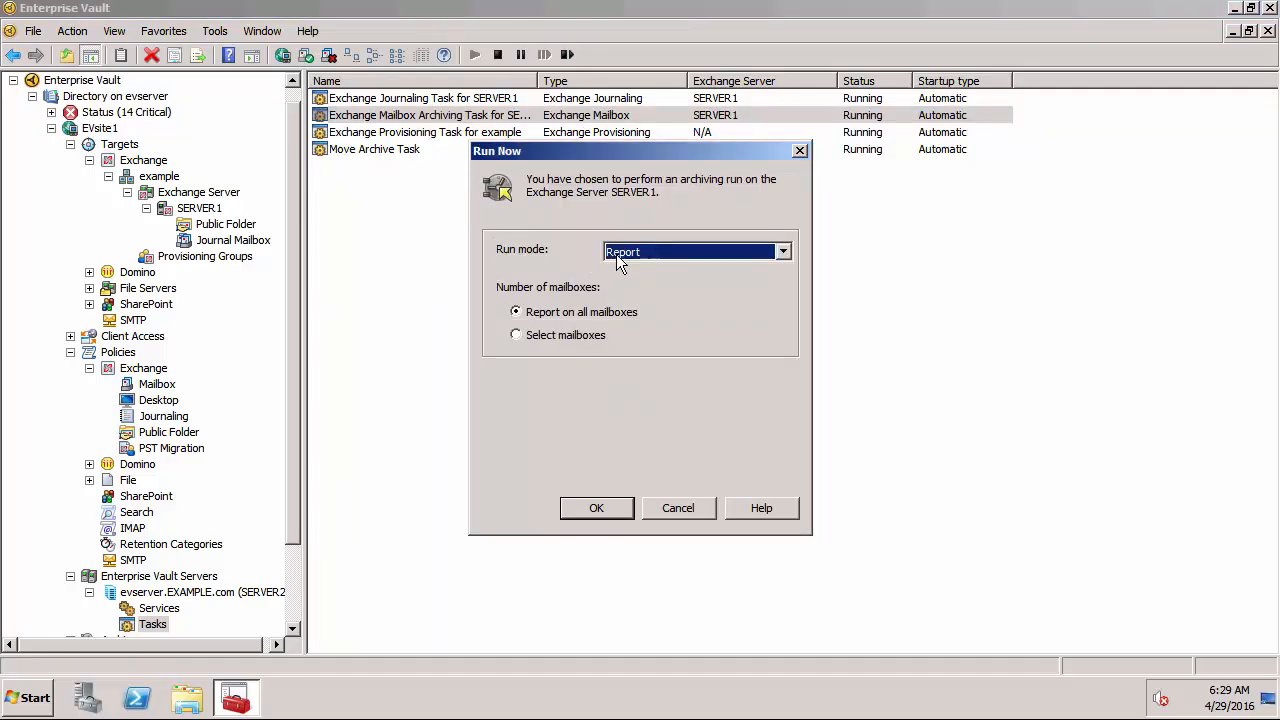
{"action": "left_click", "coordinate": [782, 251]}
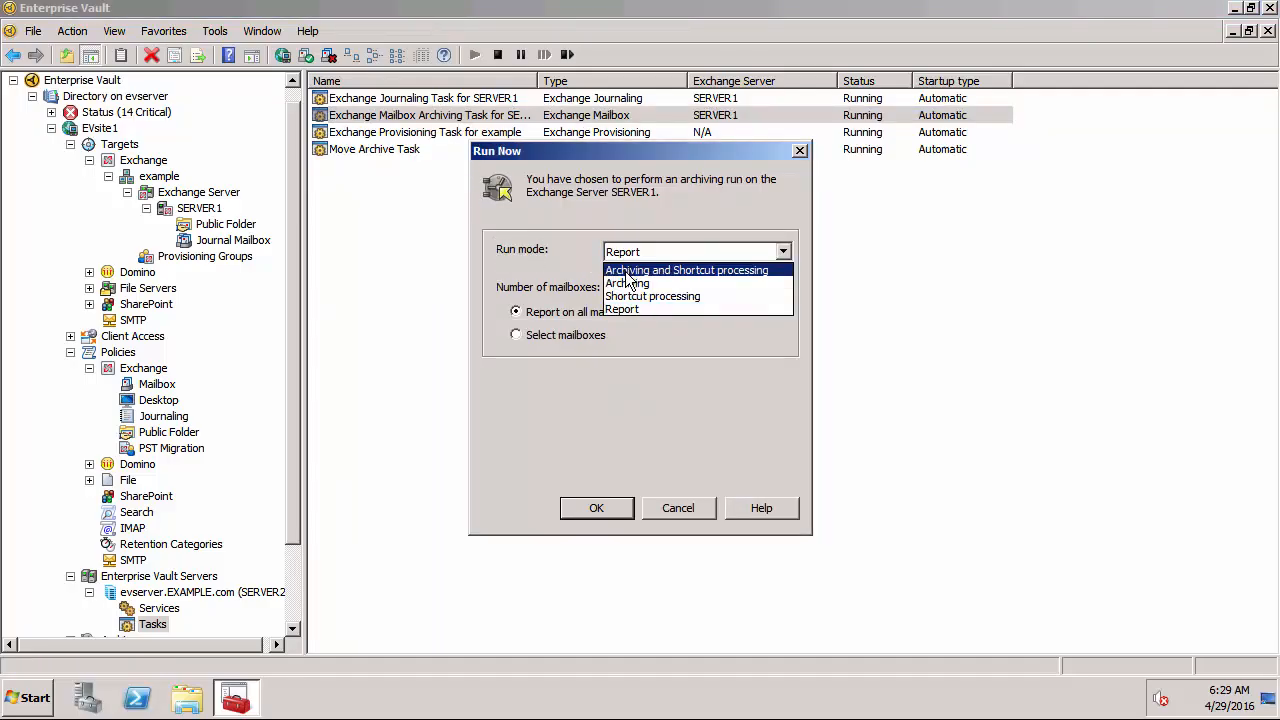
{"action": "left_click", "coordinate": [627, 283]}
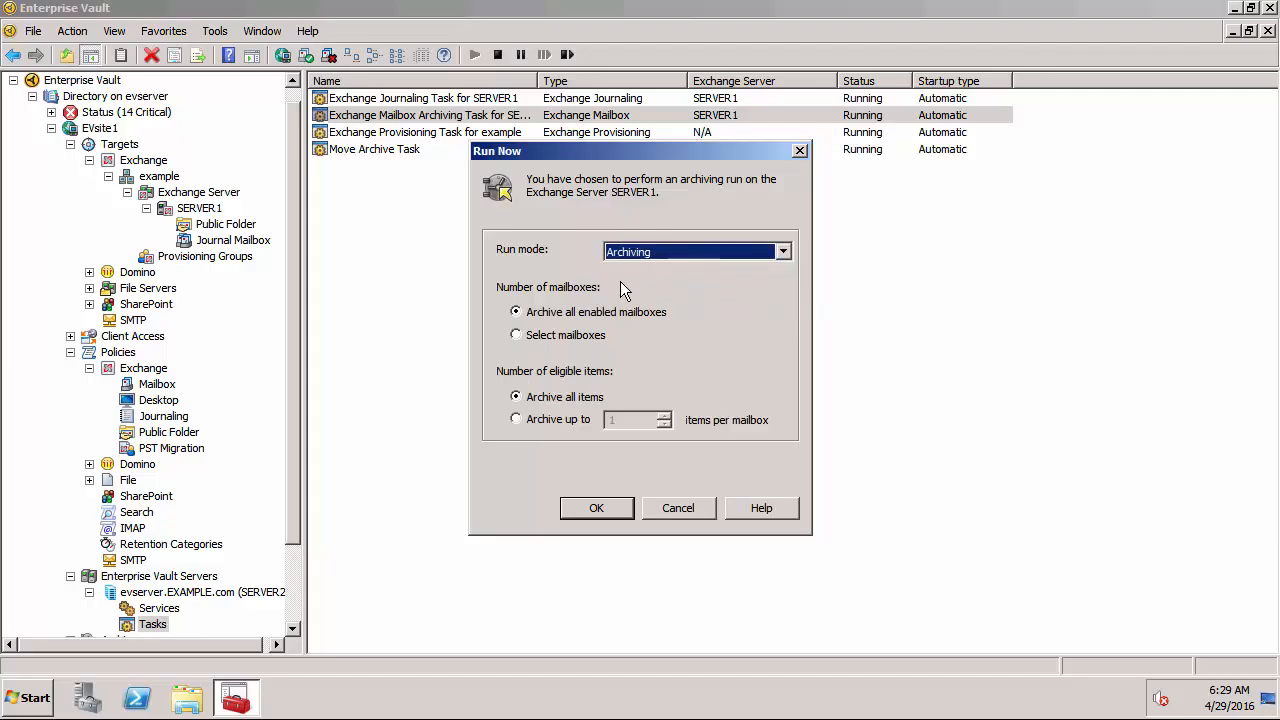
{"action": "left_click", "coordinate": [516, 335]}
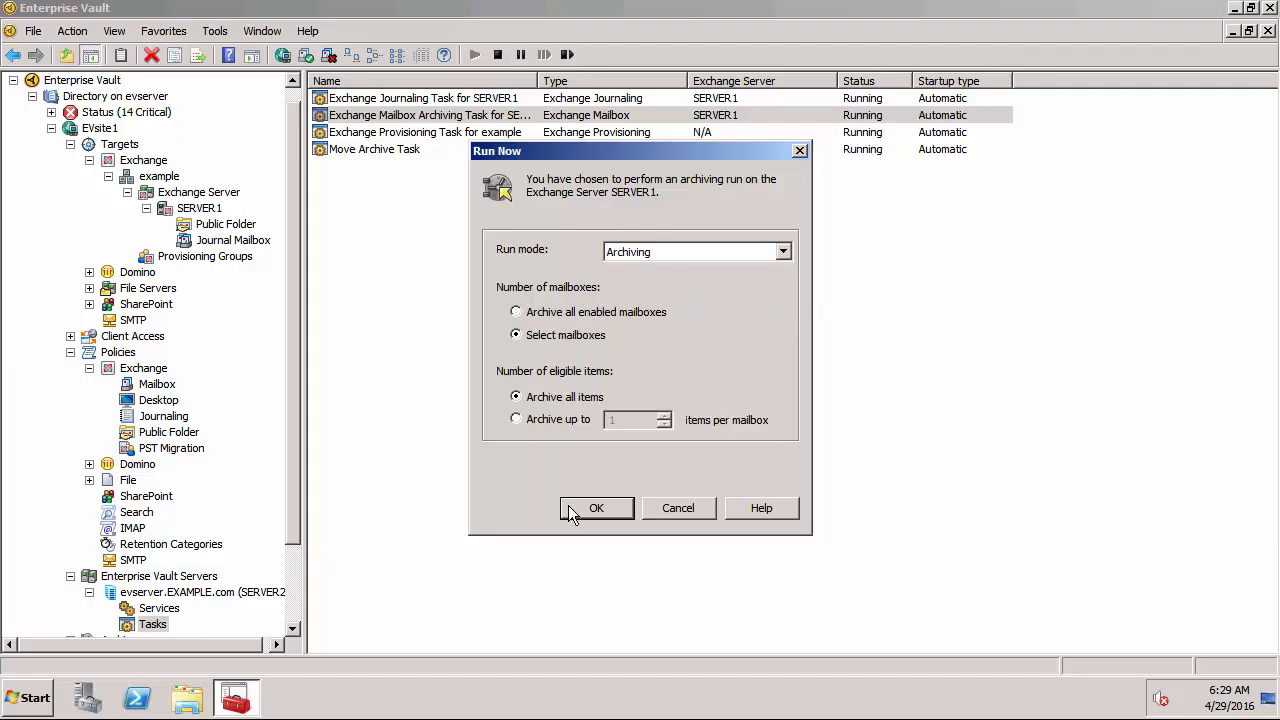
{"action": "left_click", "coordinate": [596, 508]}
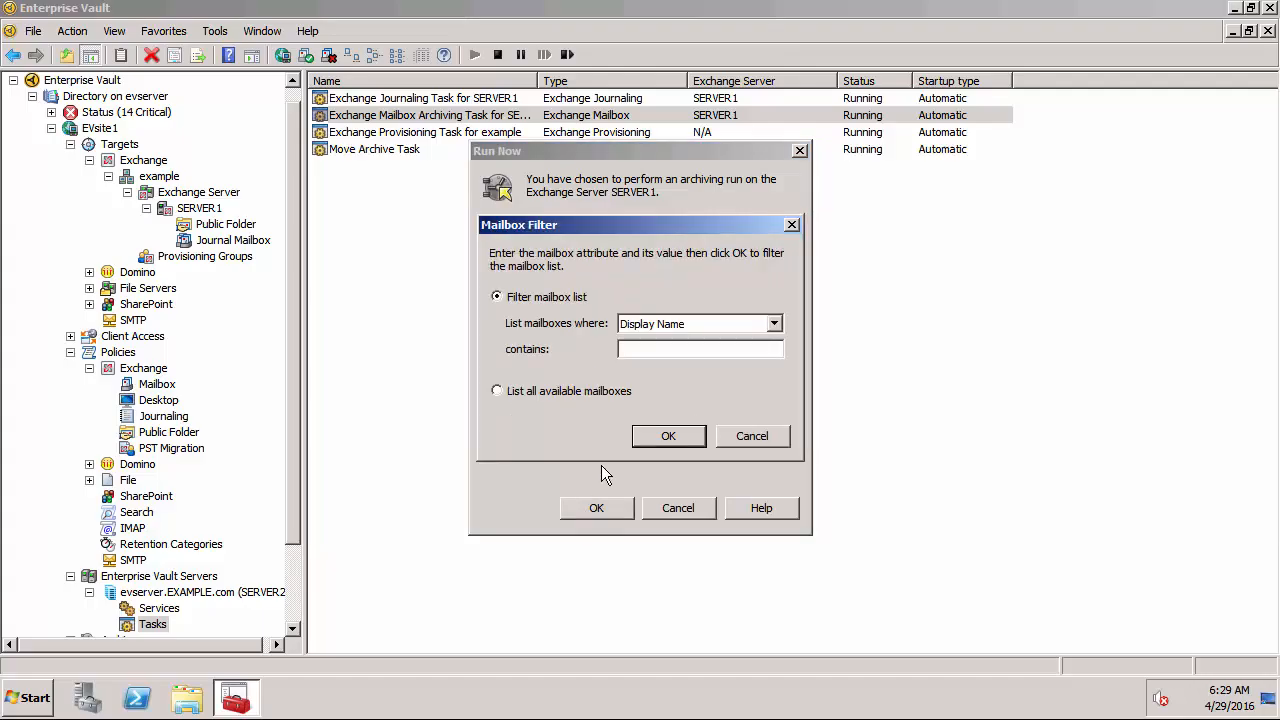
{"action": "type", "text": "darren"}
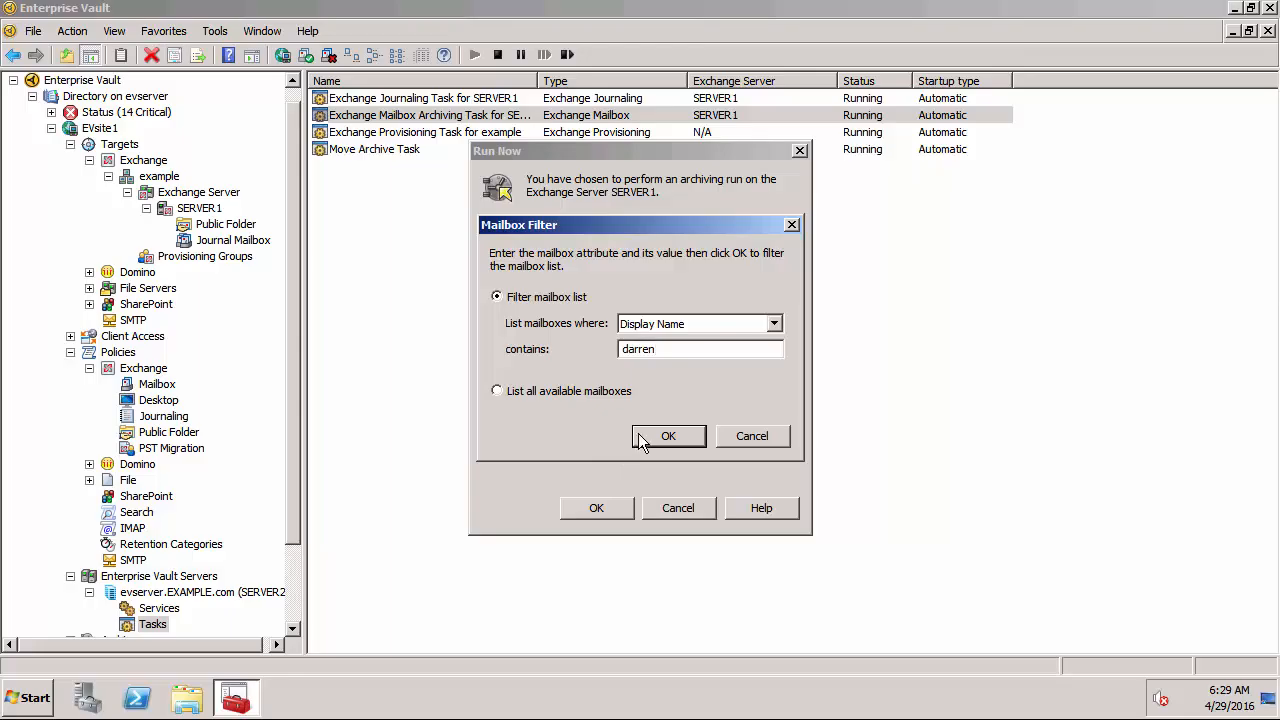
{"action": "left_click", "coordinate": [668, 436]}
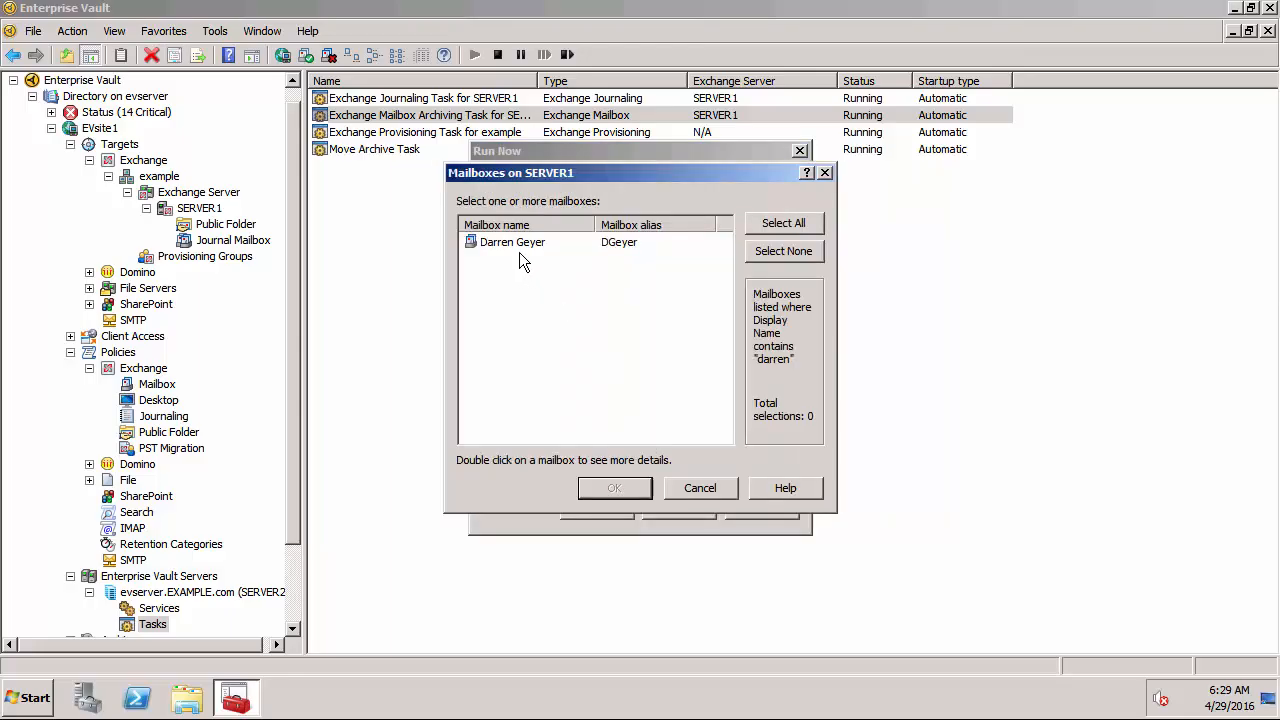
{"action": "left_click", "coordinate": [511, 242]}
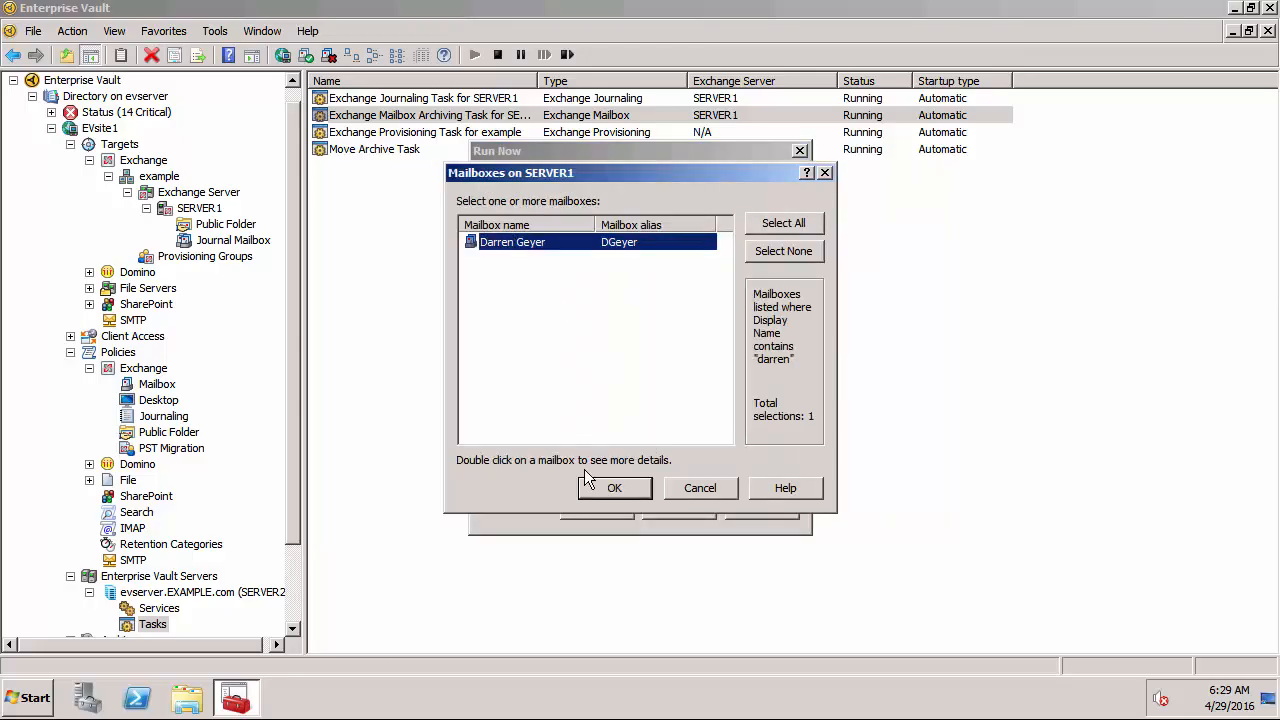
{"action": "left_click", "coordinate": [614, 488]}
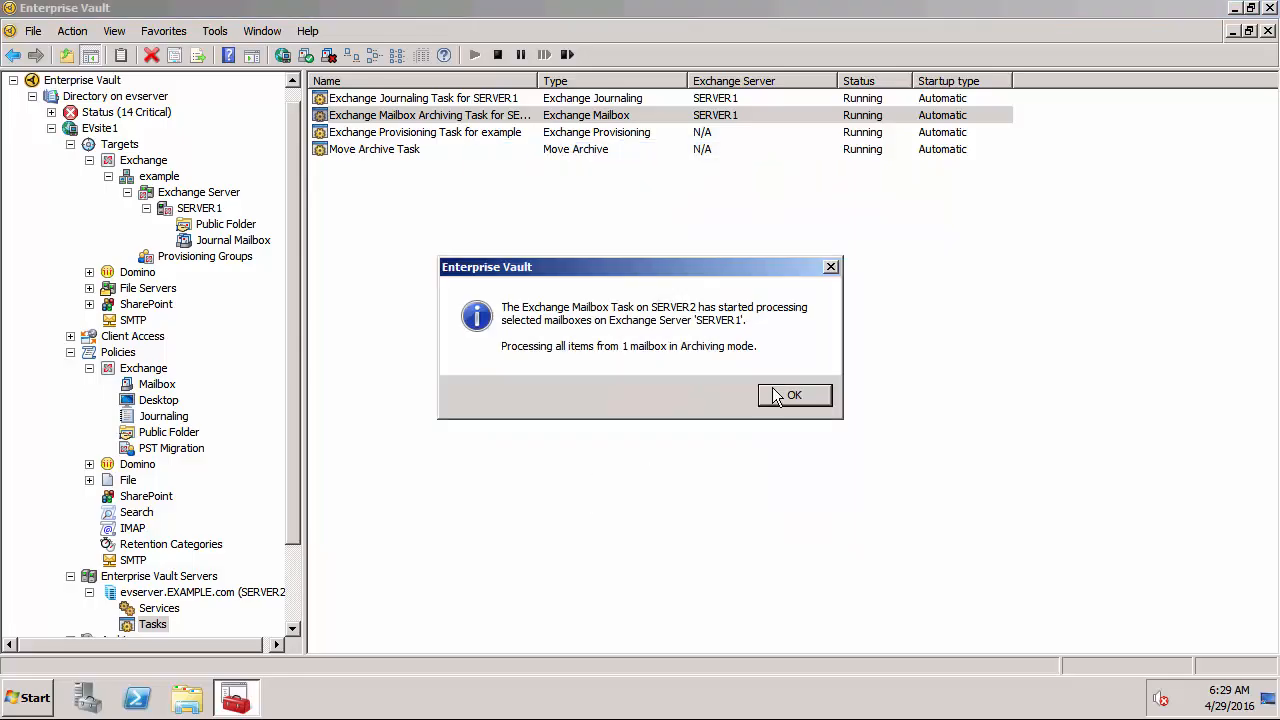
{"action": "left_click", "coordinate": [795, 395]}
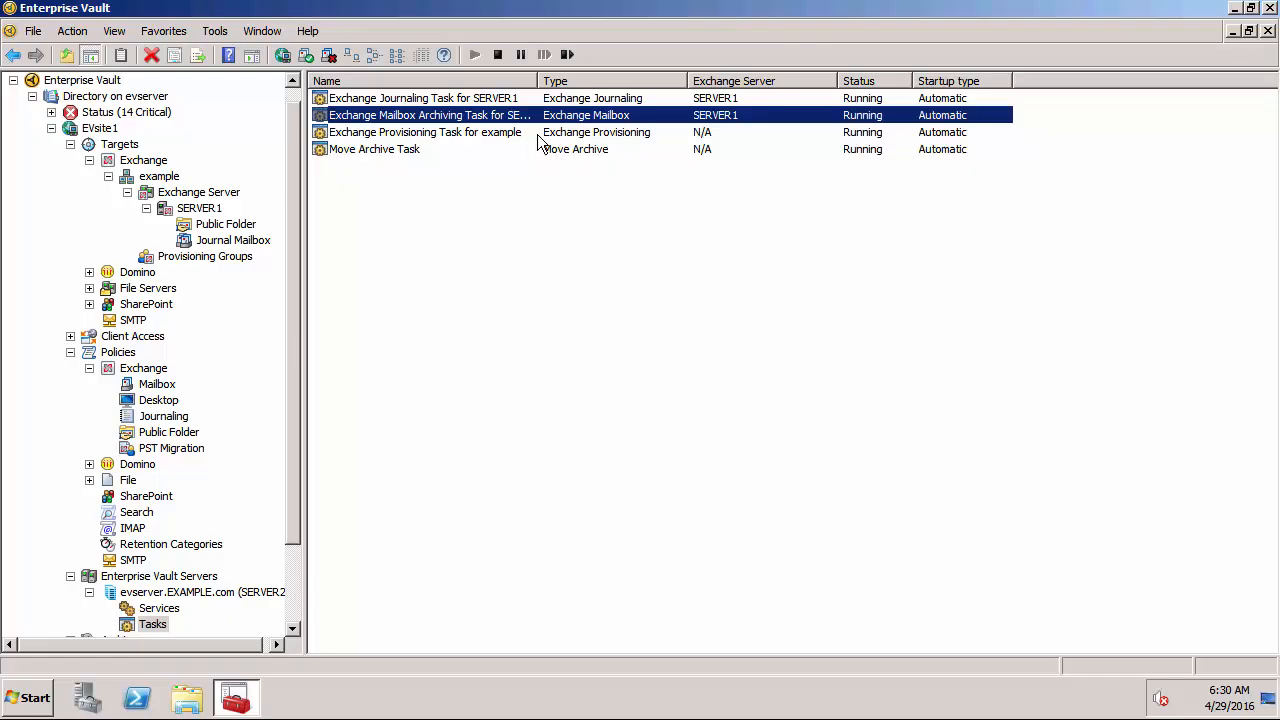
Open the archiving task's Properties on the Reporting tab showing the run summary
{"action": "right_click", "coordinate": [458, 114]}
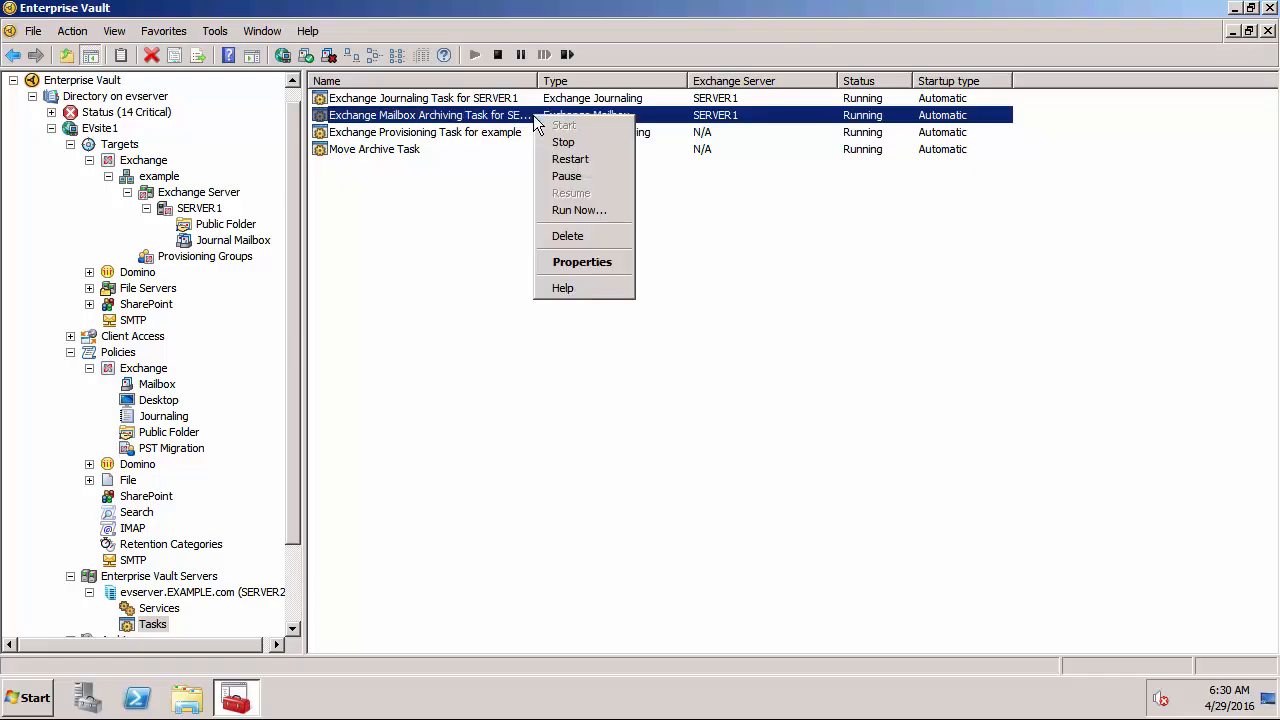
{"action": "left_click", "coordinate": [582, 261]}
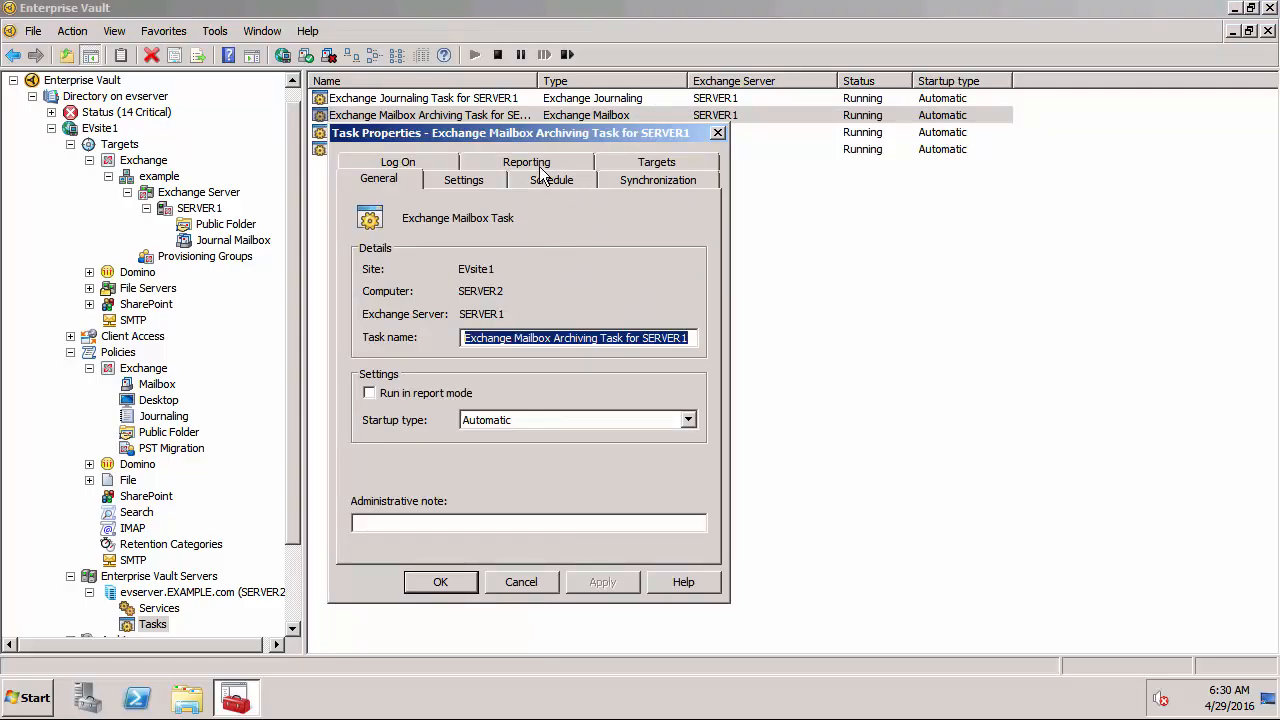
{"action": "left_click", "coordinate": [525, 162]}
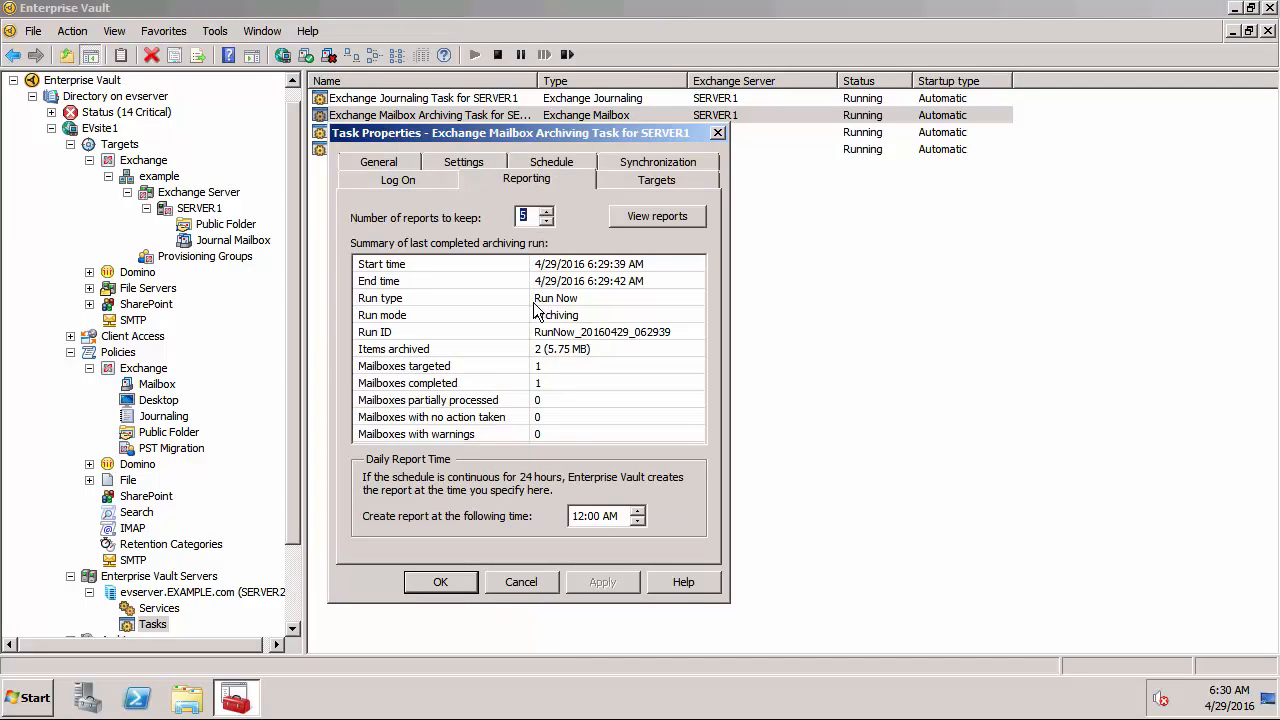
{"action": "mouse_move", "coordinate": [528, 290]}
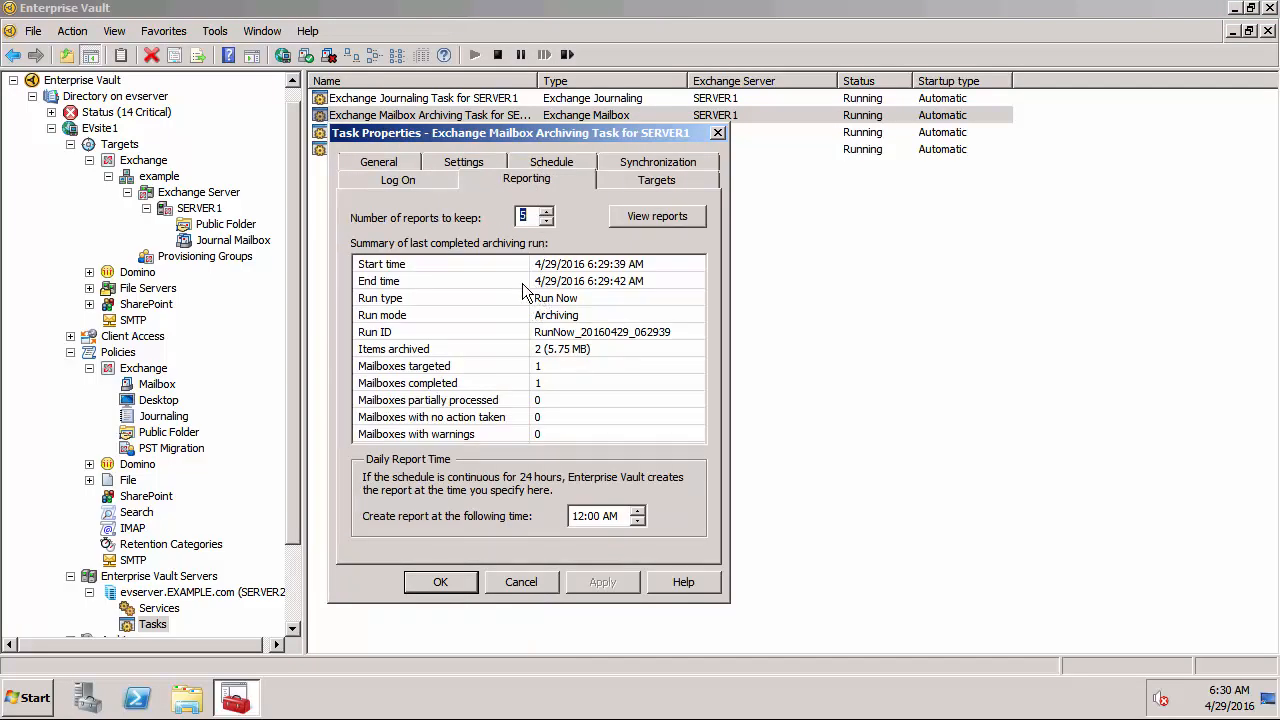
{"action": "mouse_move", "coordinate": [546, 323]}
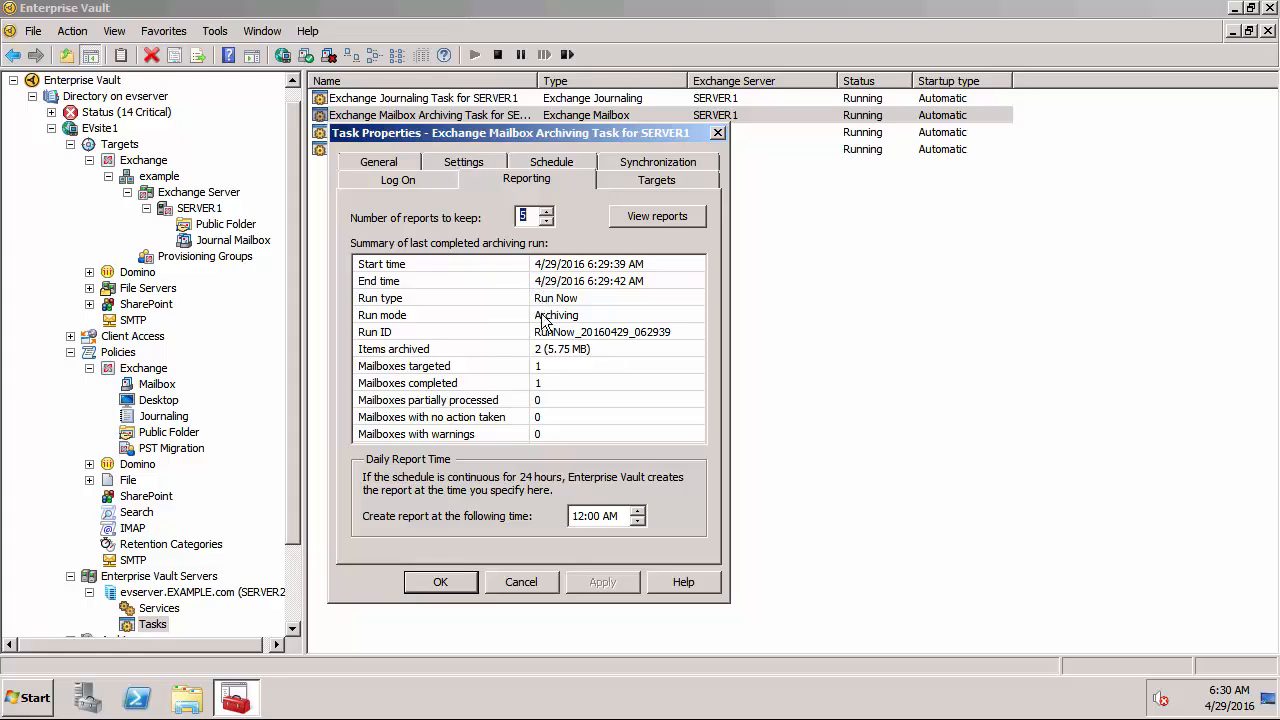
{"action": "mouse_move", "coordinate": [545, 349]}
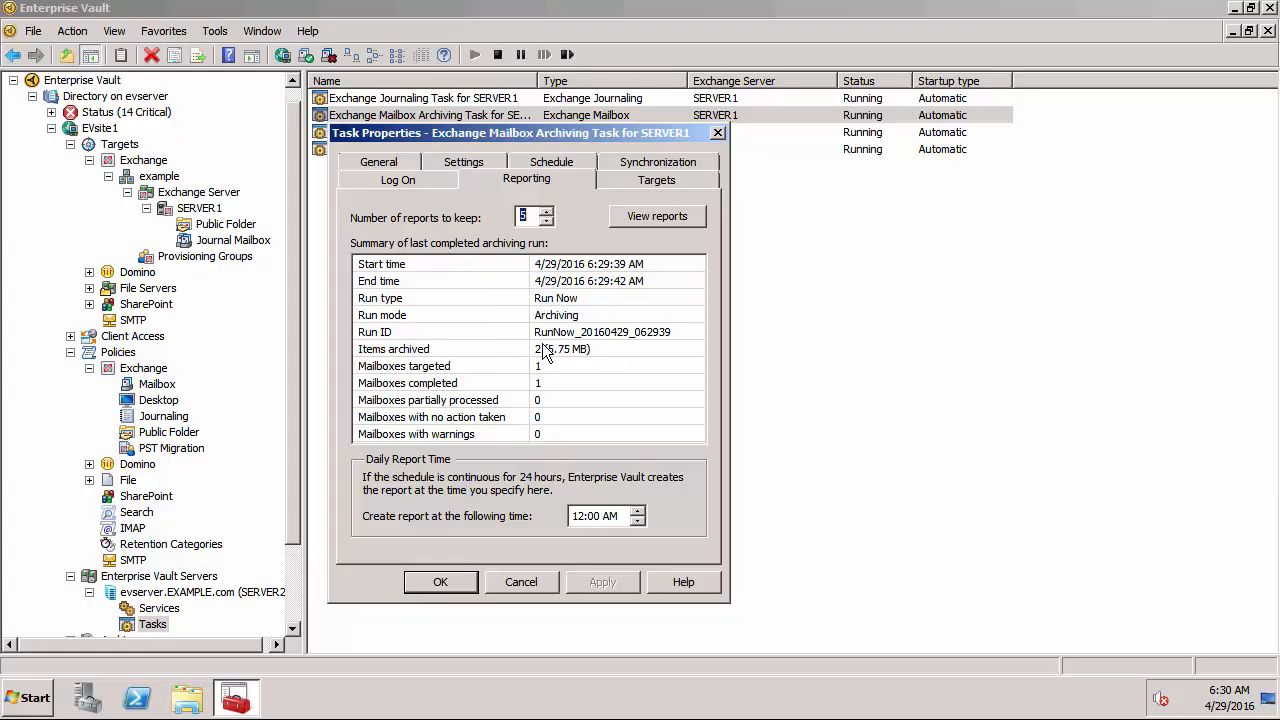
{"action": "mouse_move", "coordinate": [550, 362]}
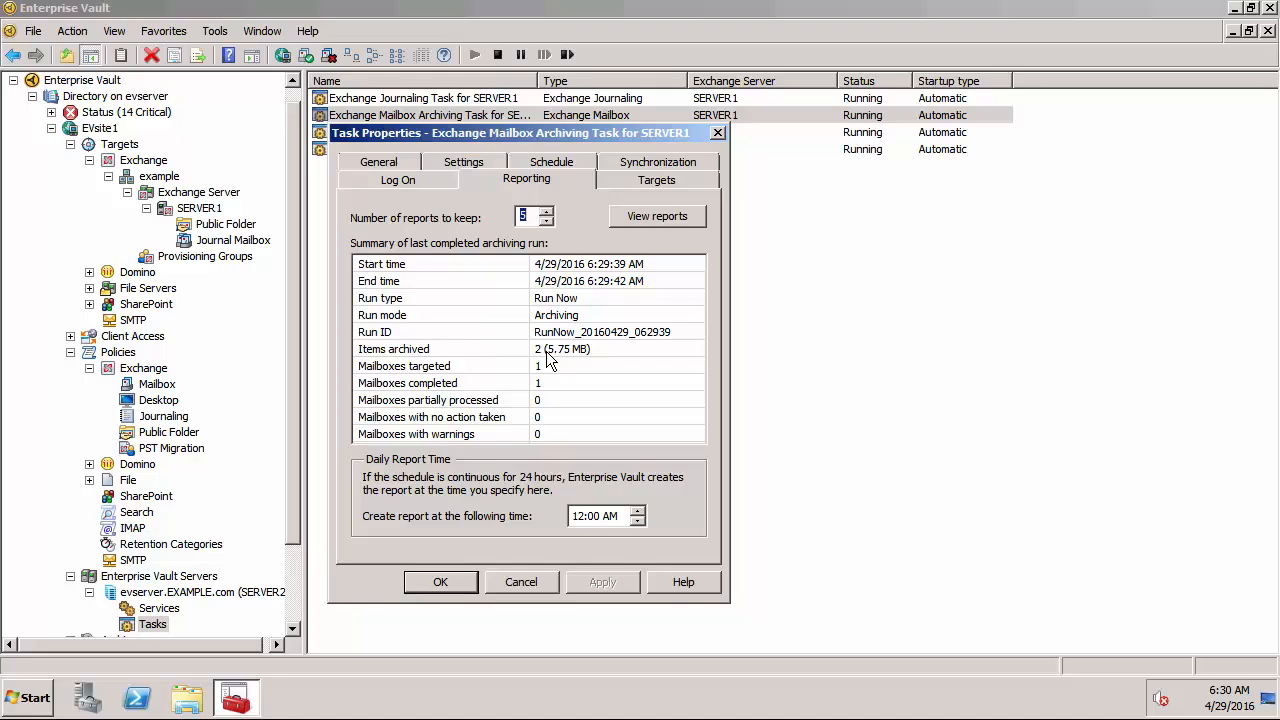
{"action": "mouse_move", "coordinate": [612, 288]}
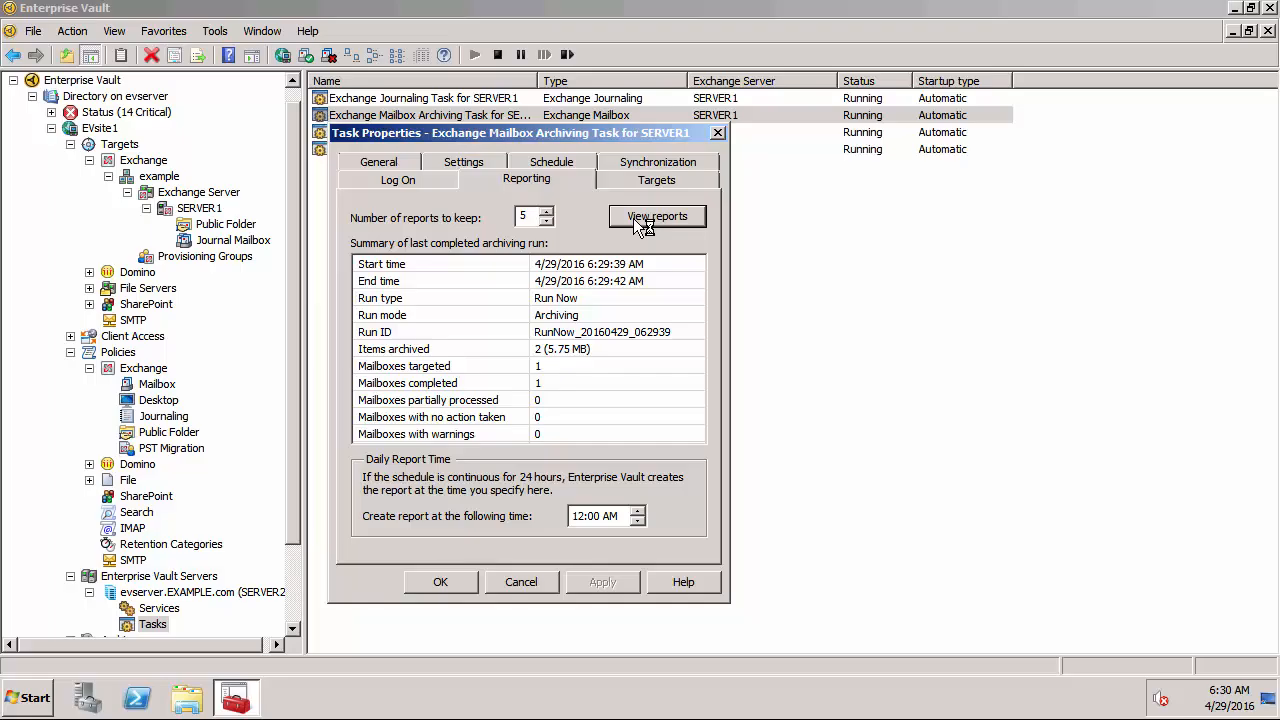
View reports in a maximized browser and open the 6:29 AM Archiving run's HTML report
{"action": "left_click", "coordinate": [657, 216]}
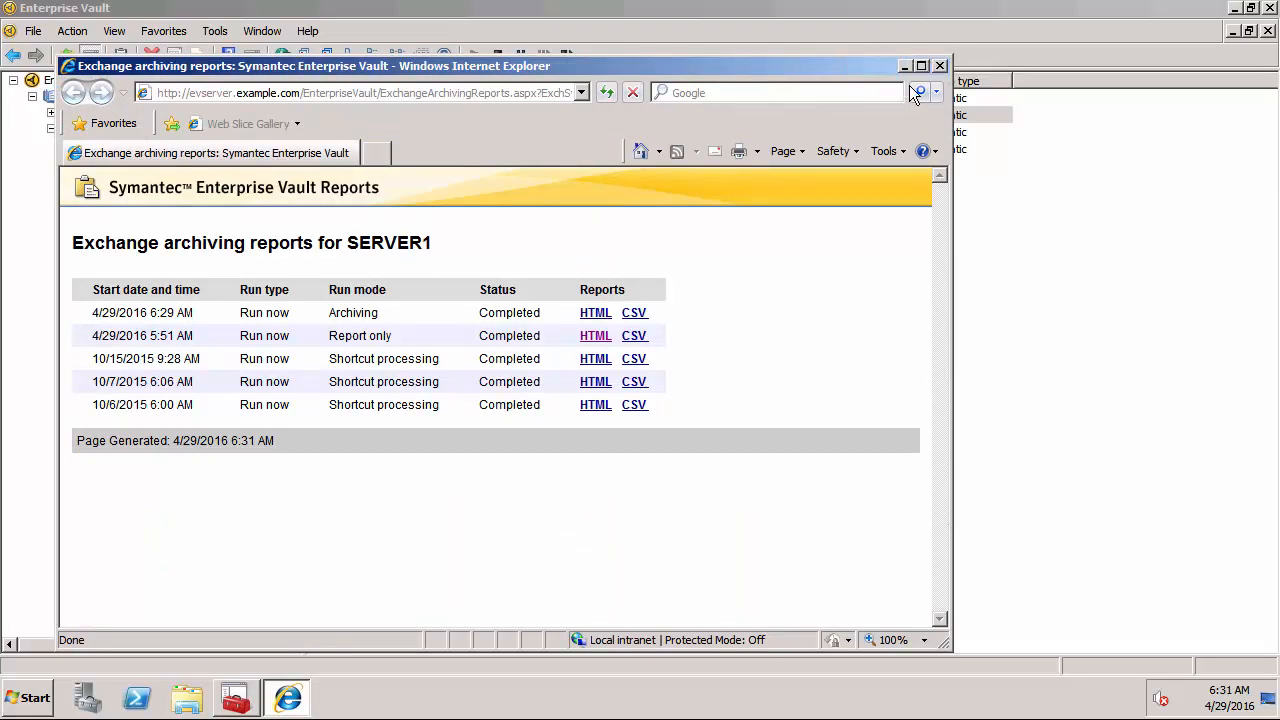
{"action": "left_click", "coordinate": [920, 66]}
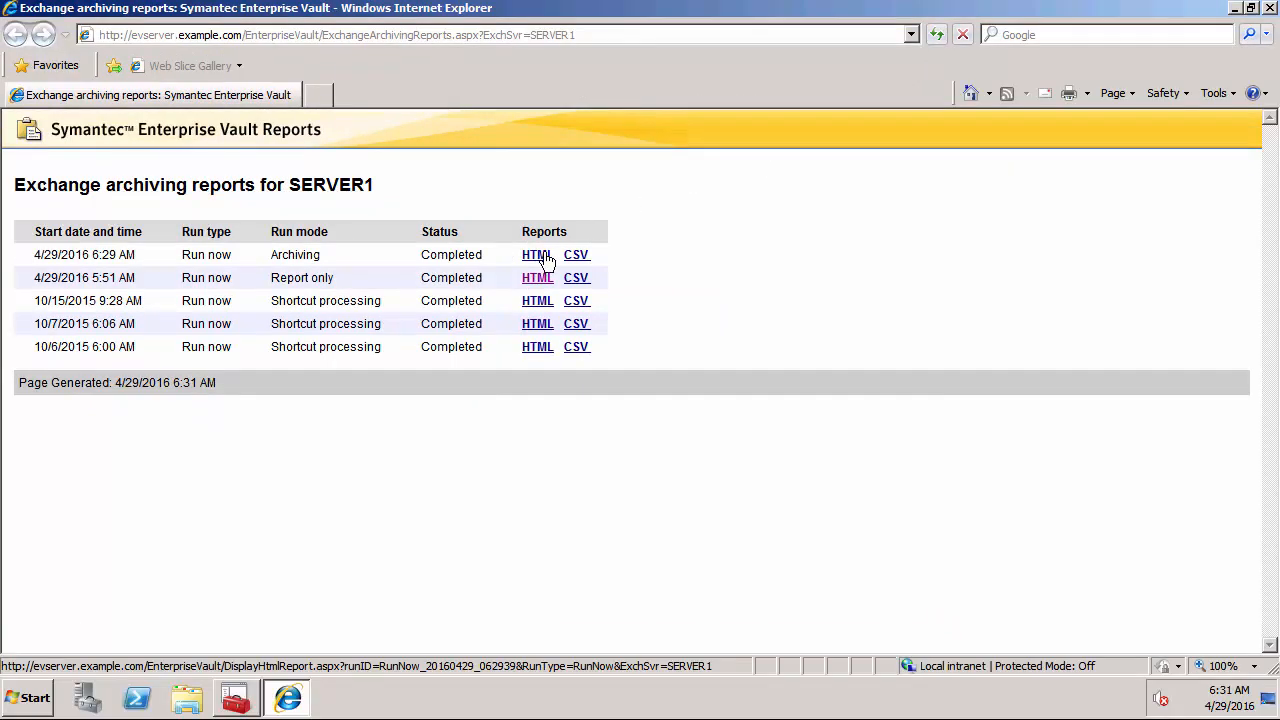
{"action": "left_click", "coordinate": [537, 254]}
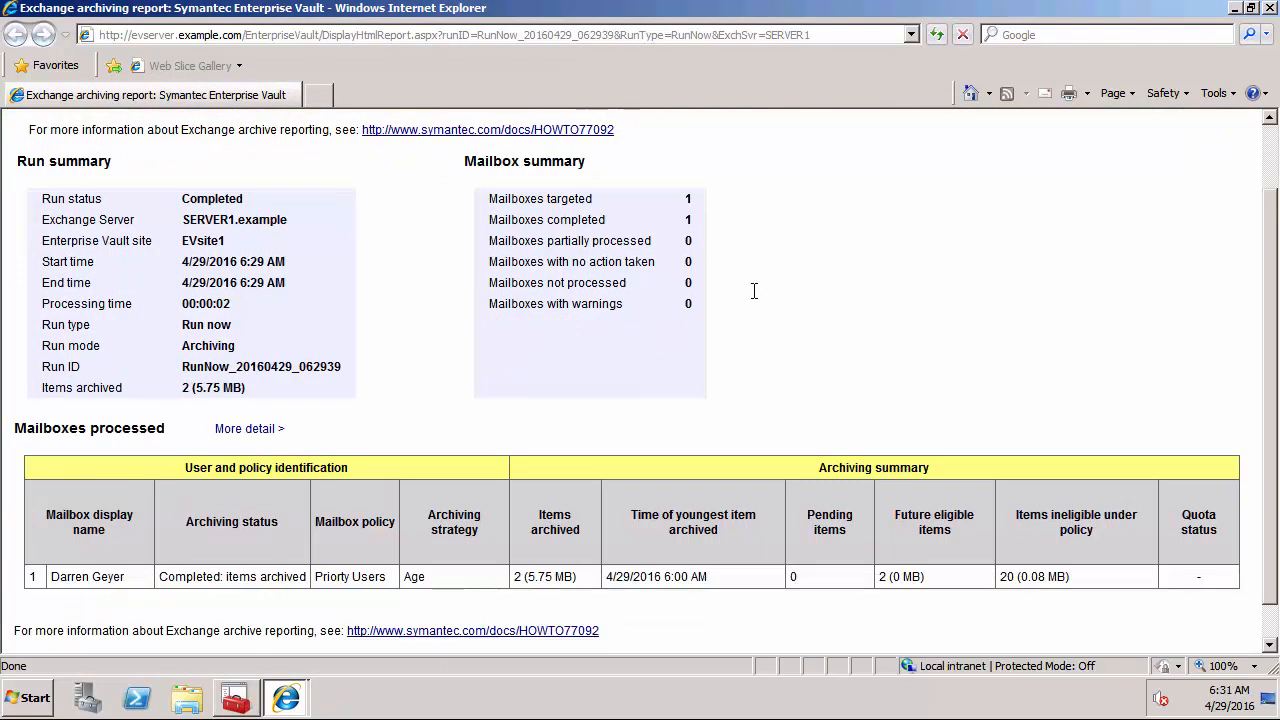
{"action": "scroll", "scroll_direction": "down", "scroll_amount": 3}
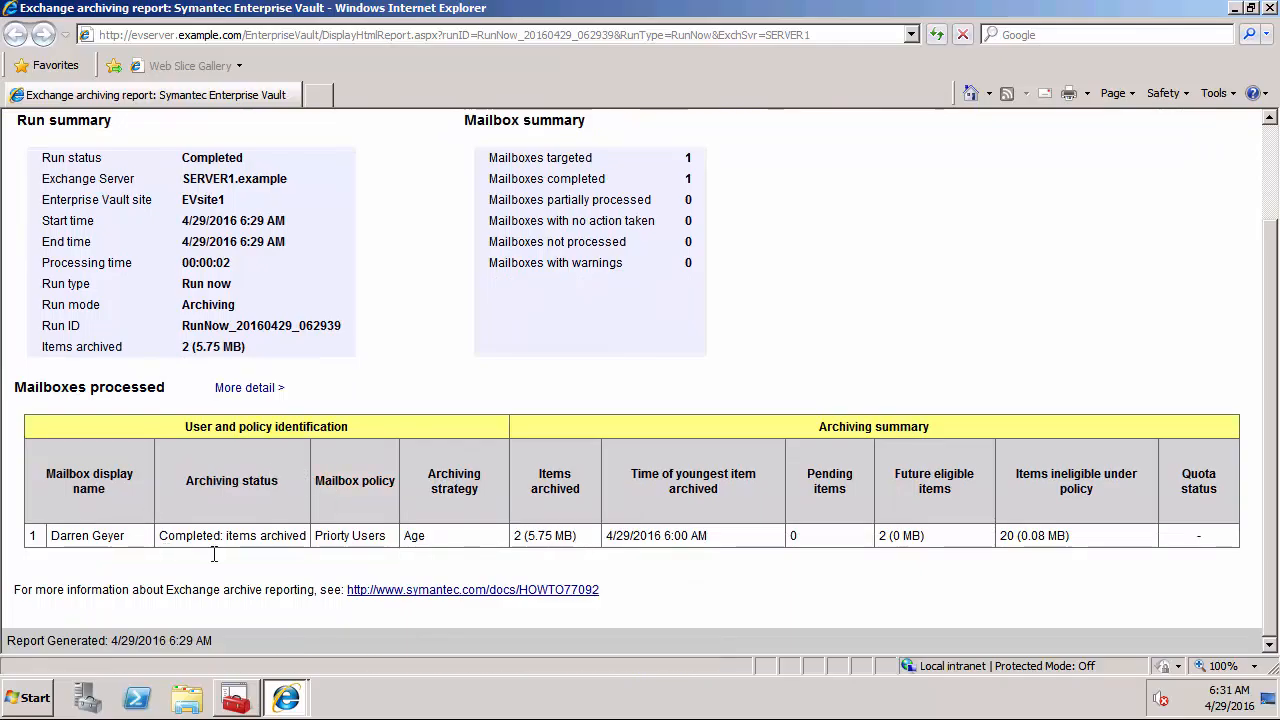
{"action": "mouse_move", "coordinate": [831, 556]}
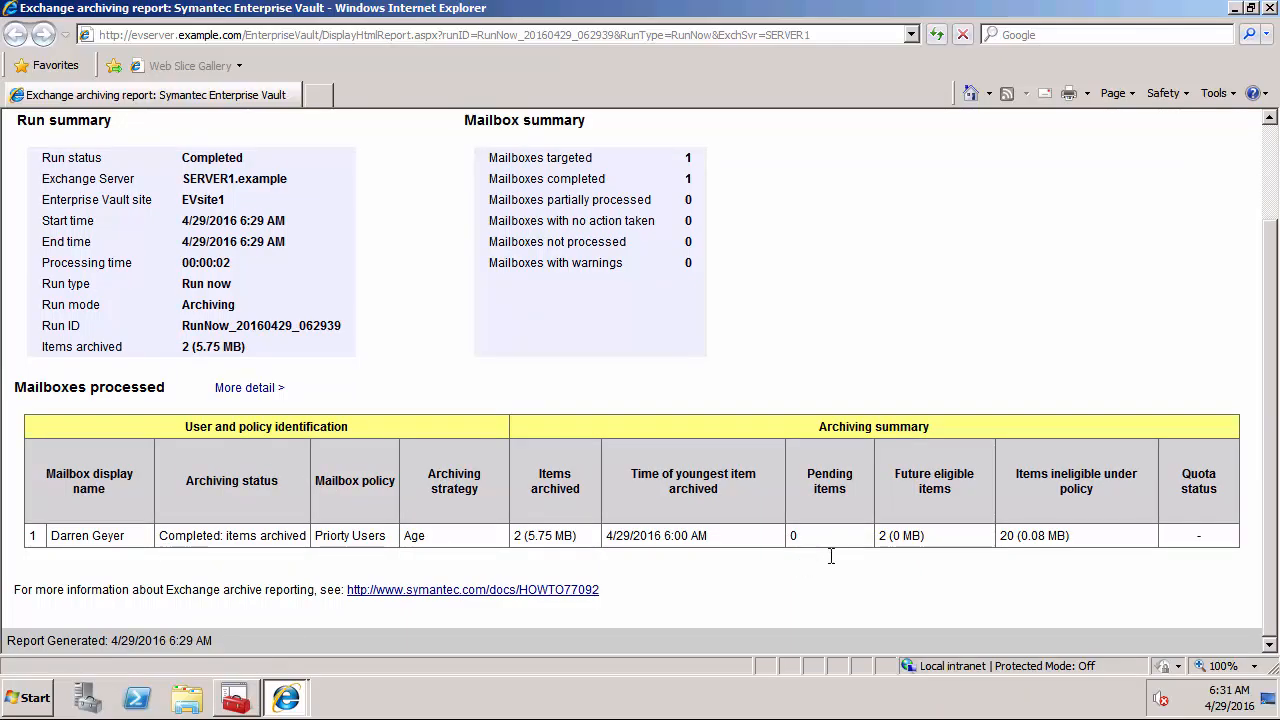
{"action": "mouse_move", "coordinate": [931, 556]}
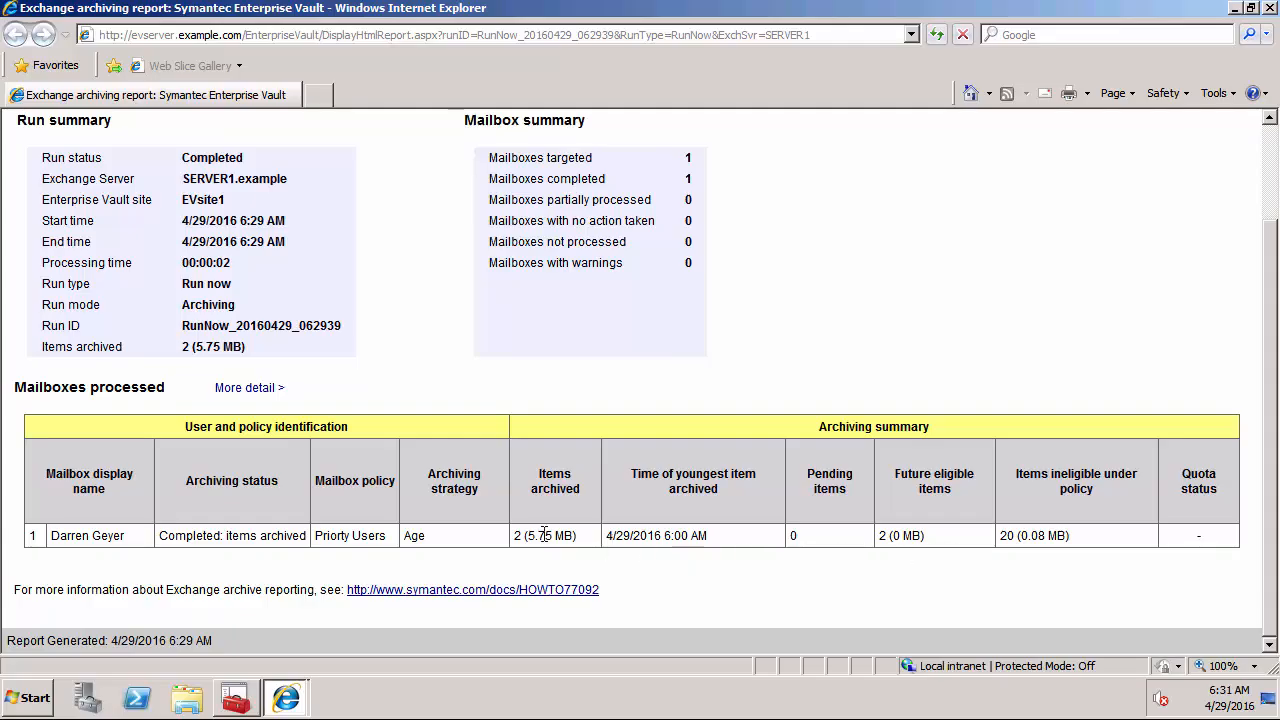
{"action": "mouse_move", "coordinate": [775, 556]}
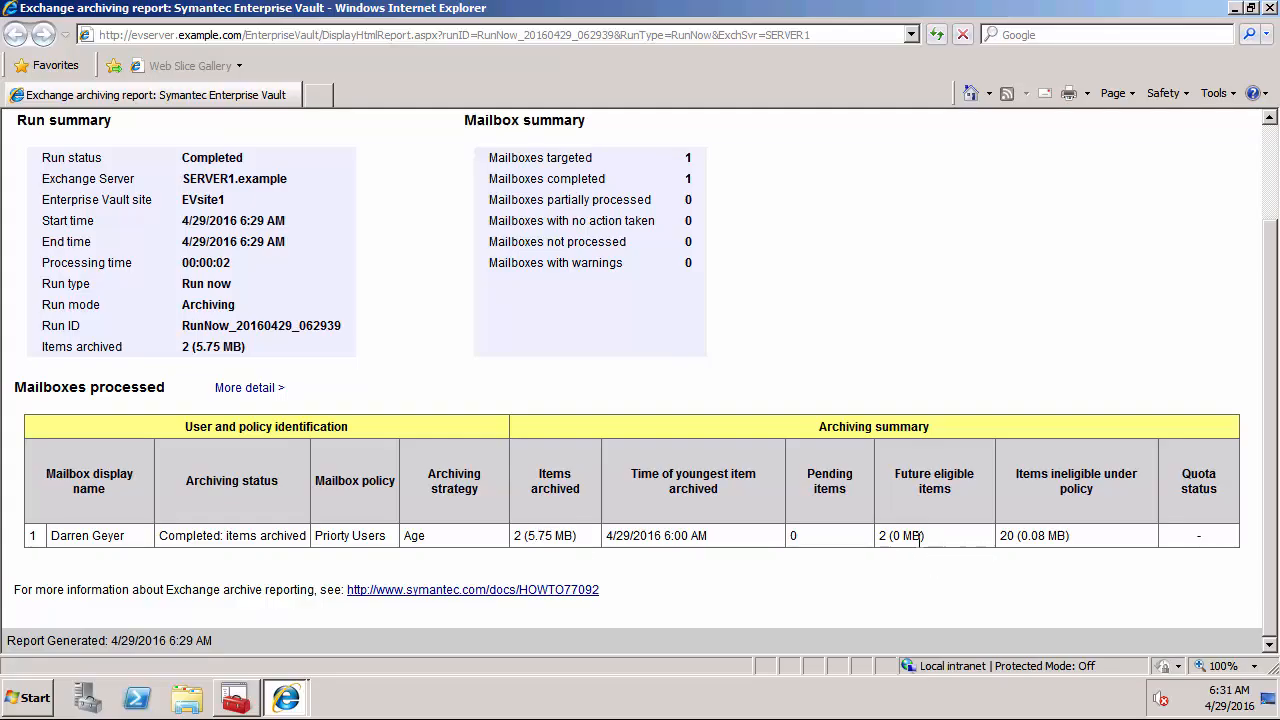
{"action": "mouse_move", "coordinate": [921, 536]}
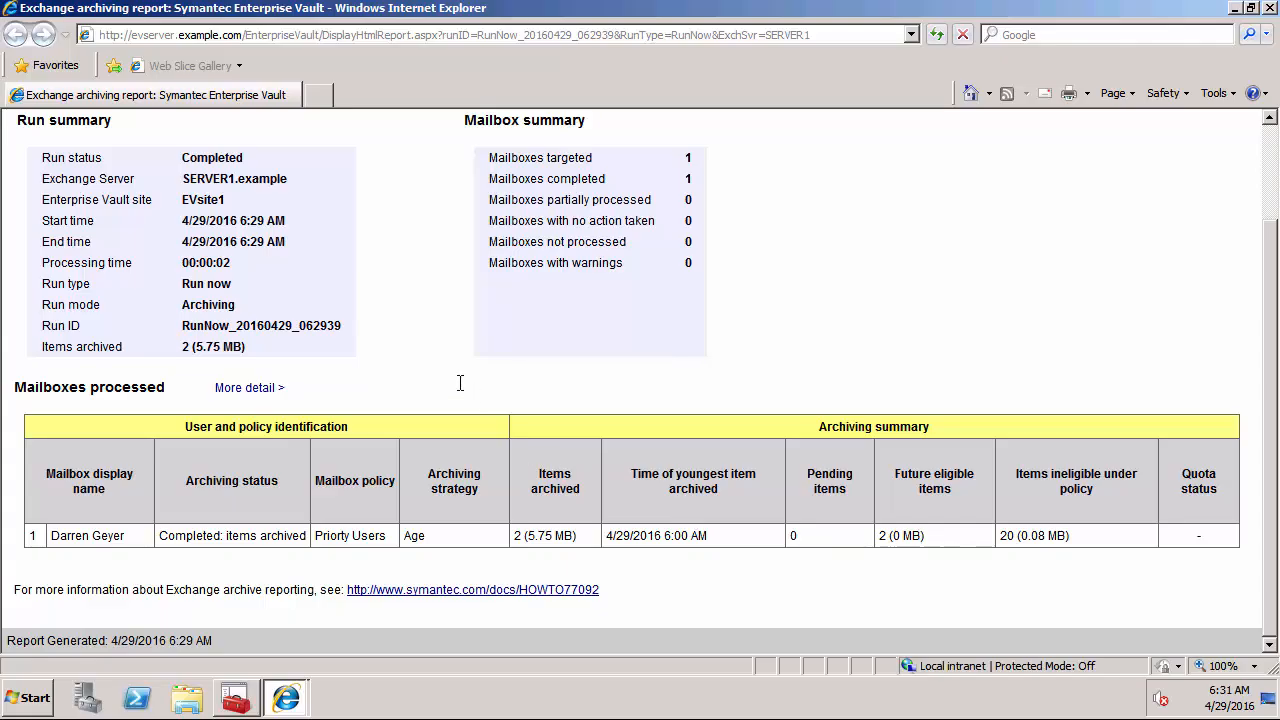
Show 'More detail' for the processed mailbox and scroll through the detailed table
{"action": "left_click", "coordinate": [248, 387]}
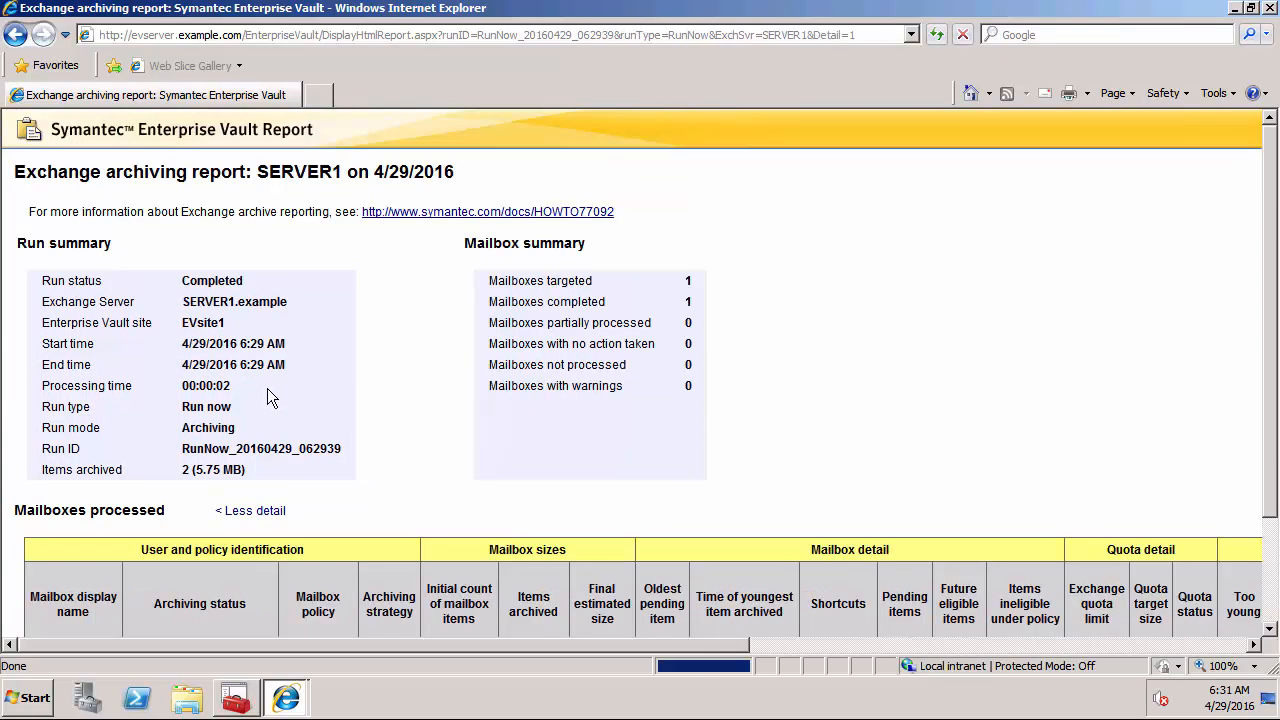
{"action": "scroll", "scroll_direction": "down", "scroll_amount": 3}
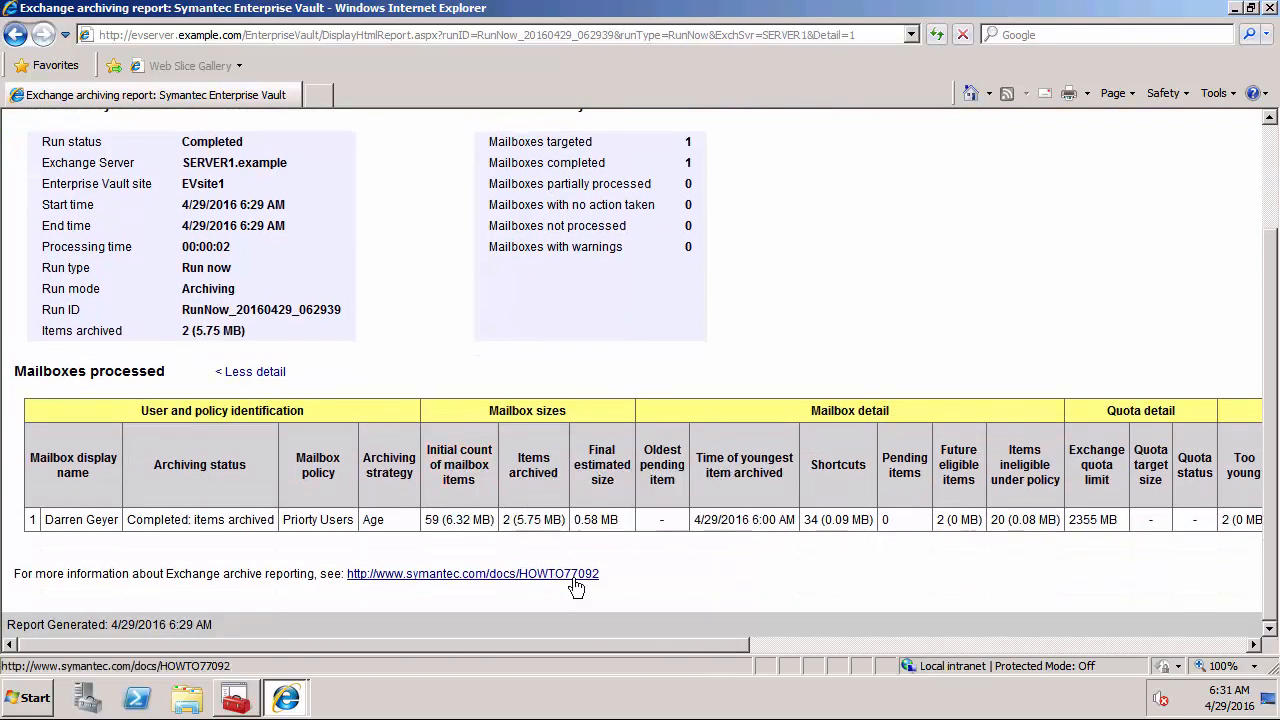
{"action": "scroll", "scroll_direction": "right", "scroll_amount": 3}
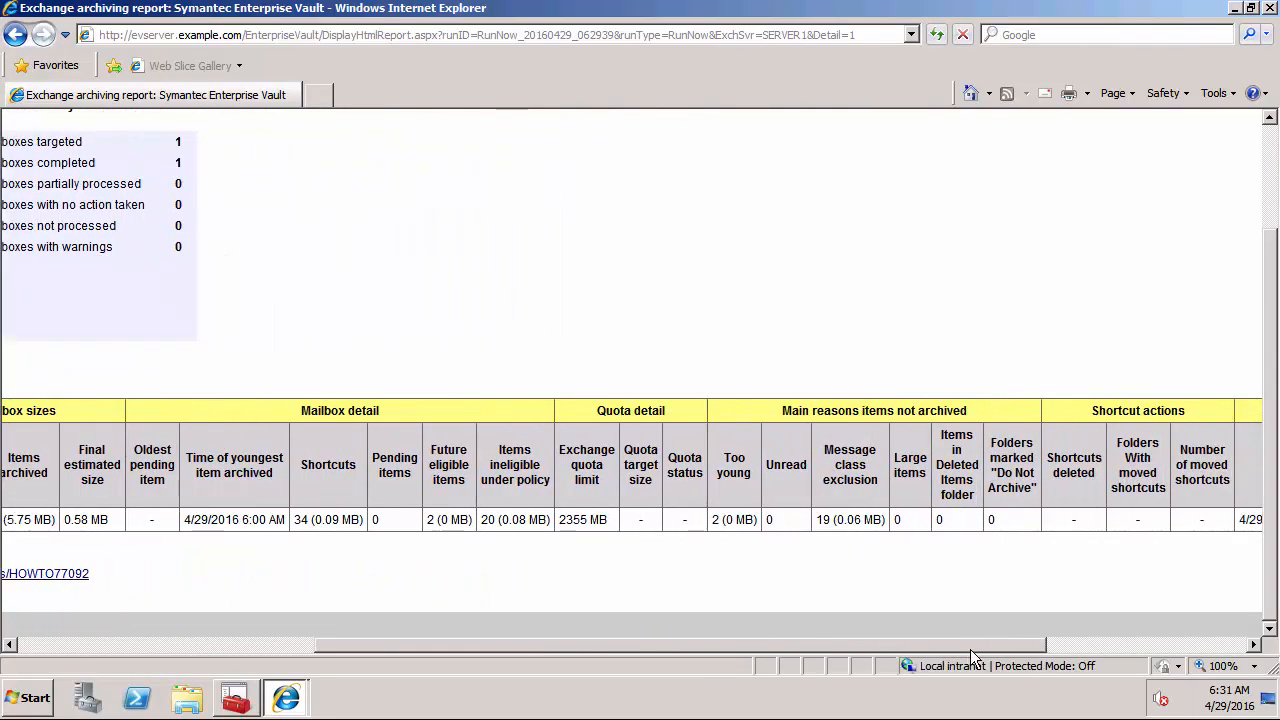
{"action": "scroll", "scroll_direction": "right", "scroll_amount": 3}
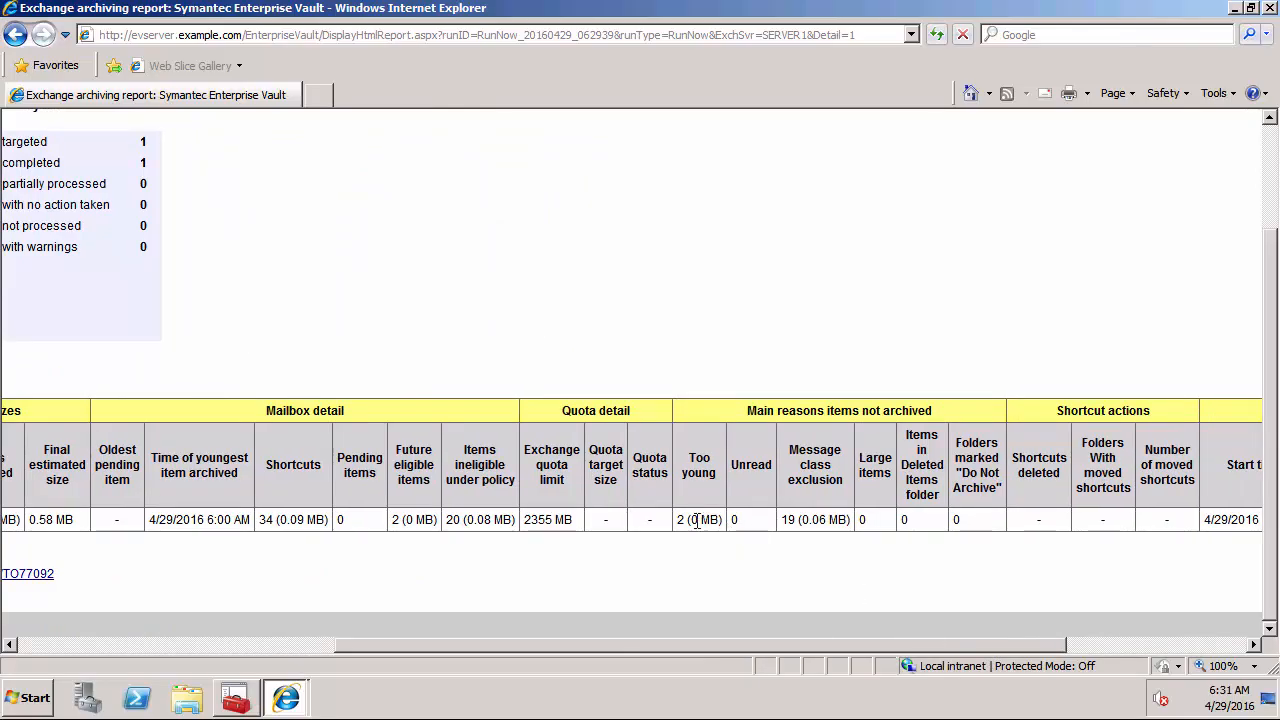
{"action": "mouse_move", "coordinate": [678, 530]}
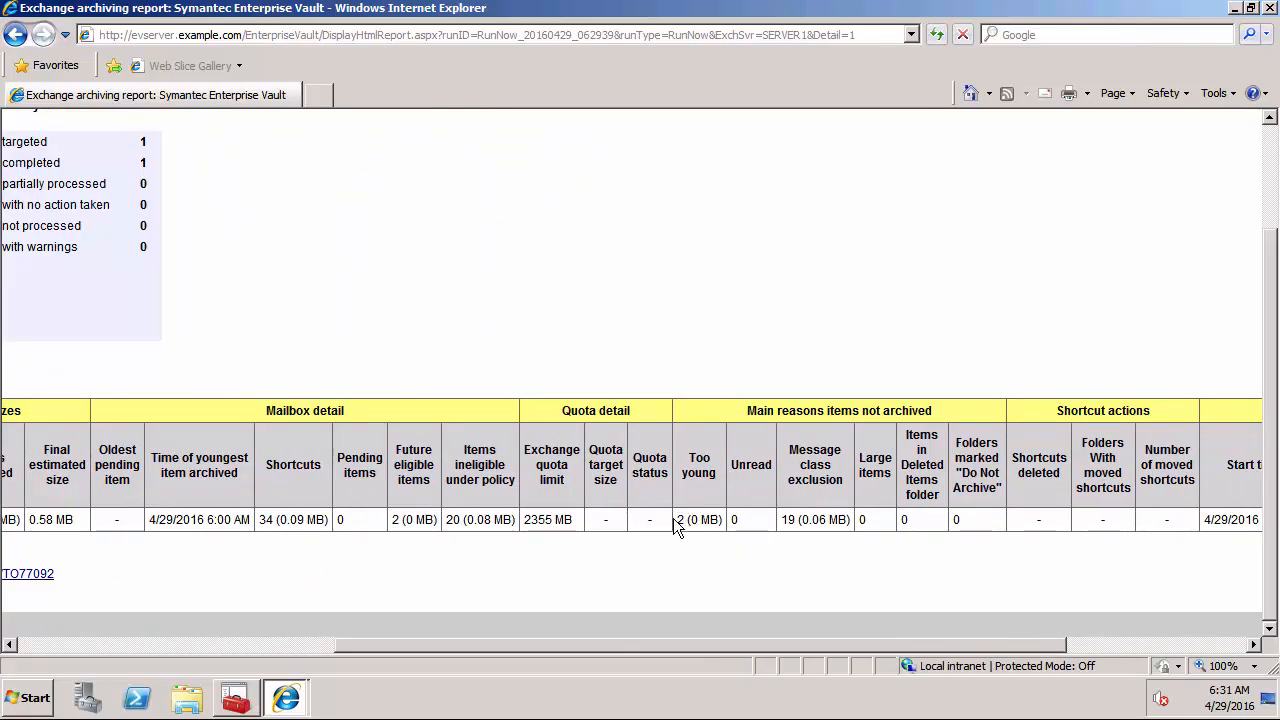
{"action": "mouse_move", "coordinate": [681, 522]}
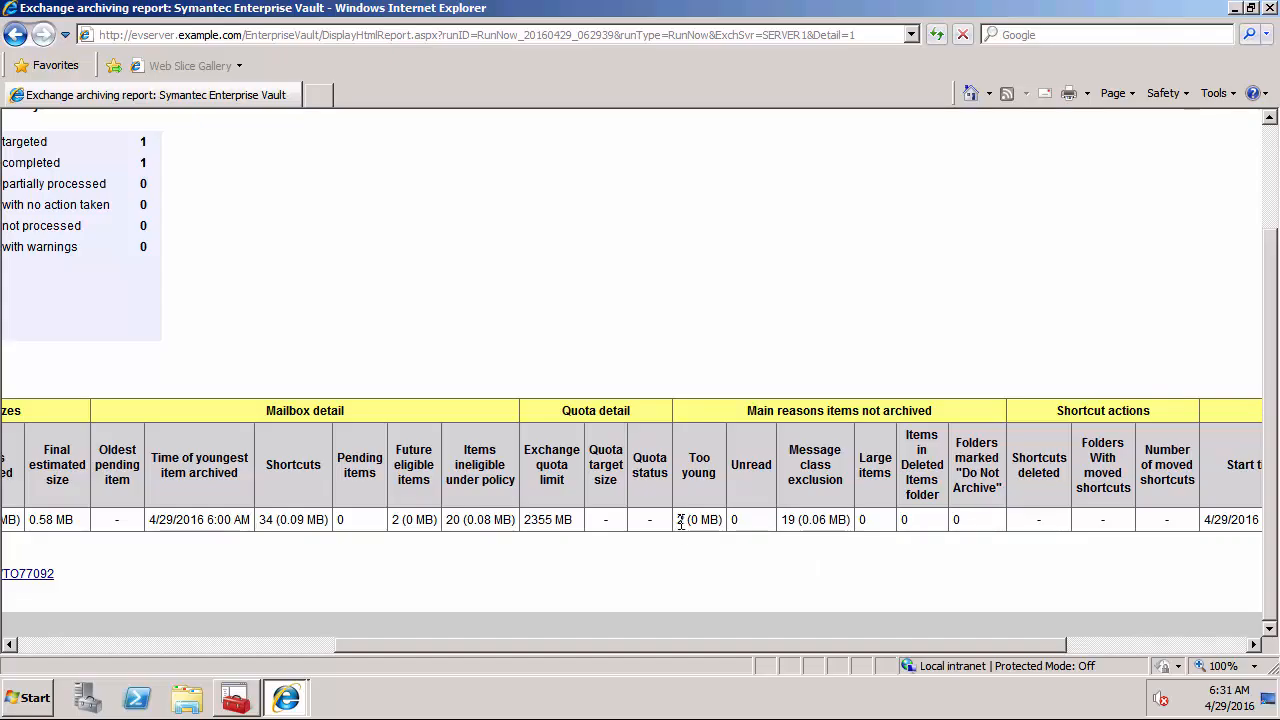